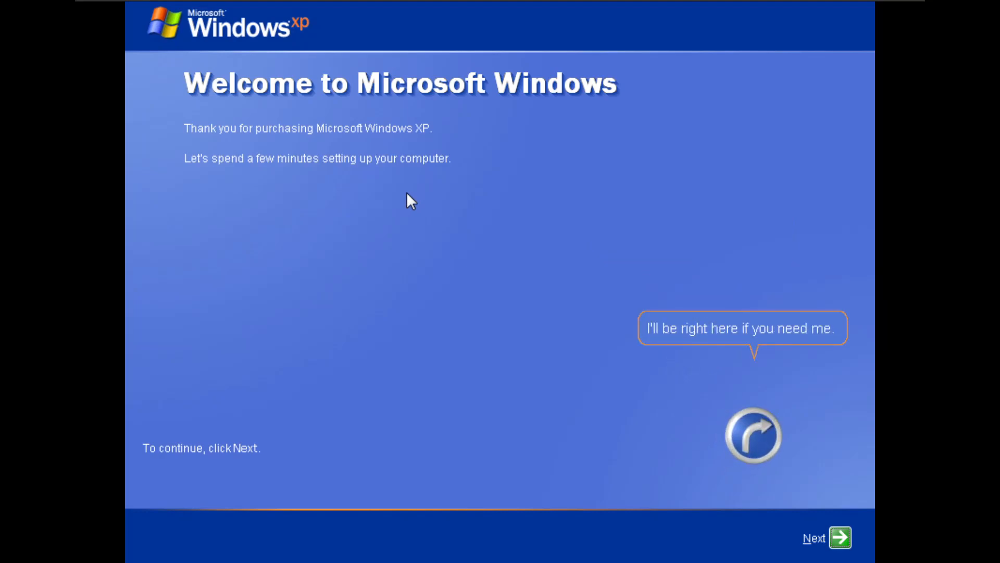
Finish first-run setup with Automatic Updates set to 'Not right now' and the user account created
left_click(844, 537)
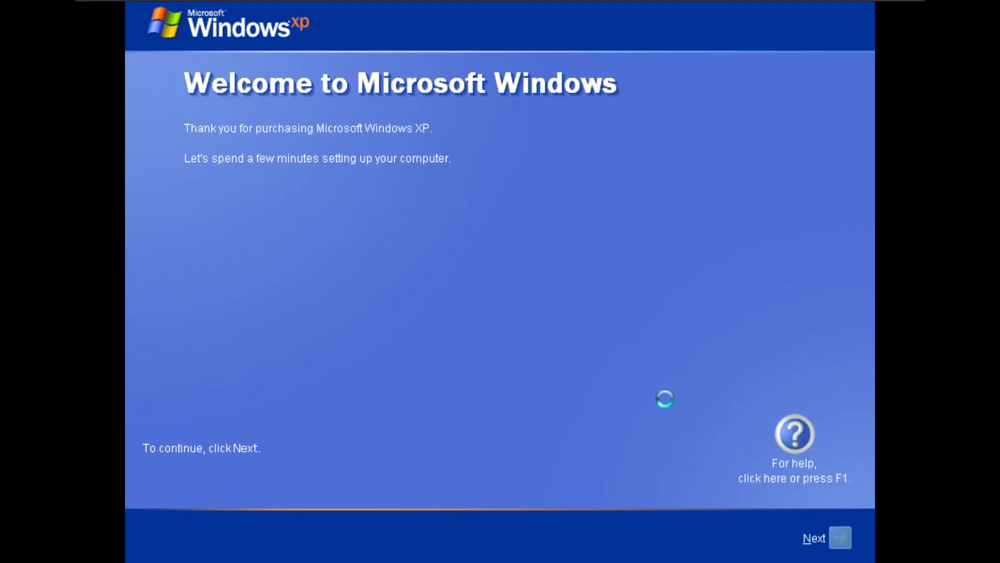
left_click(840, 550)
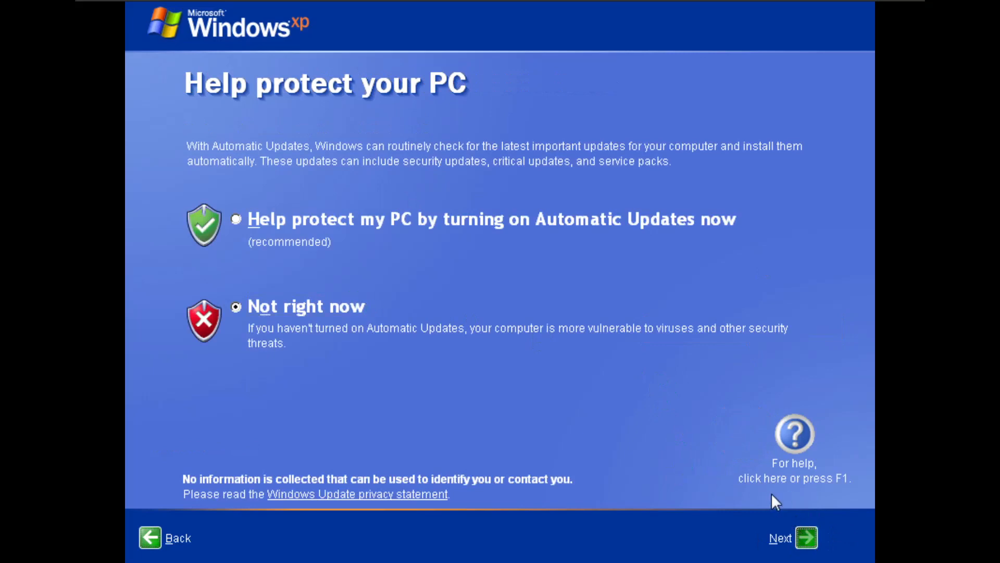
left_click(808, 537)
type("JG27")
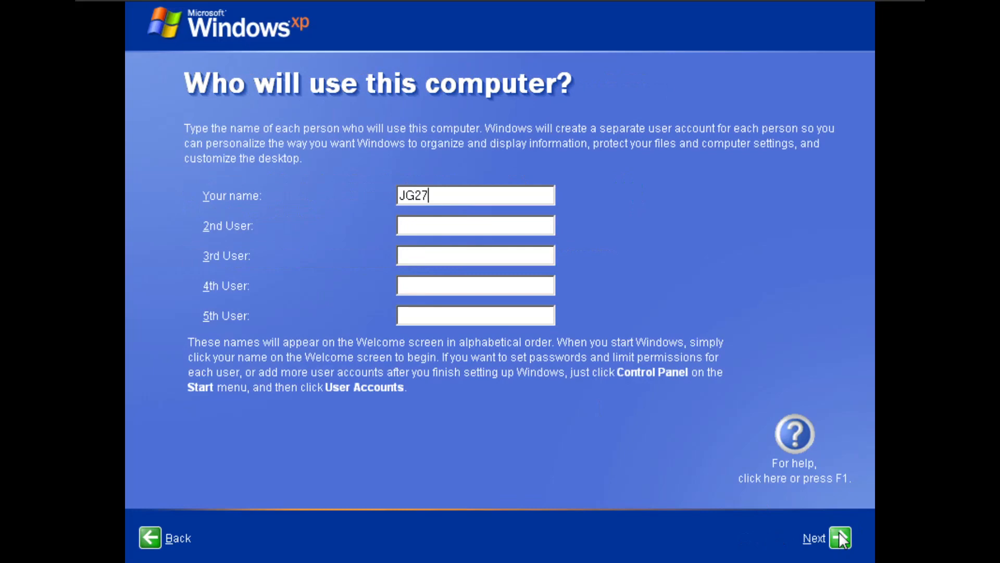
left_click(839, 550)
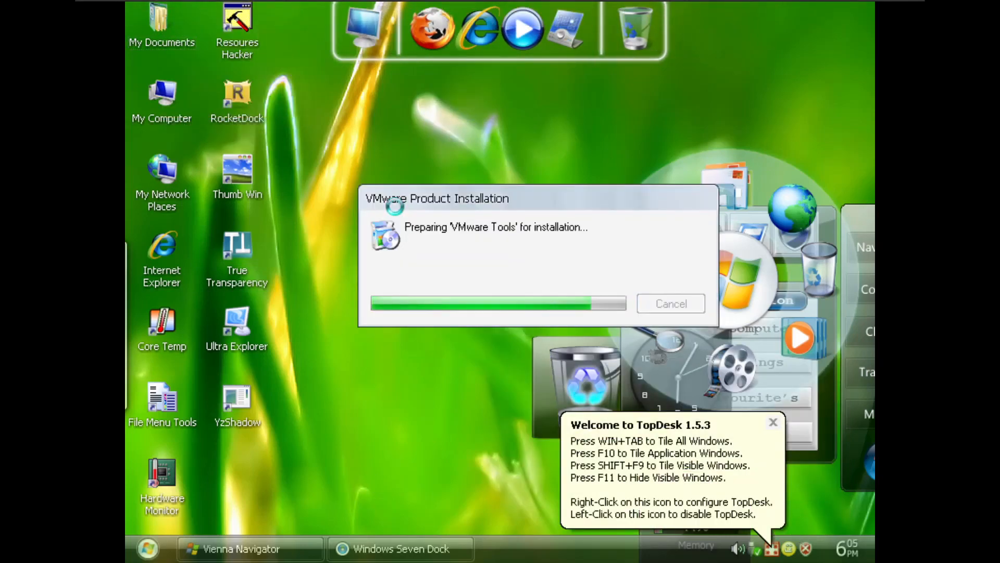
Run the VMware Tools installer to completion, close the wizard and bring up the shut-down options
left_click(773, 423)
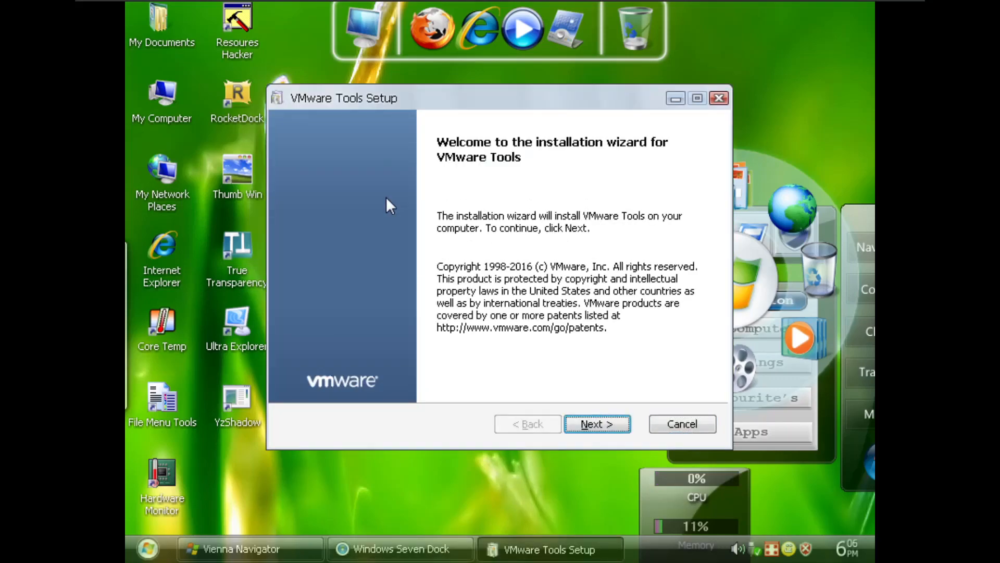
left_click(598, 423)
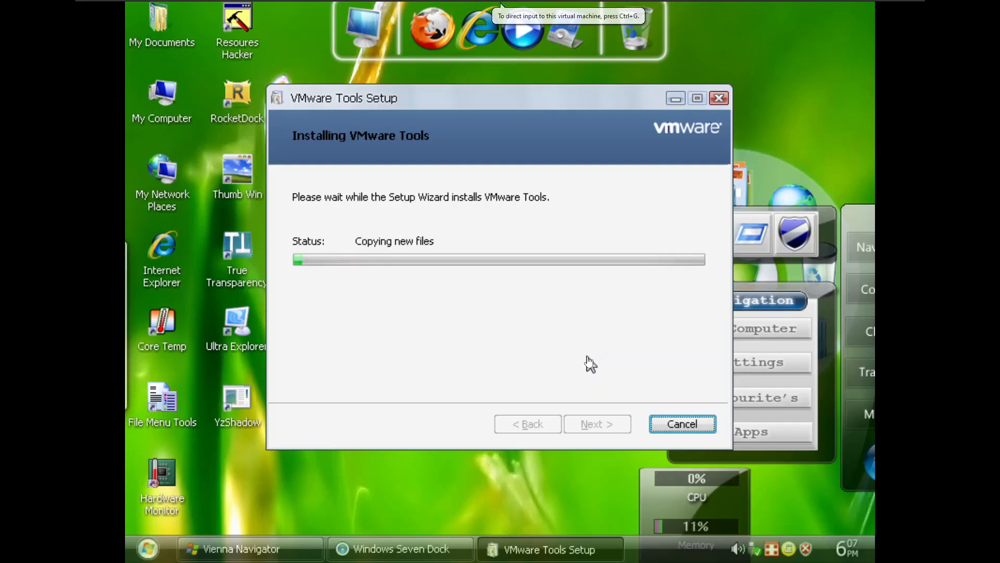
mouse_move(512, 246)
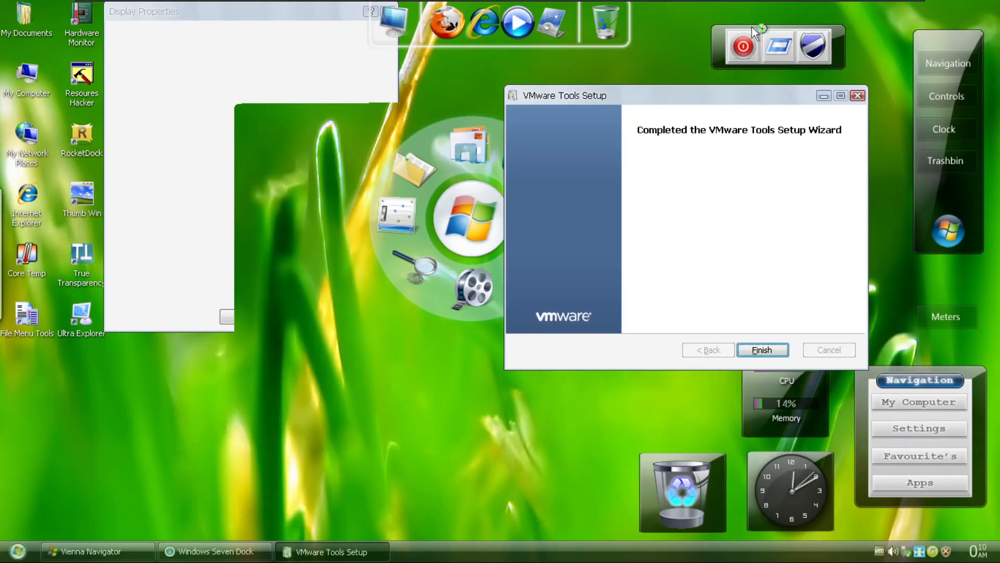
left_click(762, 351)
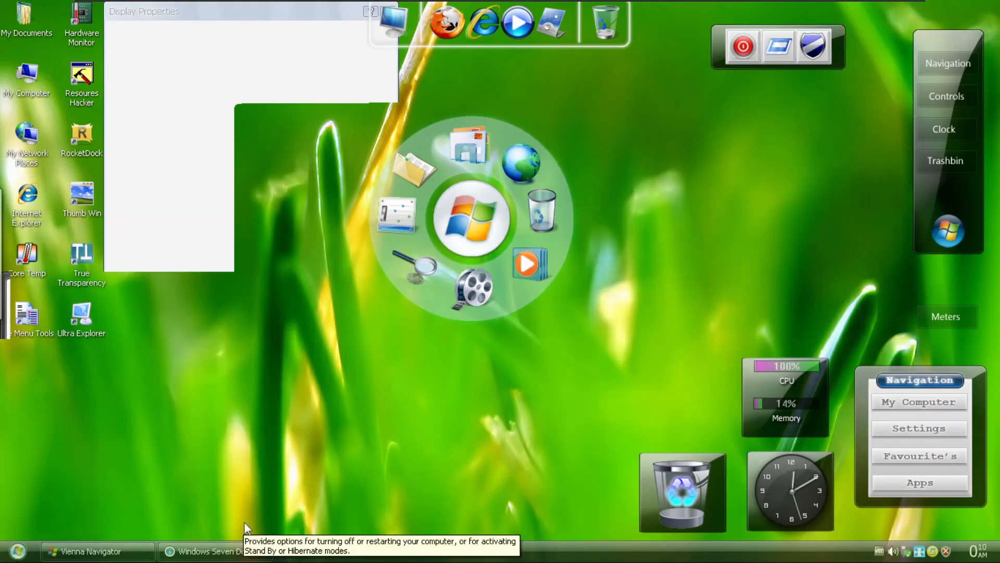
left_click(744, 47)
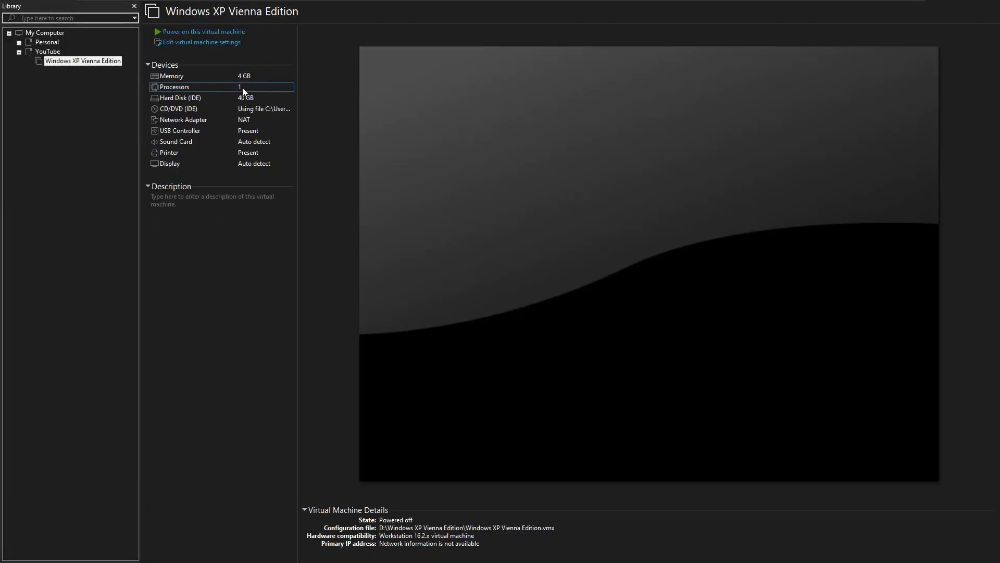
Edit the virtual machine's Processors setting from the VM summary
left_click(204, 31)
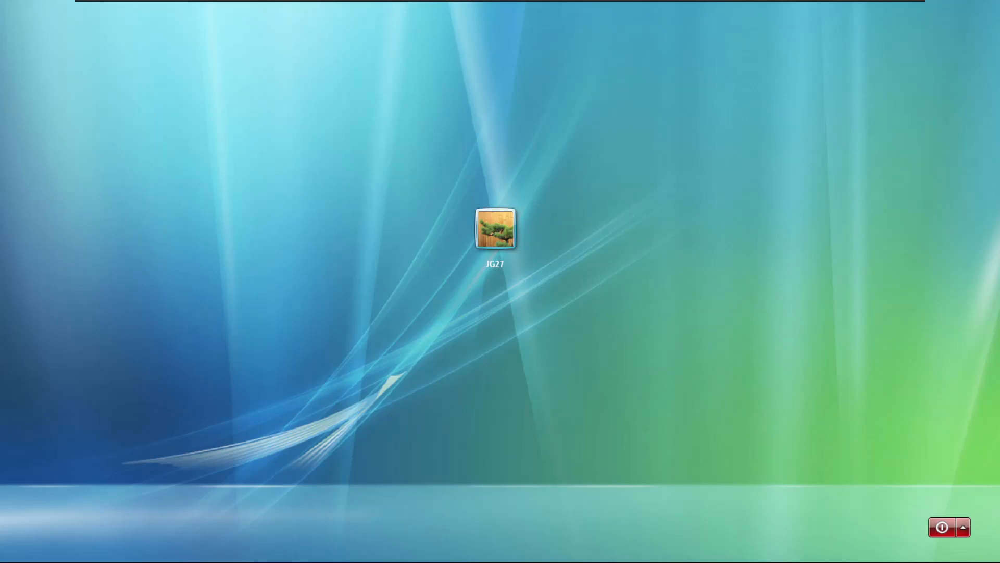
mouse_move(846, 210)
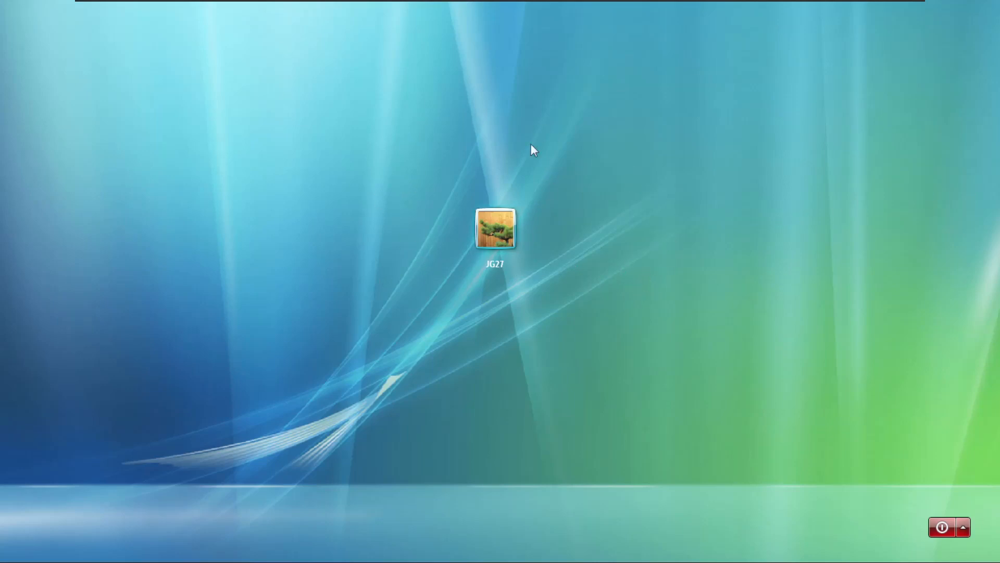
mouse_move(394, 528)
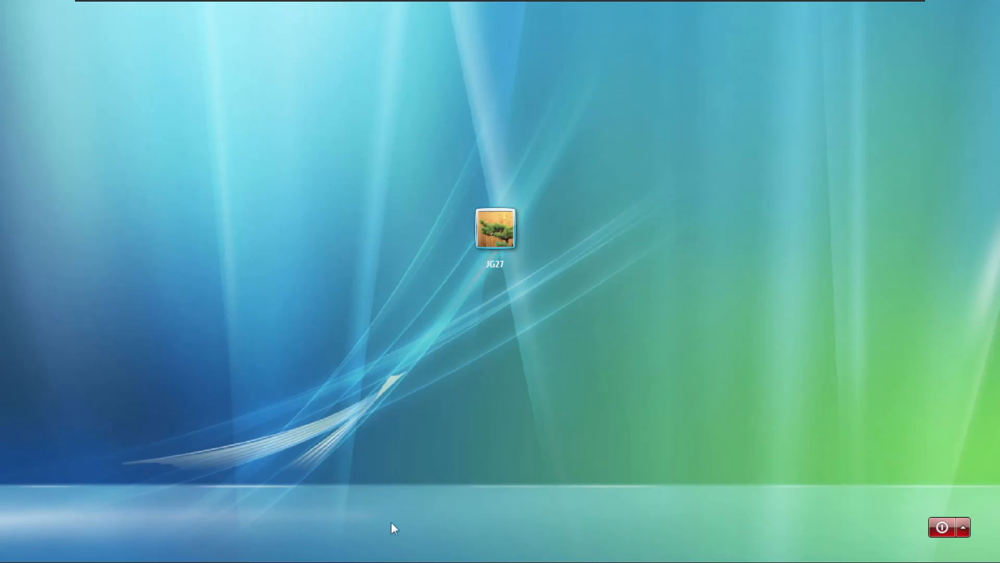
mouse_move(766, 344)
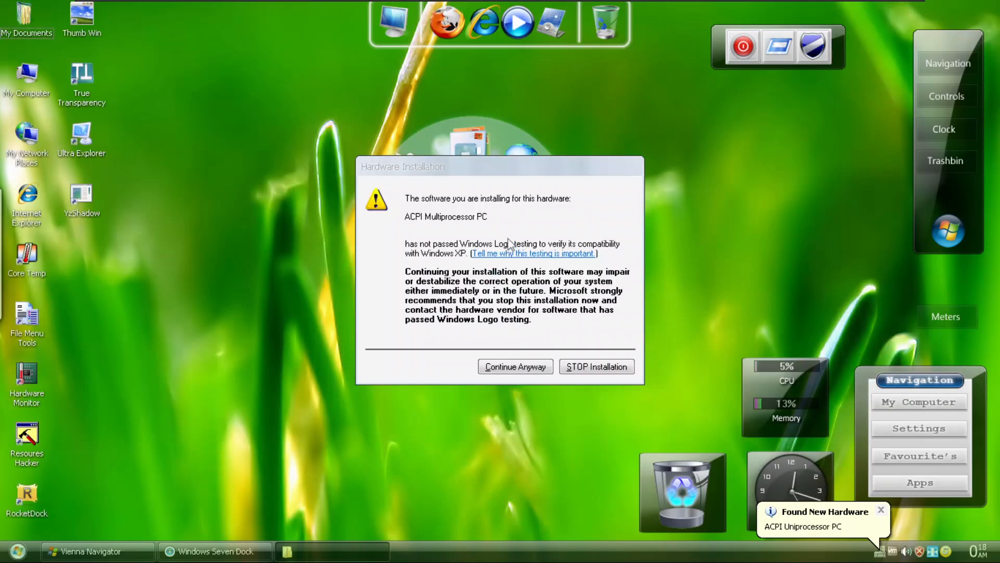
mouse_move(102, 89)
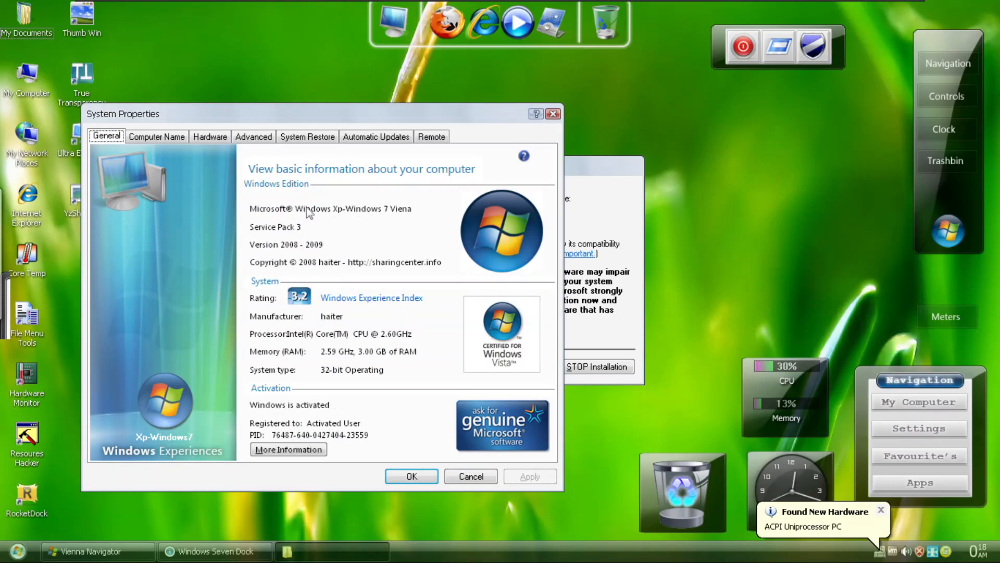
mouse_move(300, 225)
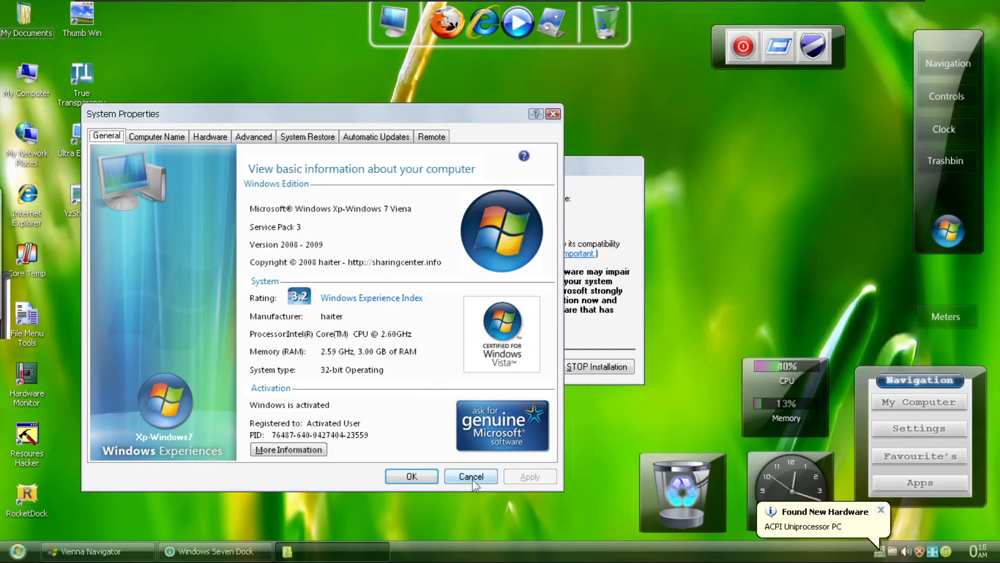
Close System Properties with Cancel, leaving settings unchanged
left_click(470, 476)
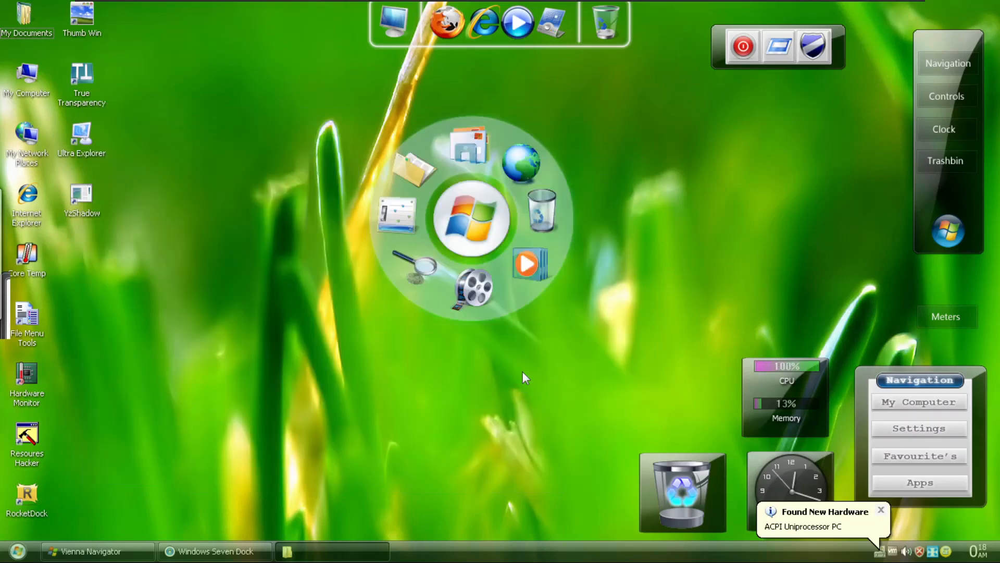
mouse_move(523, 169)
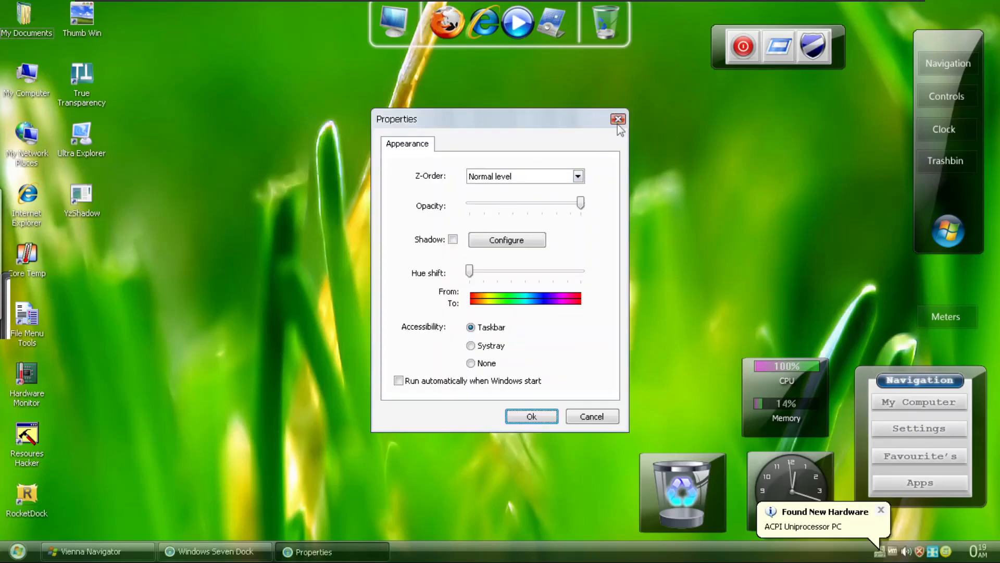
left_click(618, 119)
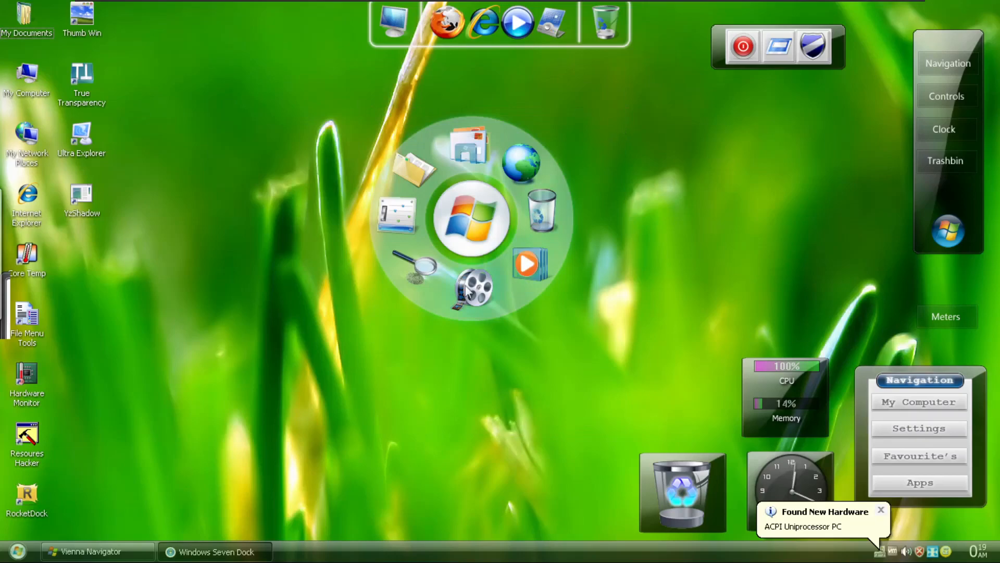
mouse_move(418, 179)
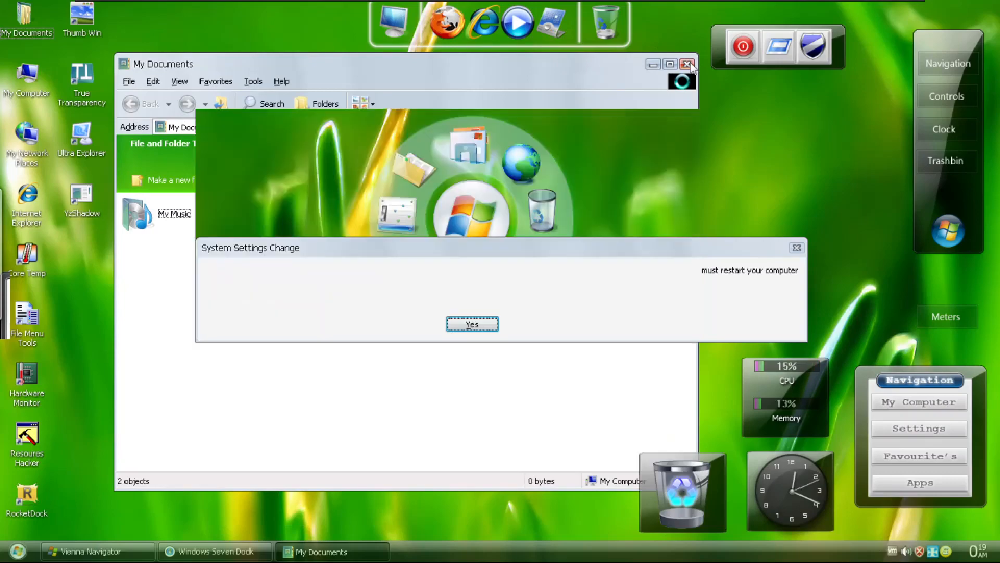
left_click(473, 324)
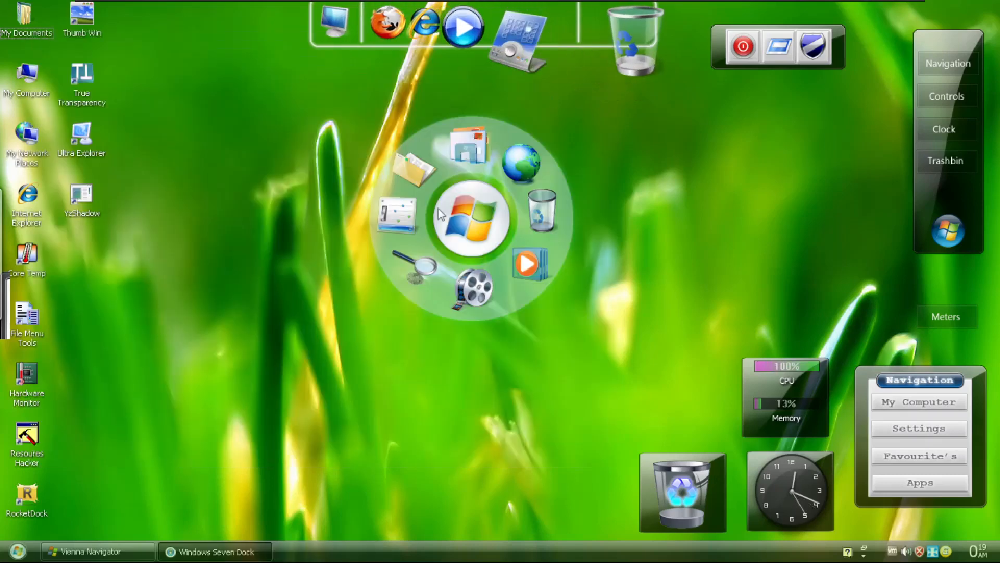
mouse_move(374, 42)
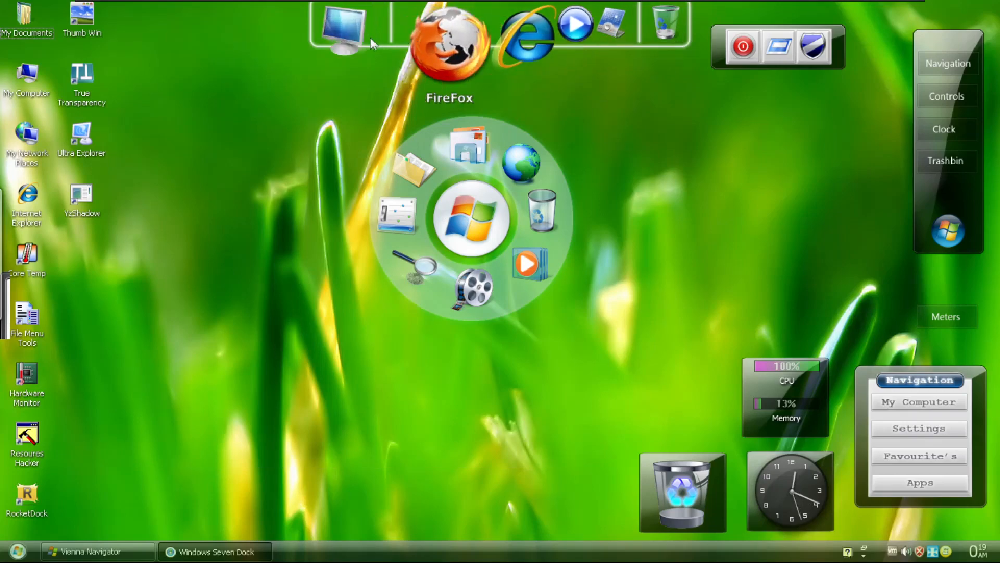
left_click(446, 44)
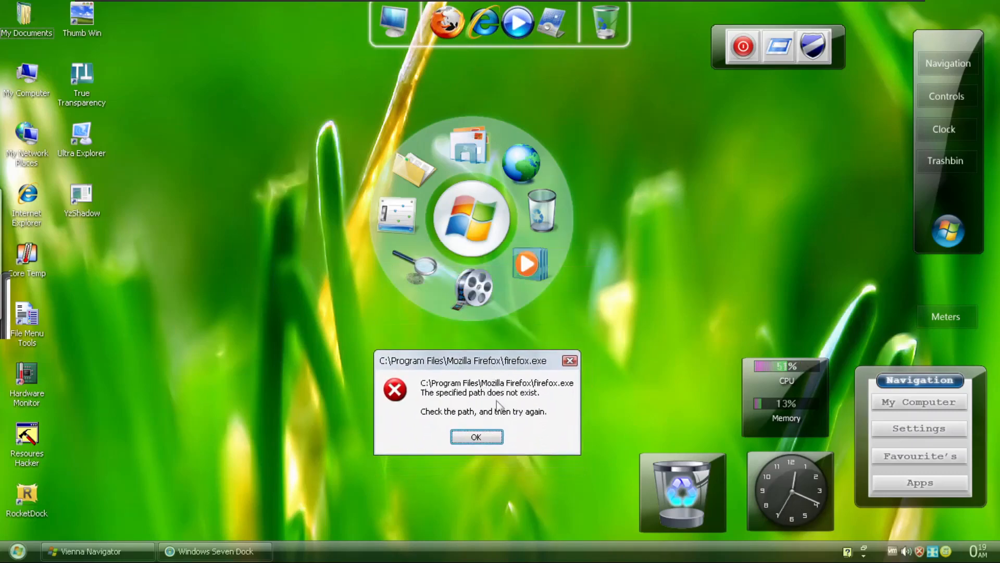
left_click(477, 437)
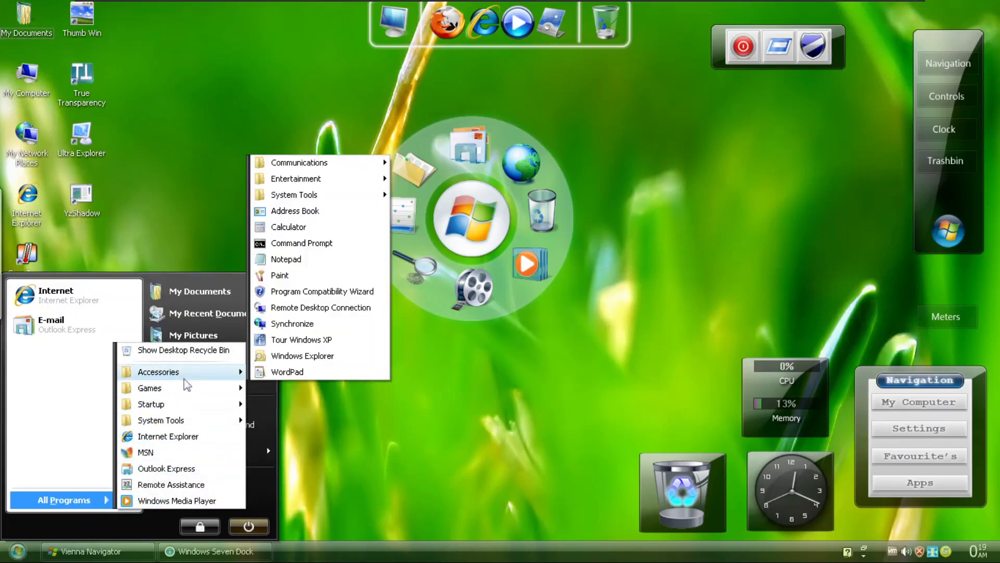
mouse_move(149, 388)
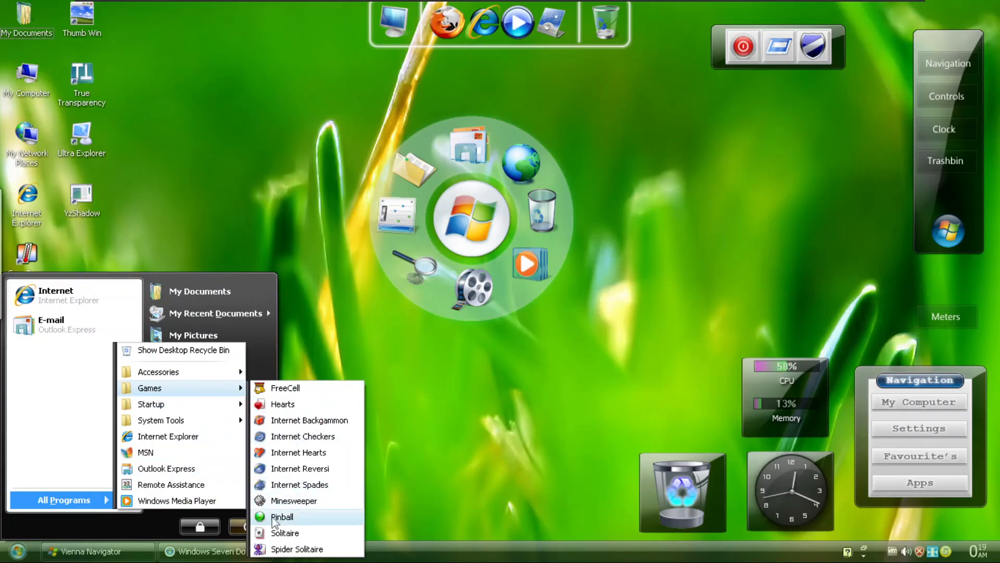
left_click(283, 515)
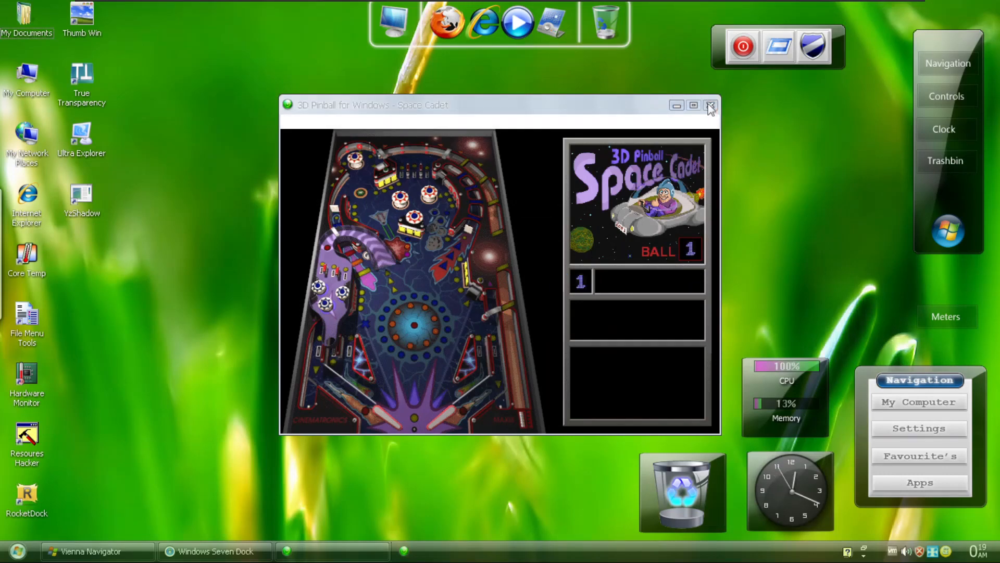
left_click(709, 106)
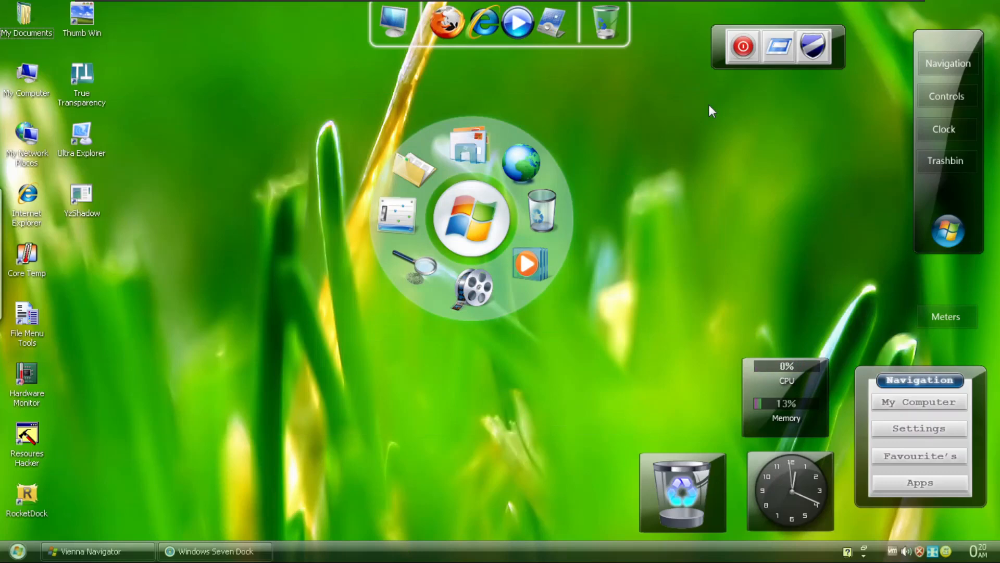
mouse_move(943, 129)
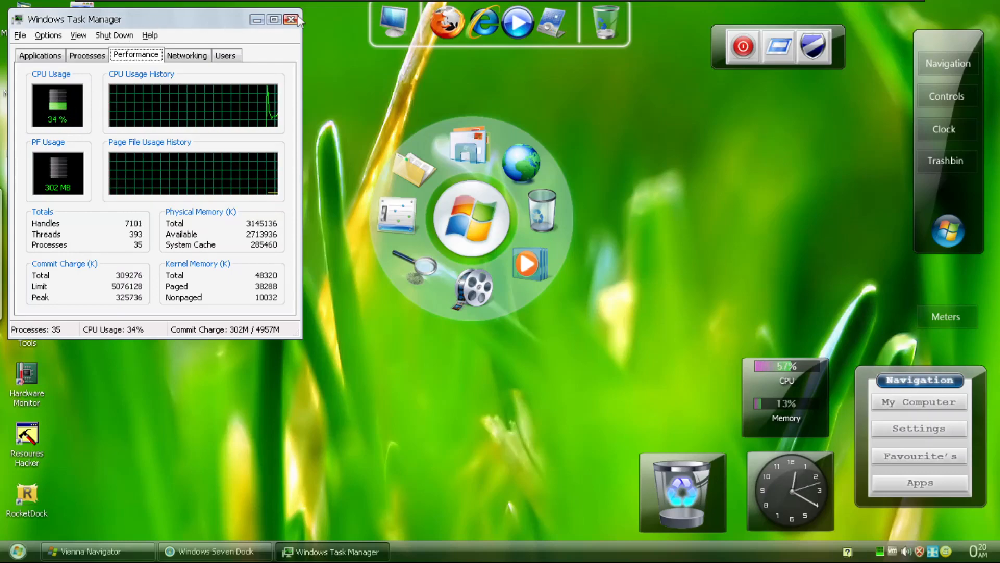
left_click(290, 18)
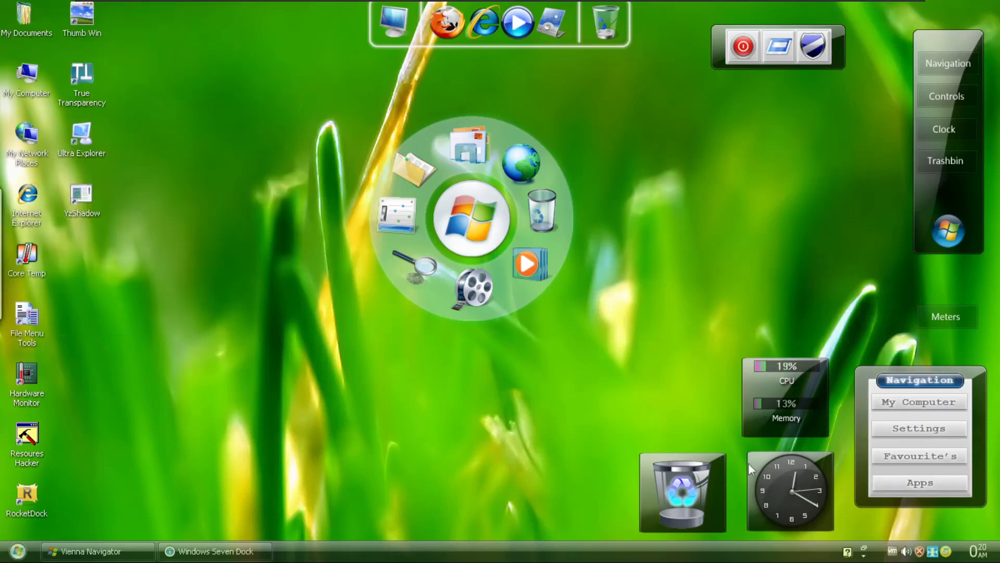
mouse_move(383, 43)
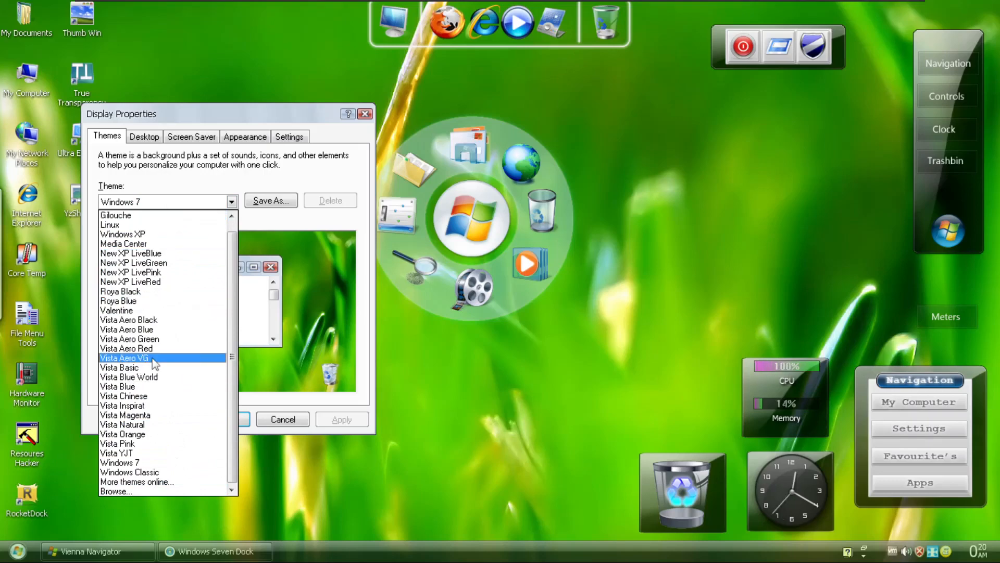
mouse_move(146, 411)
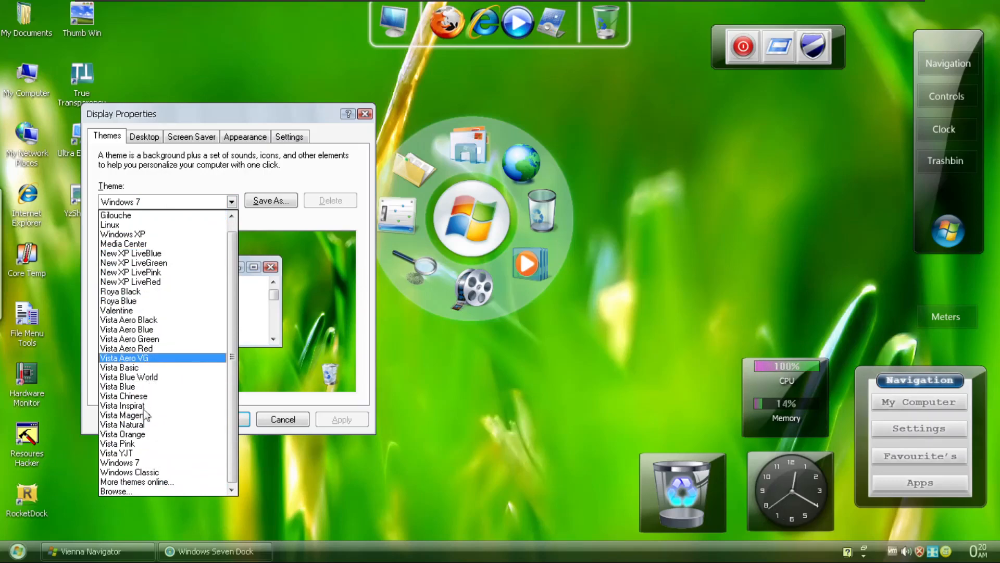
mouse_move(154, 361)
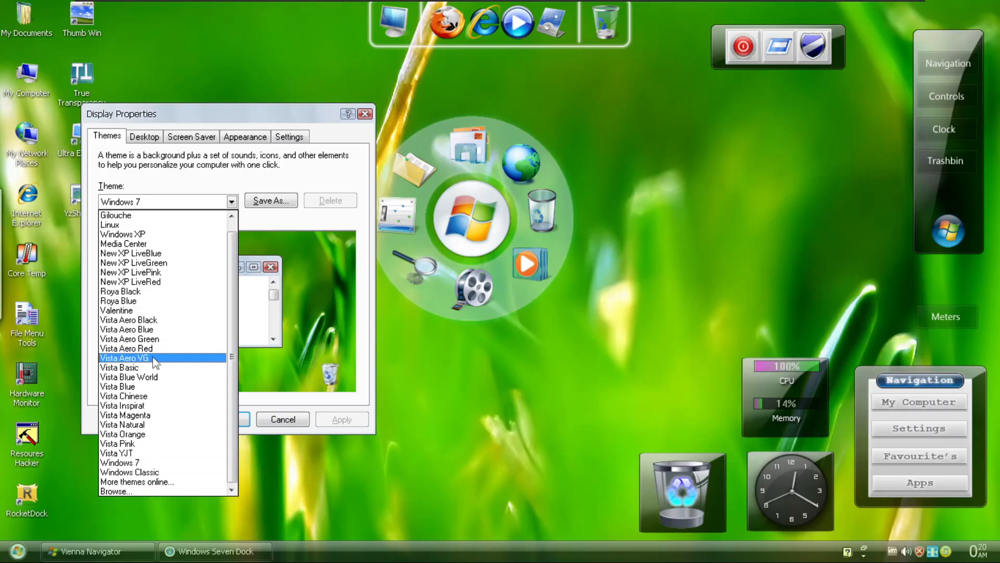
Preview Vista Aero VG, then apply the Linux theme to get the penguin wallpaper
left_click(126, 357)
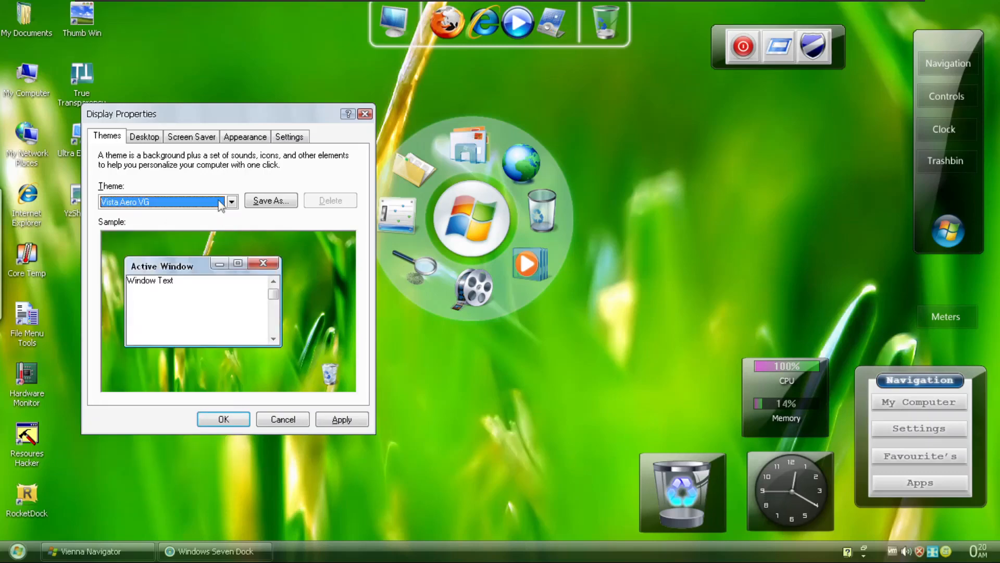
left_click(231, 201)
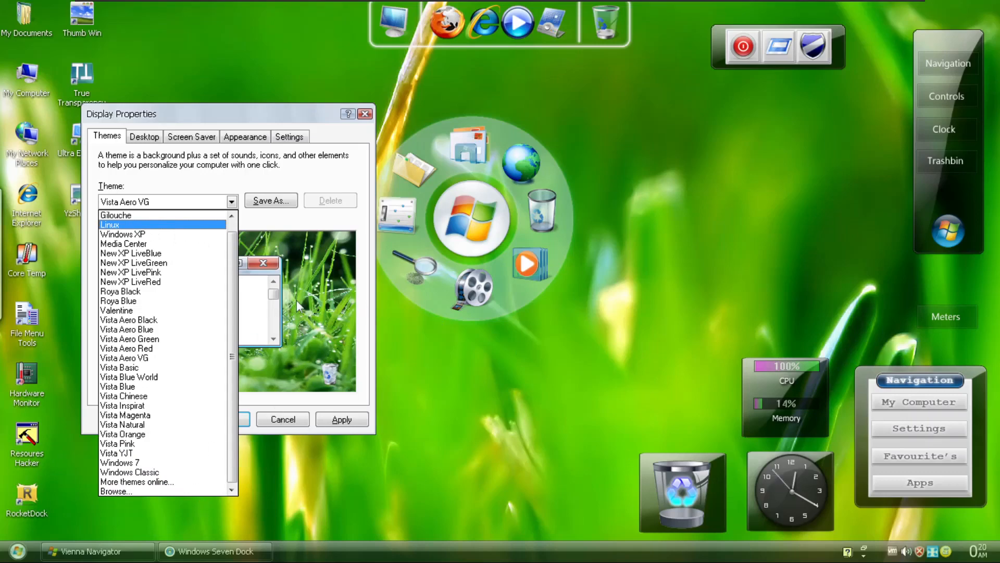
left_click(110, 225)
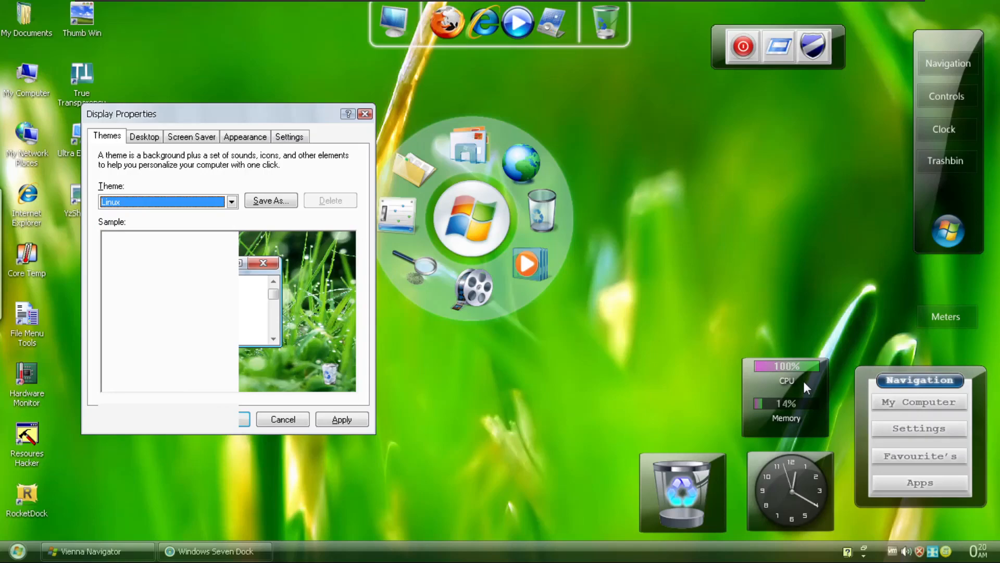
left_click(341, 418)
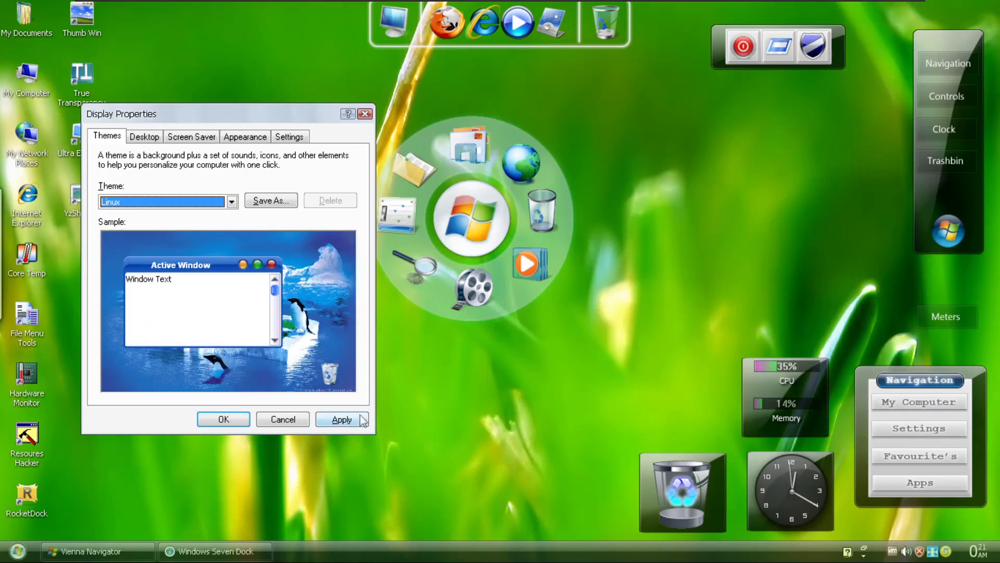
left_click(342, 419)
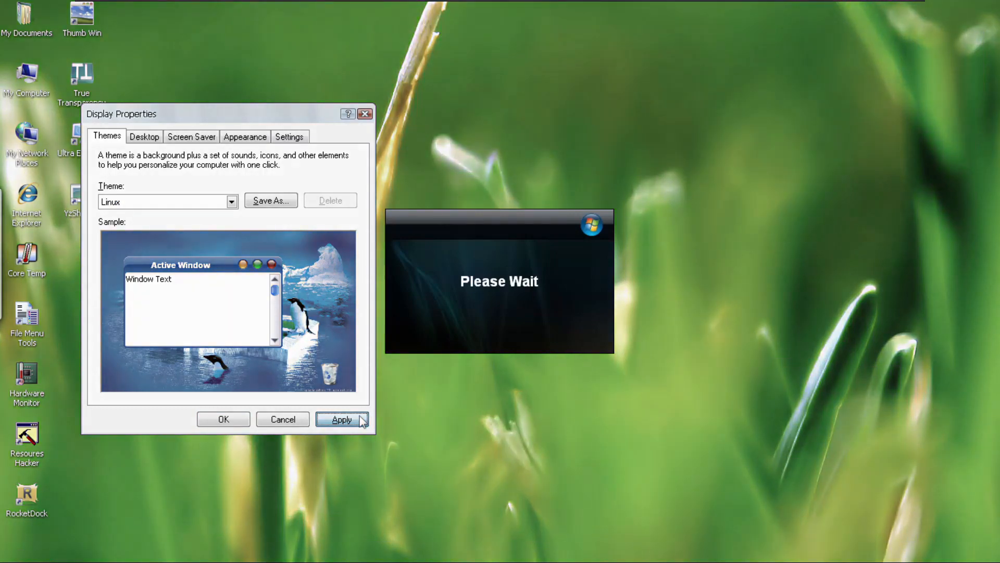
left_click(341, 419)
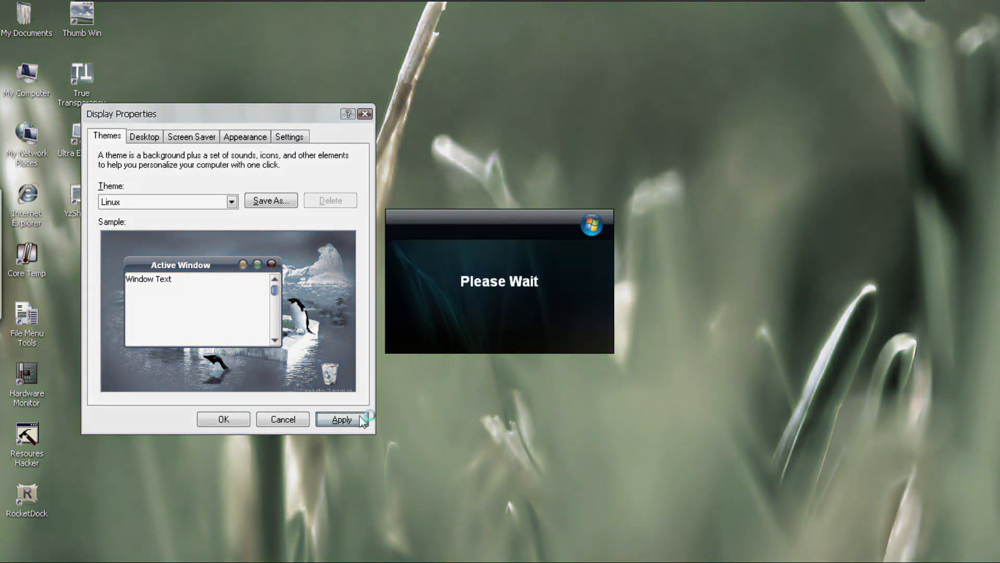
left_click(342, 419)
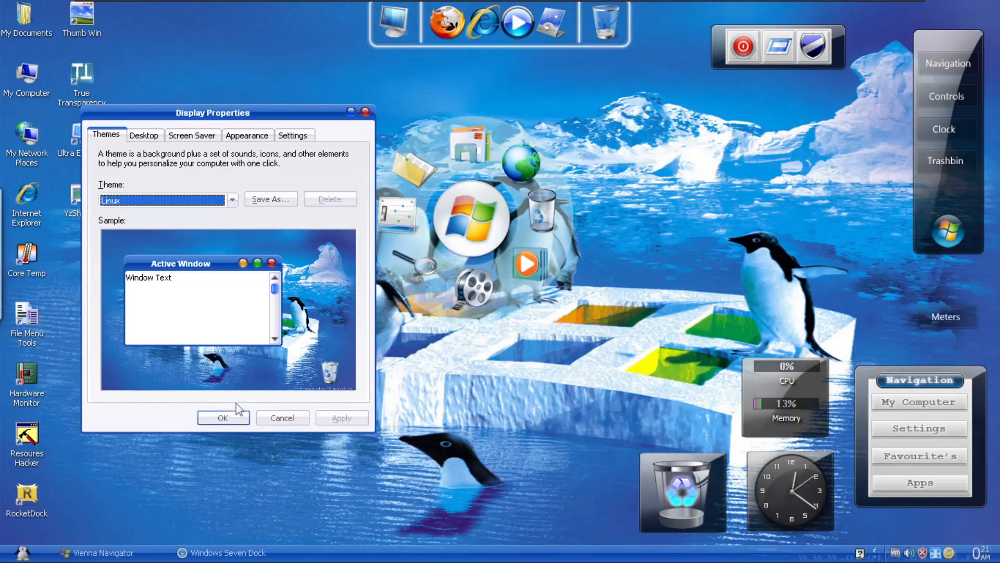
Keep the new theme, launch Hardware Monitor from Start > System Tools, and show the theme list again
left_click(223, 417)
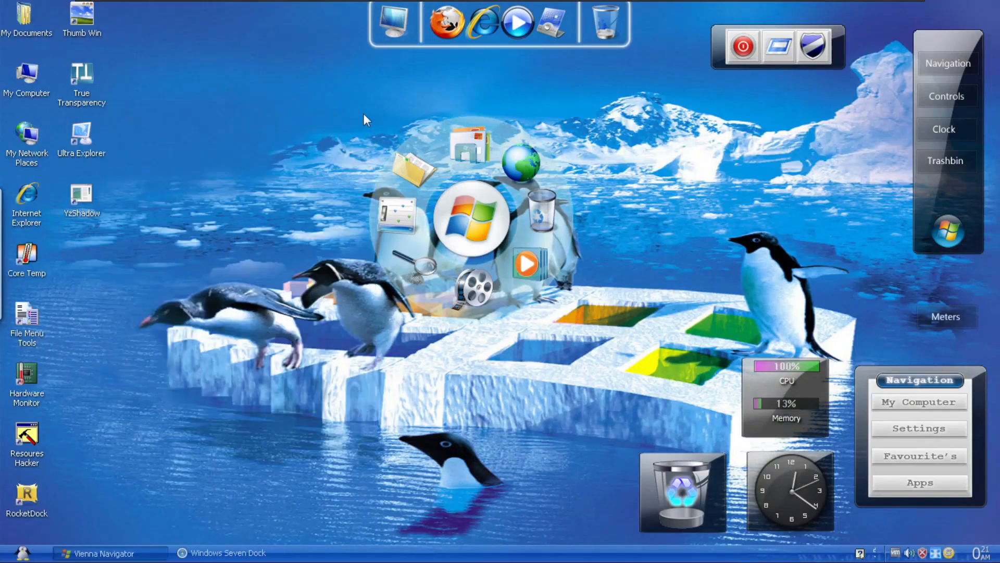
left_click(15, 556)
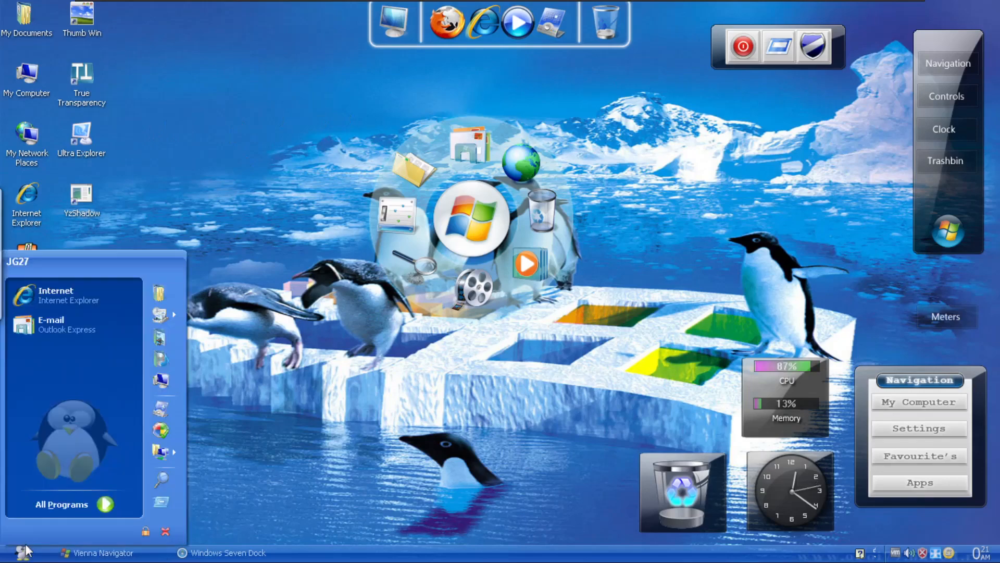
mouse_move(64, 494)
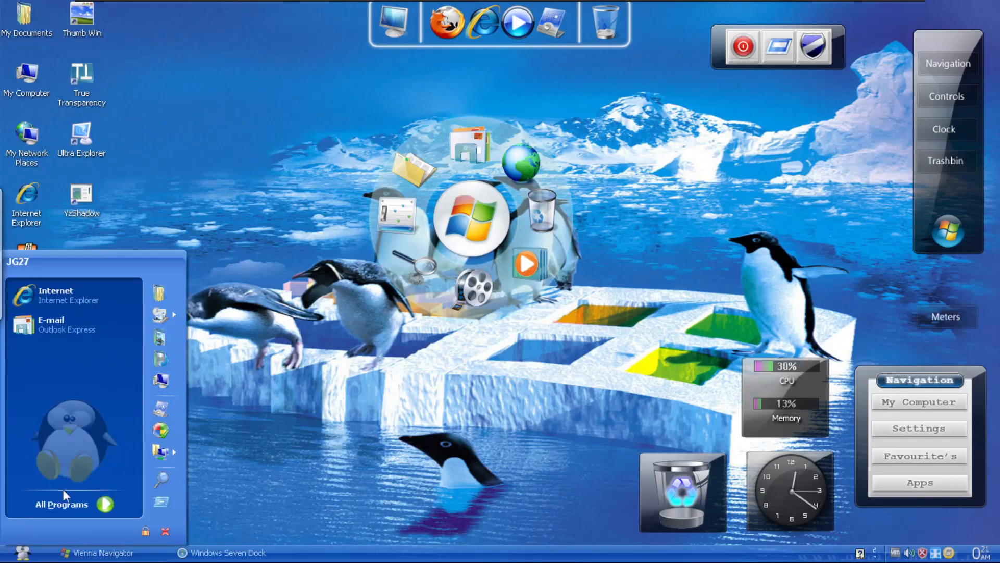
left_click(60, 504)
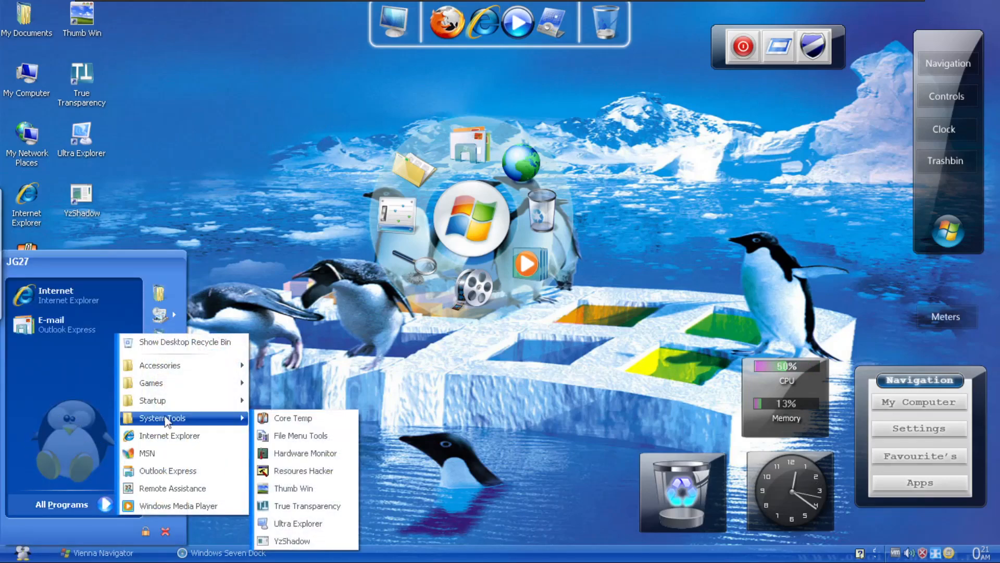
mouse_move(306, 506)
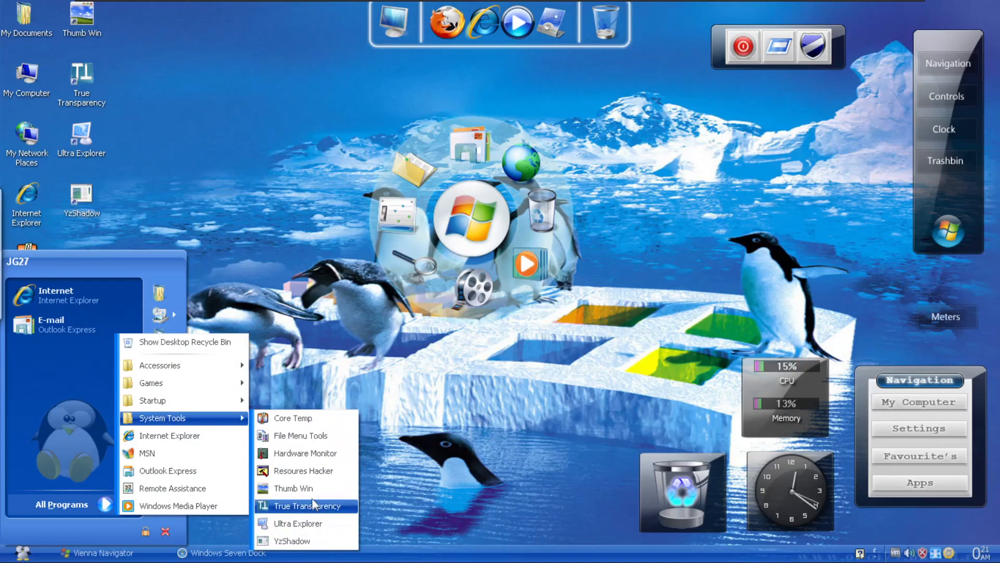
mouse_move(302, 425)
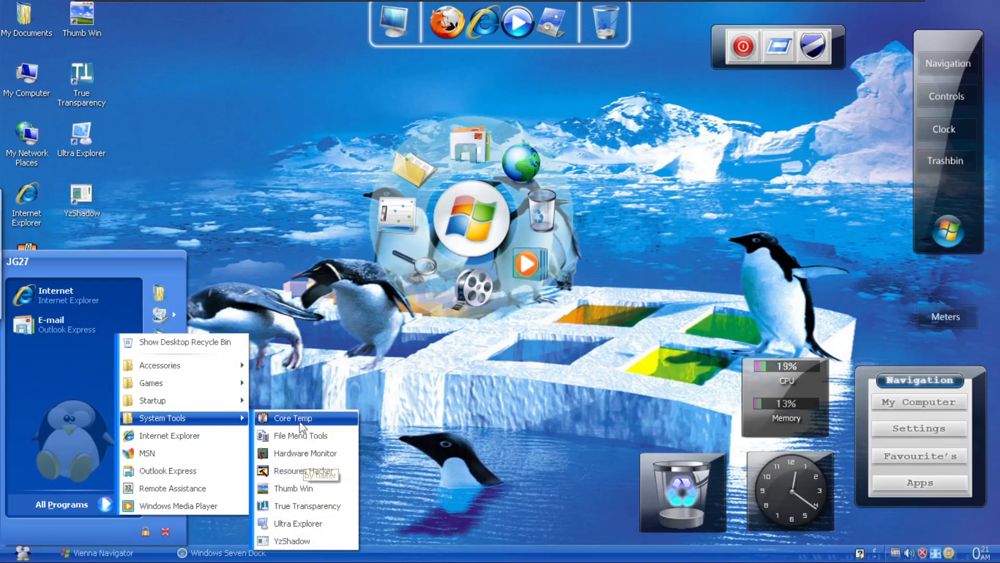
mouse_move(298, 455)
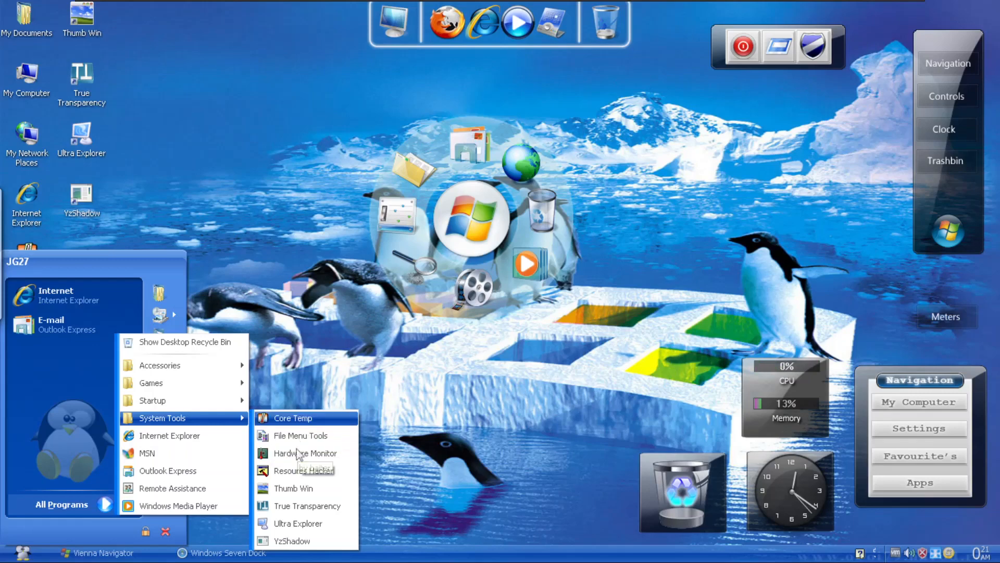
mouse_move(315, 461)
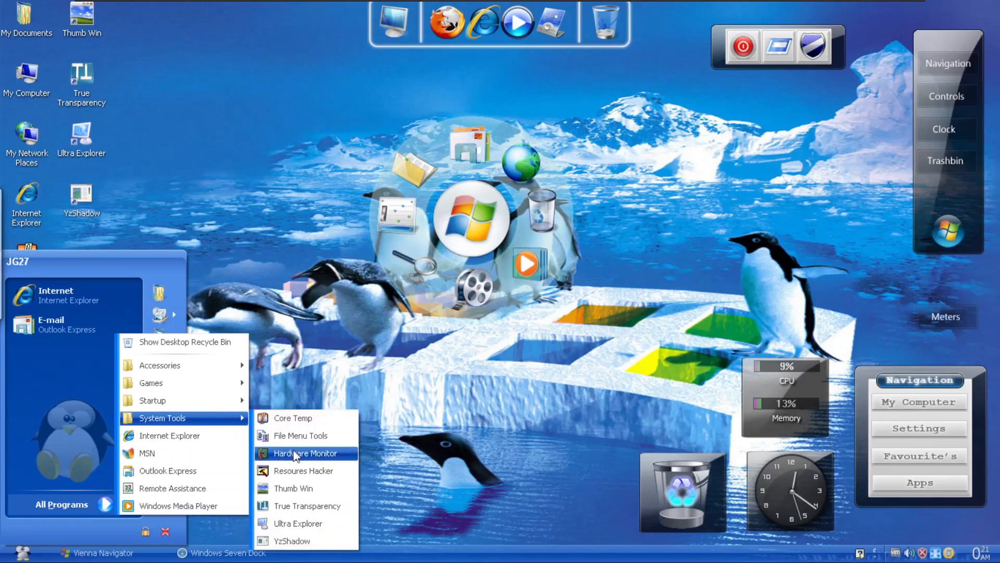
left_click(304, 453)
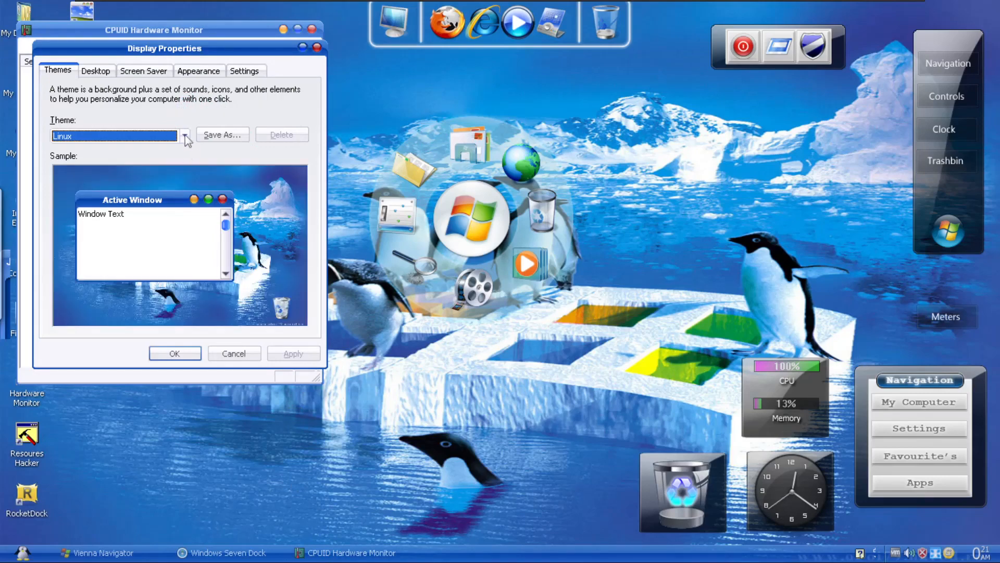
left_click(185, 134)
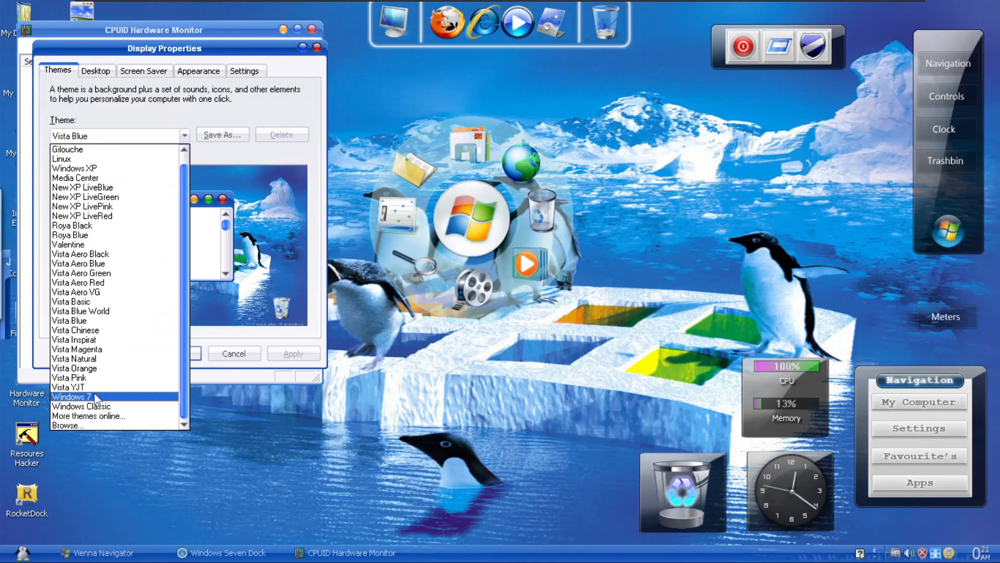
Apply the Windows 7 theme, restoring the green grass desktop
left_click(69, 396)
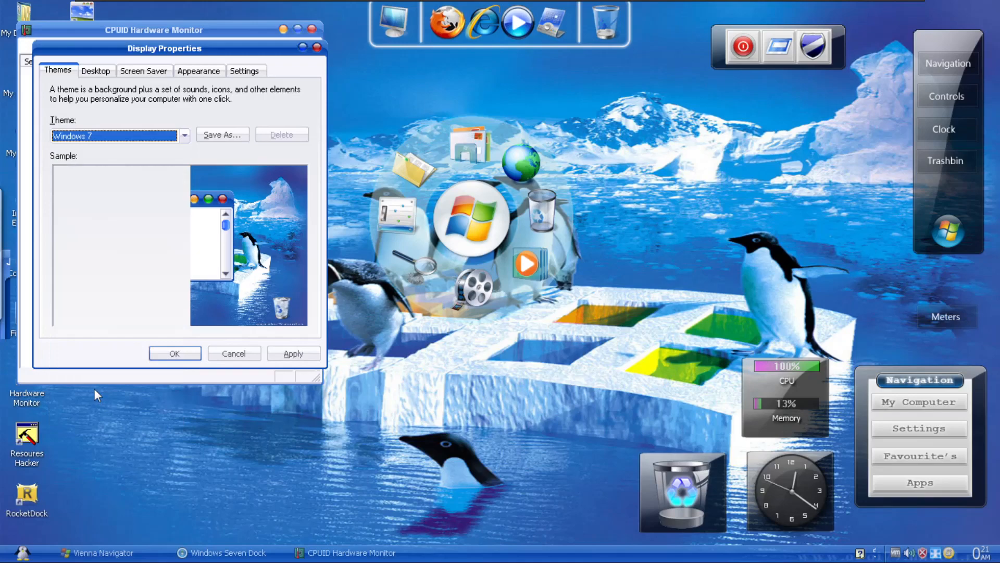
mouse_move(281, 427)
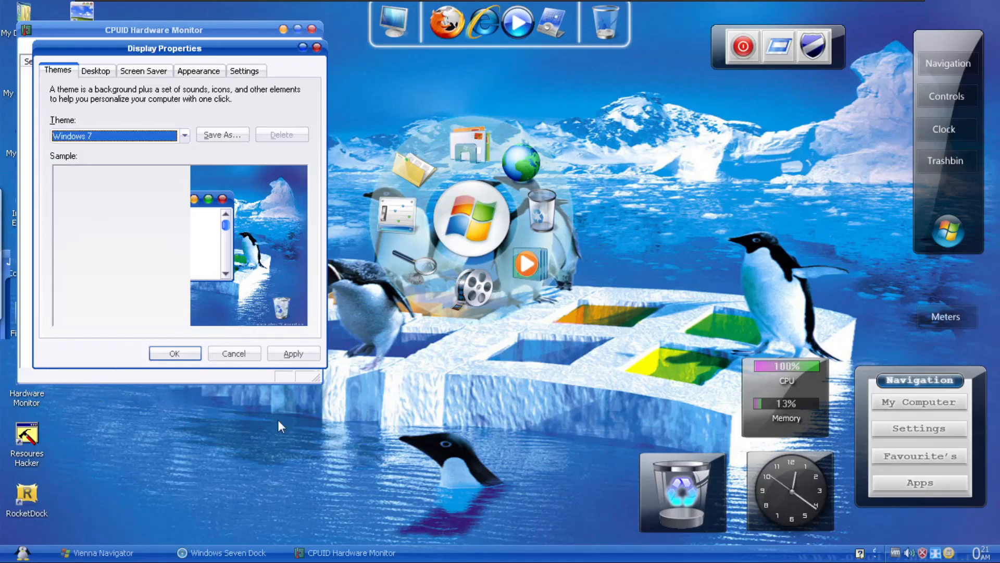
left_click(294, 353)
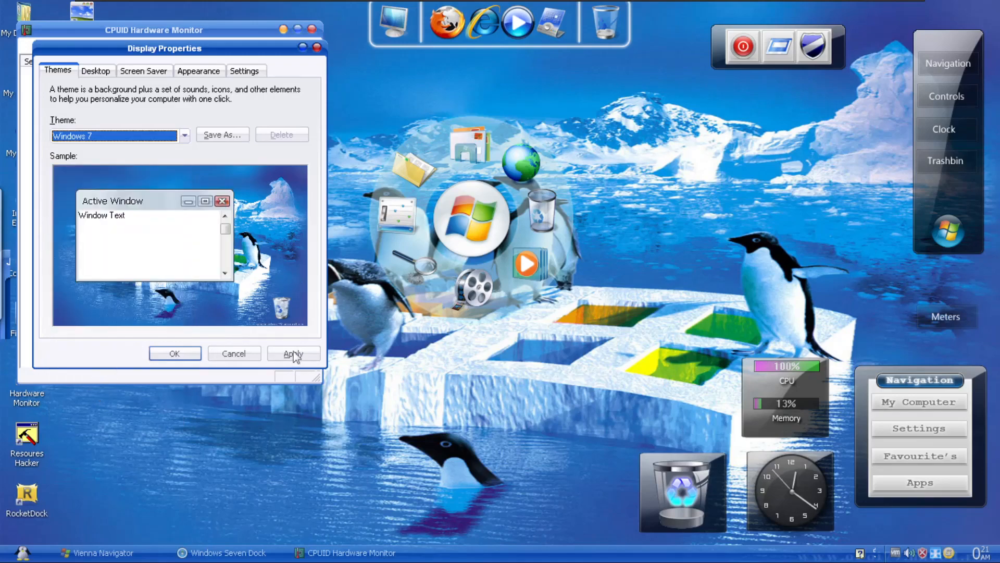
left_click(294, 353)
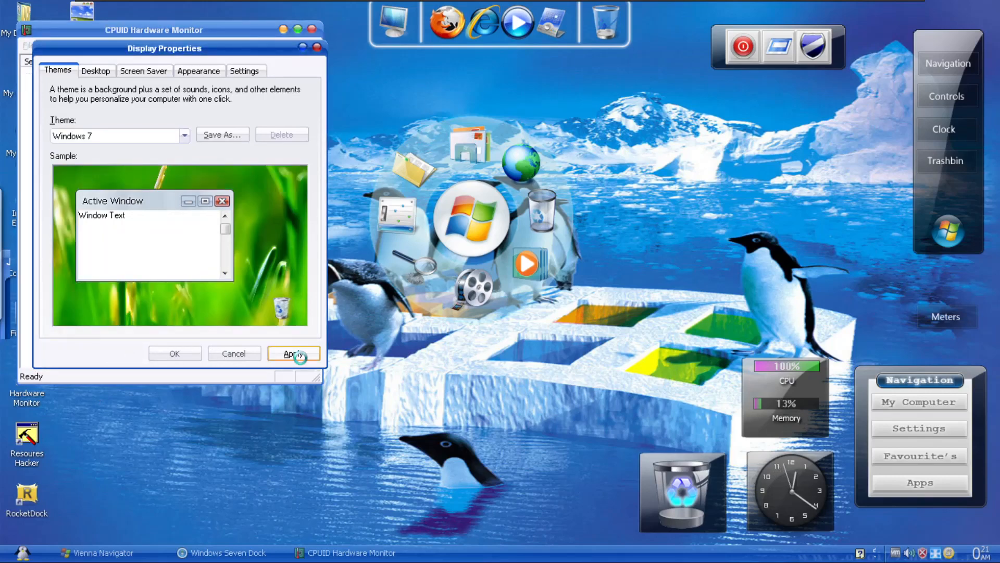
left_click(294, 353)
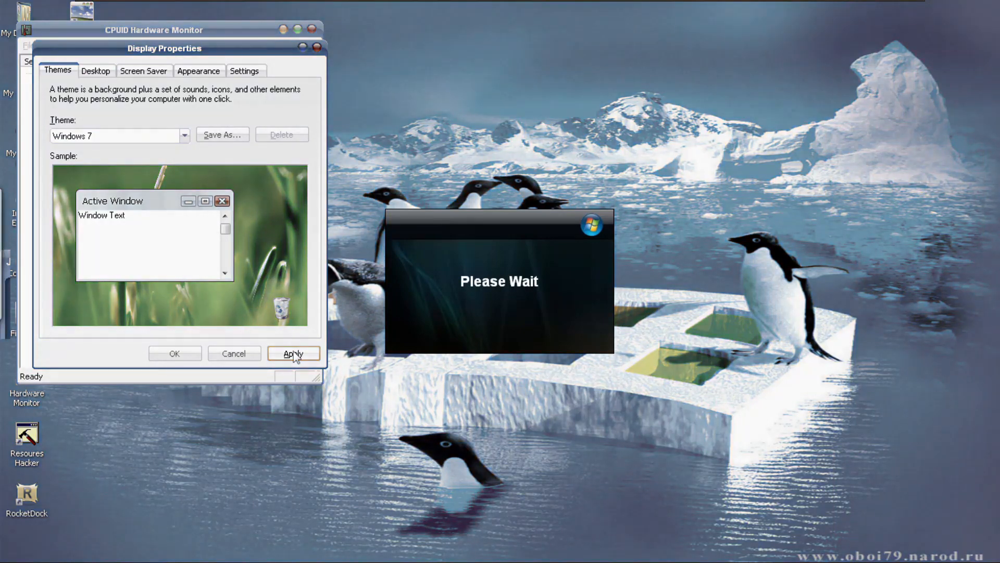
left_click(294, 354)
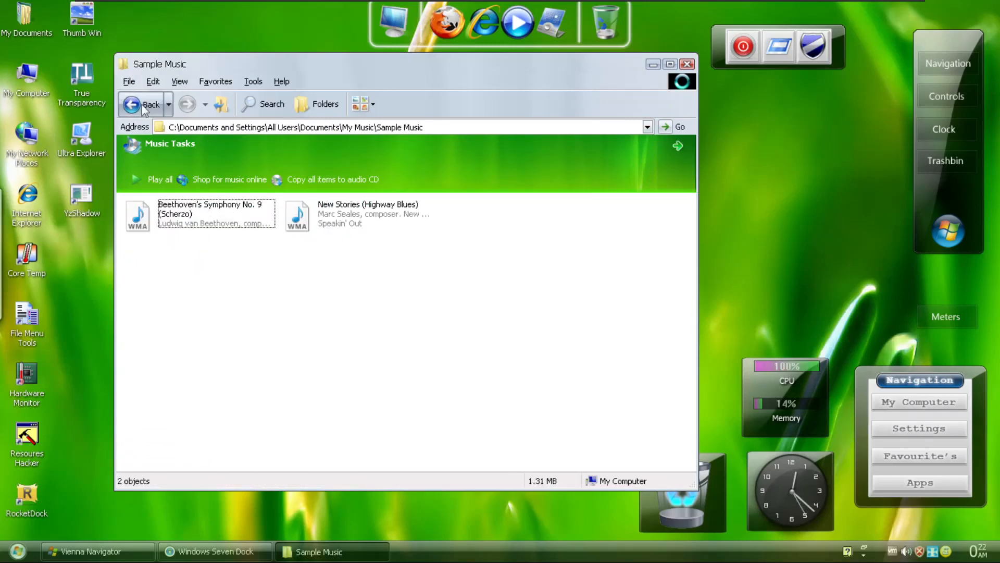
Browse into My Pictures from My Documents, then close the My Computer window
left_click(141, 104)
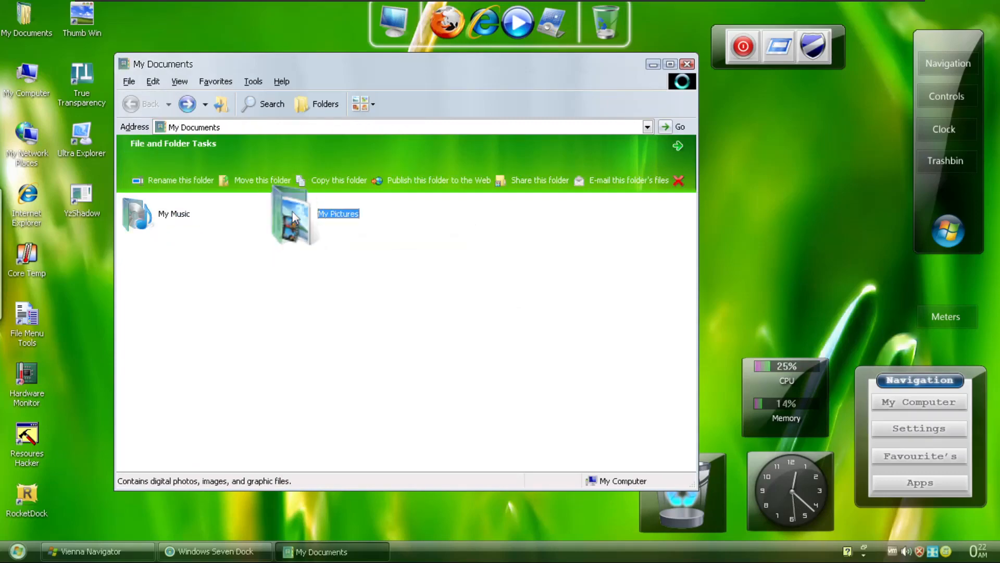
double_click(292, 217)
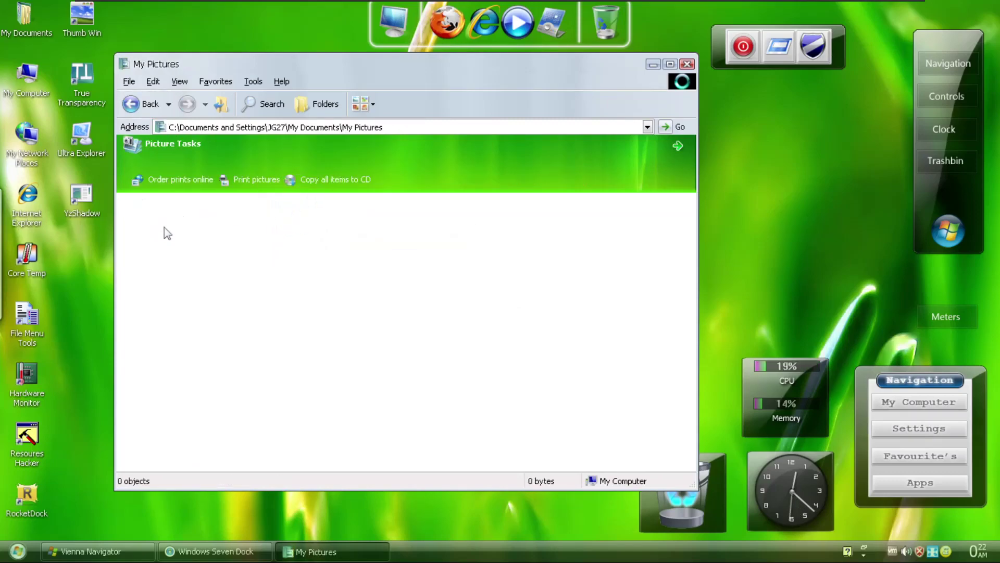
mouse_move(221, 237)
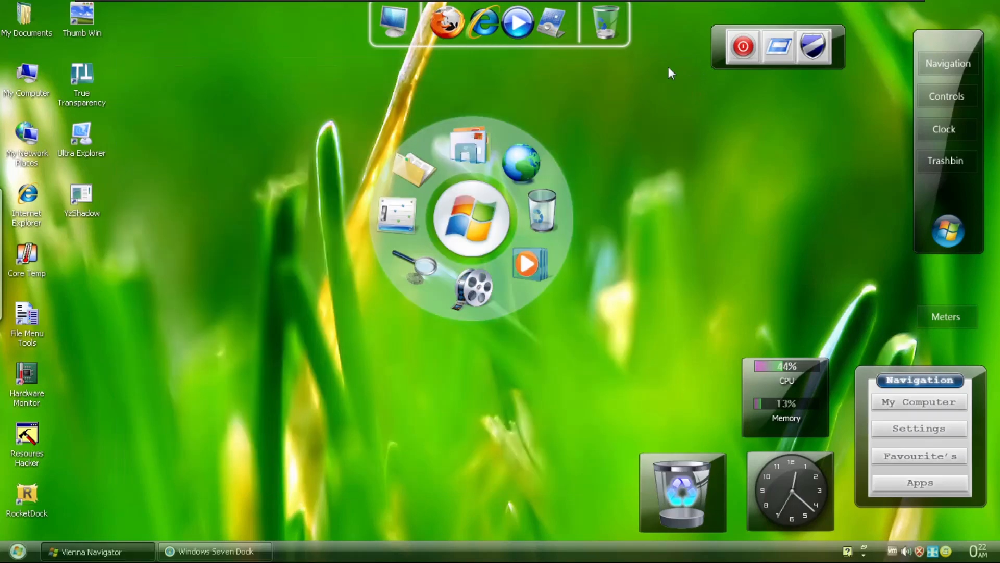
left_click(27, 73)
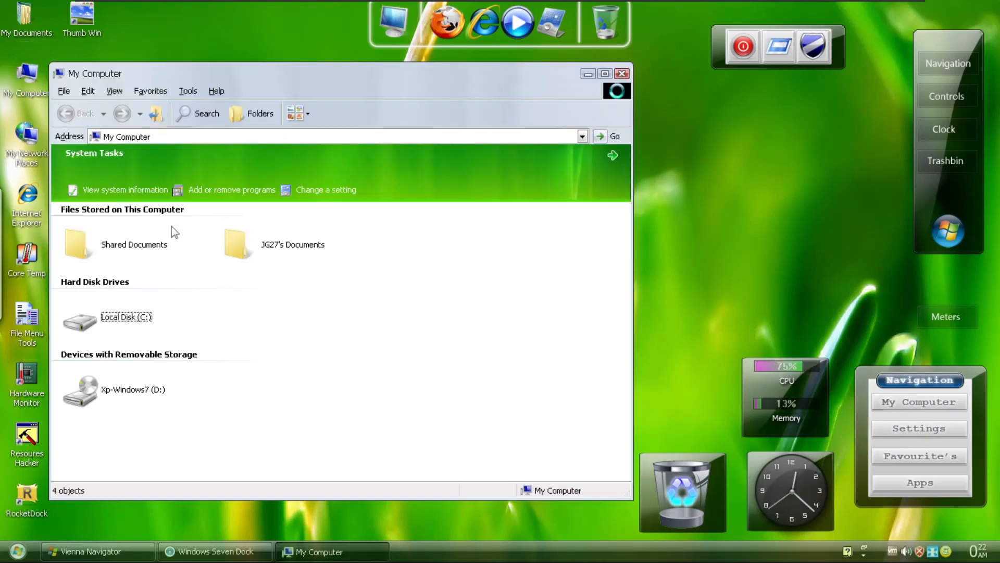
left_click(133, 389)
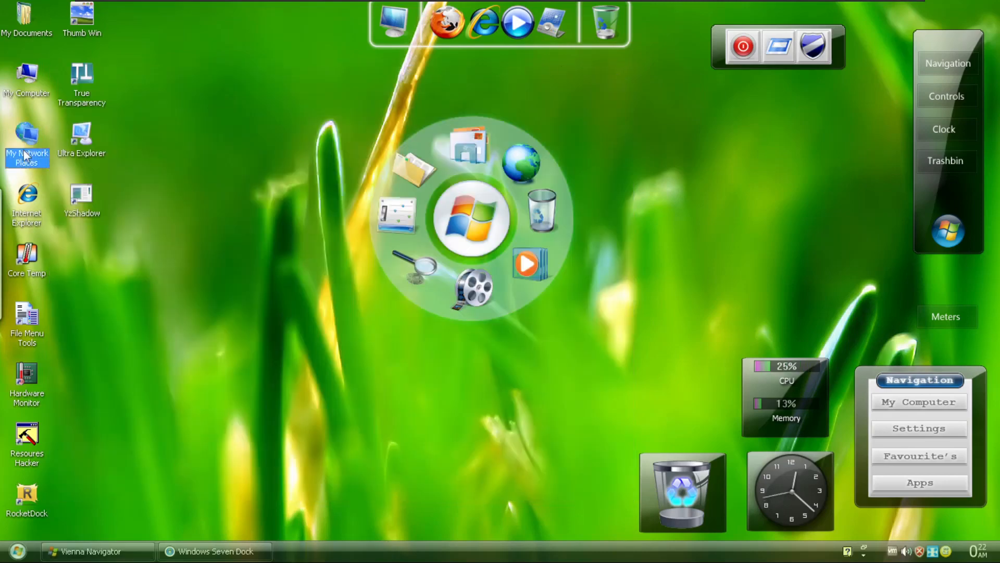
Look inside My Network Places and close it again
double_click(27, 132)
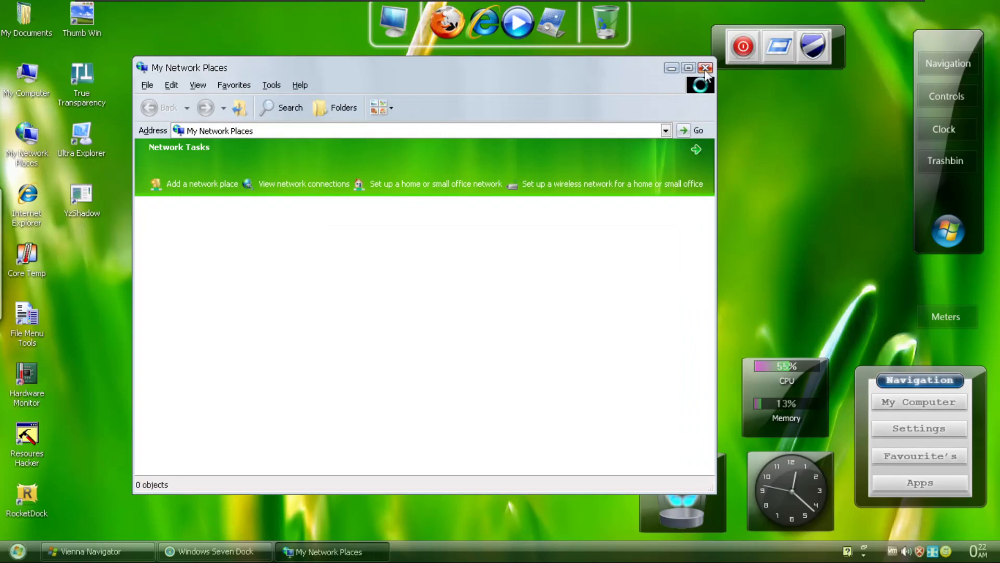
left_click(704, 67)
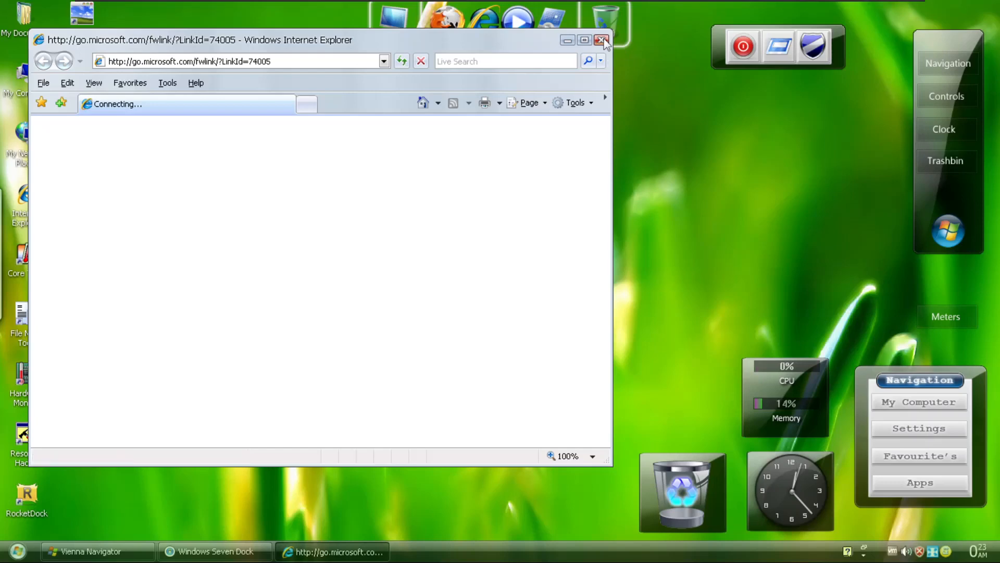
Close Internet Explorer, check CPU readings in Core Temp, and acknowledge FileMenu Tools is enabled
left_click(601, 40)
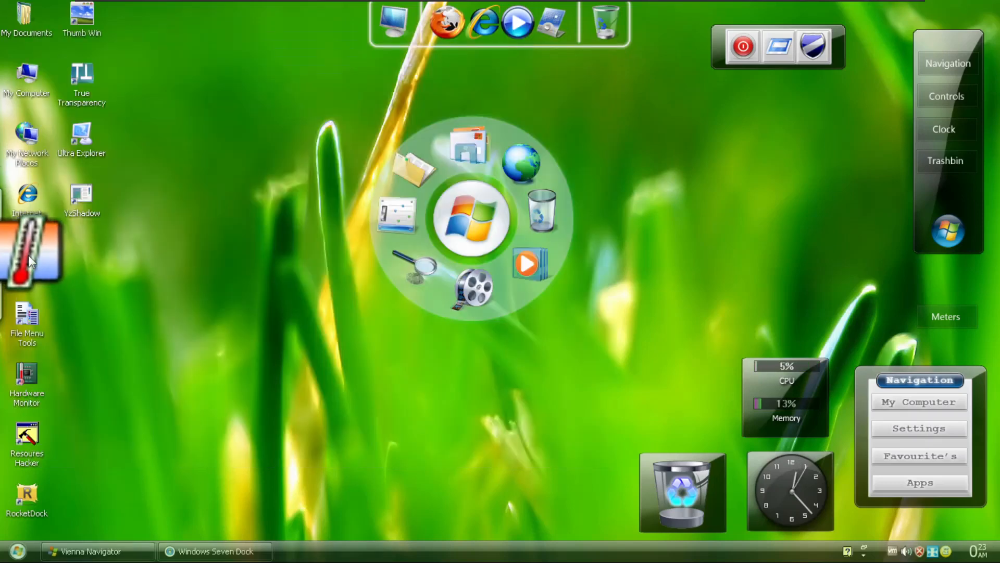
double_click(29, 252)
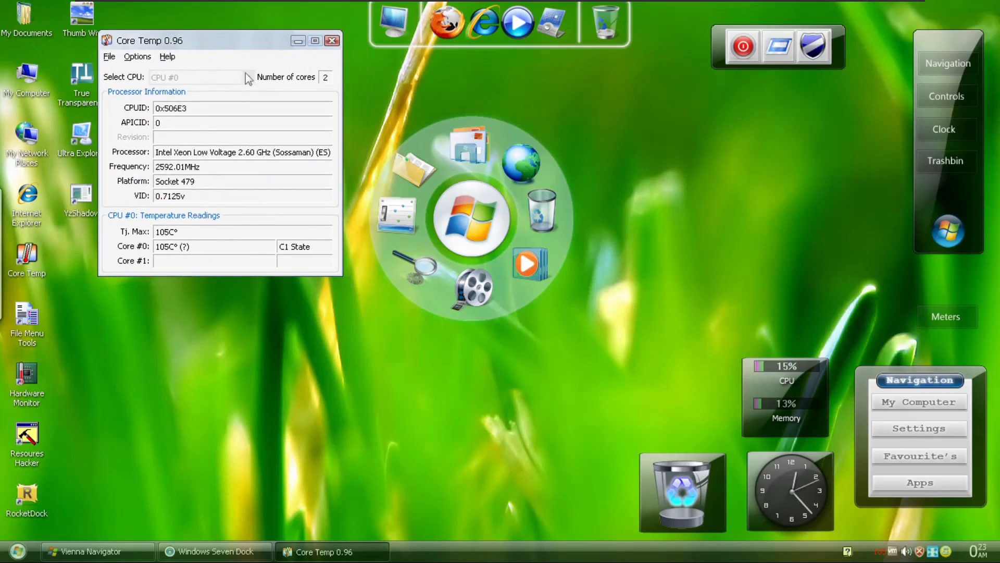
left_click(332, 38)
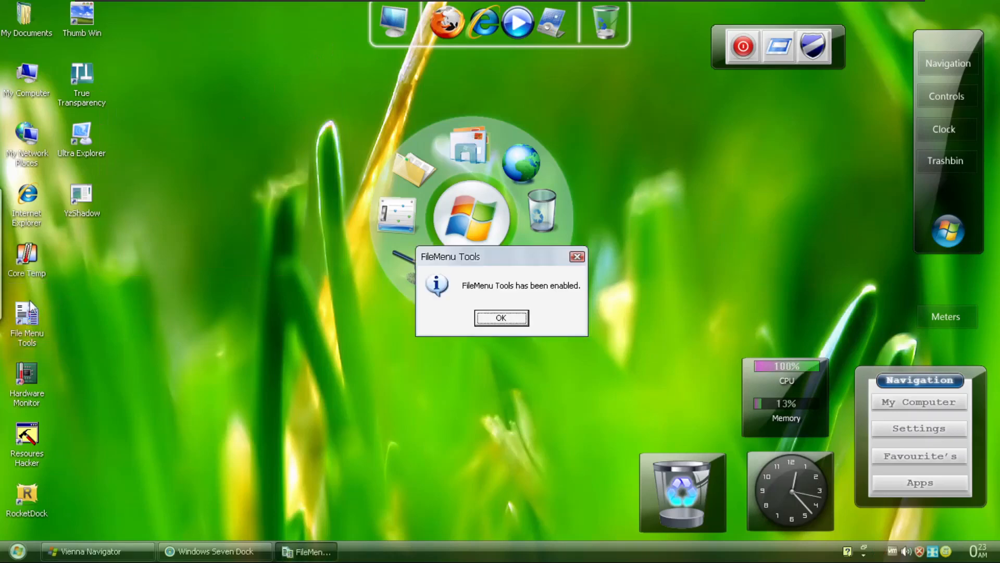
left_click(500, 317)
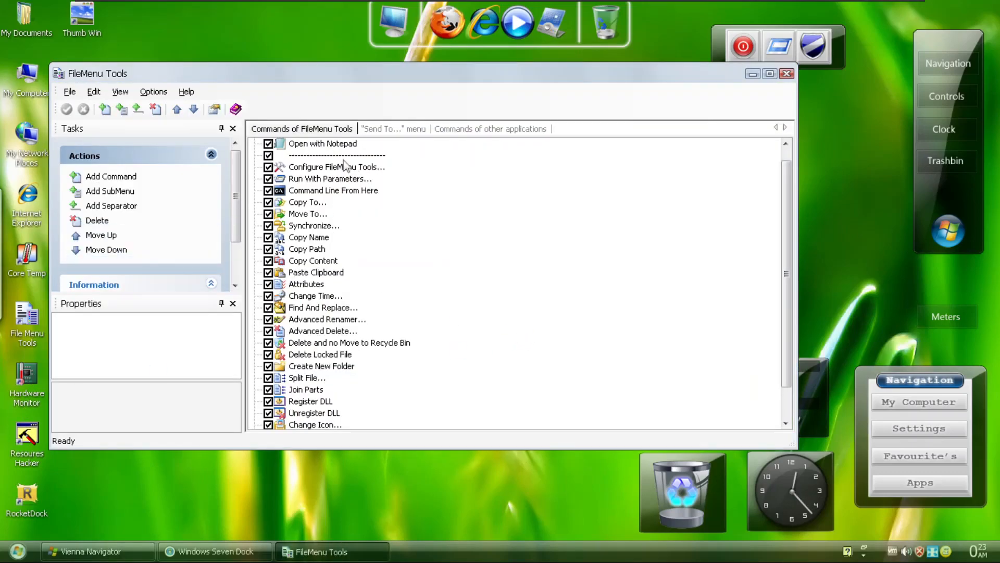
mouse_move(30, 494)
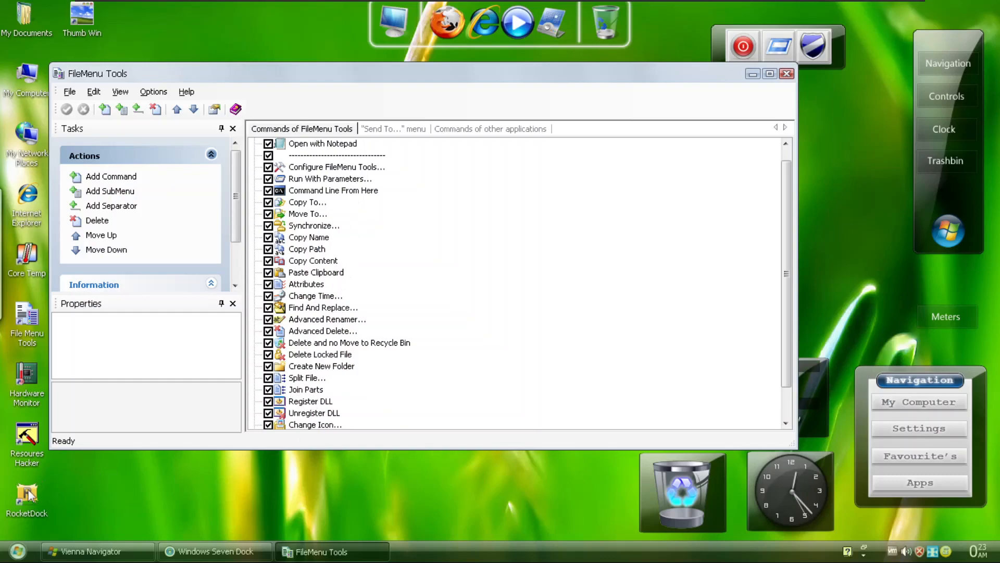
View FileMenu Tools' added commands in a desktop icon's context menu, then launch Hardware Monitor
right_click(23, 496)
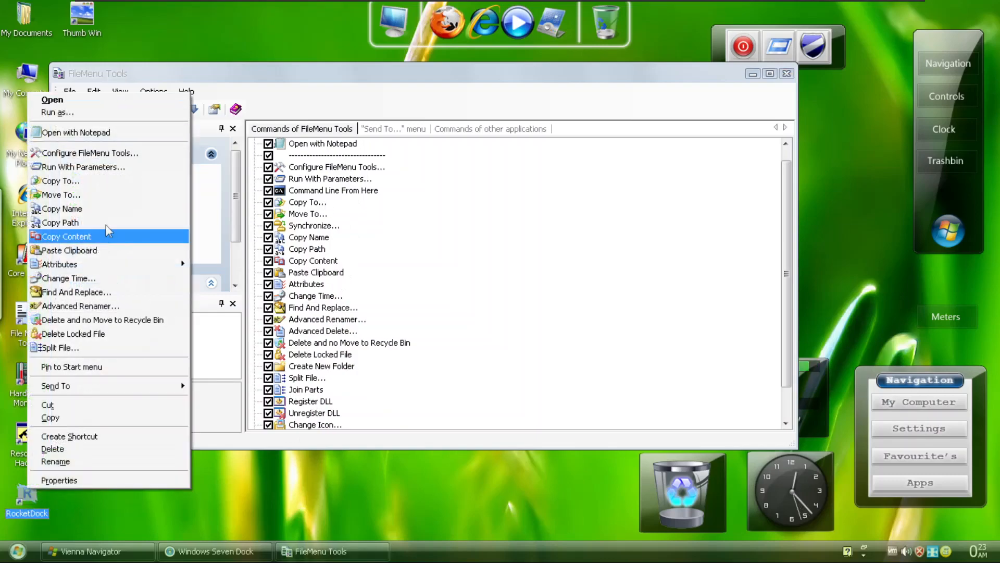
mouse_move(119, 348)
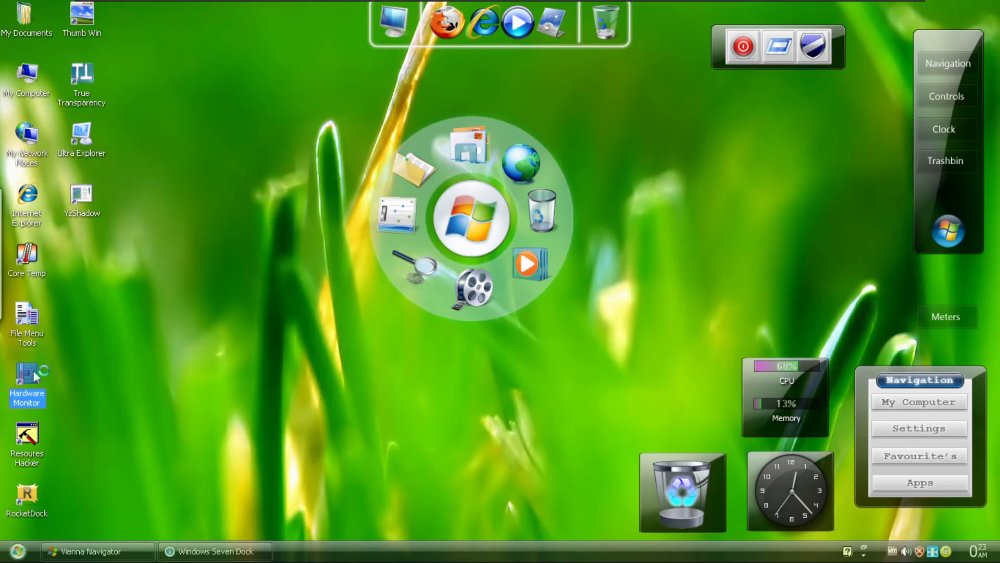
double_click(27, 373)
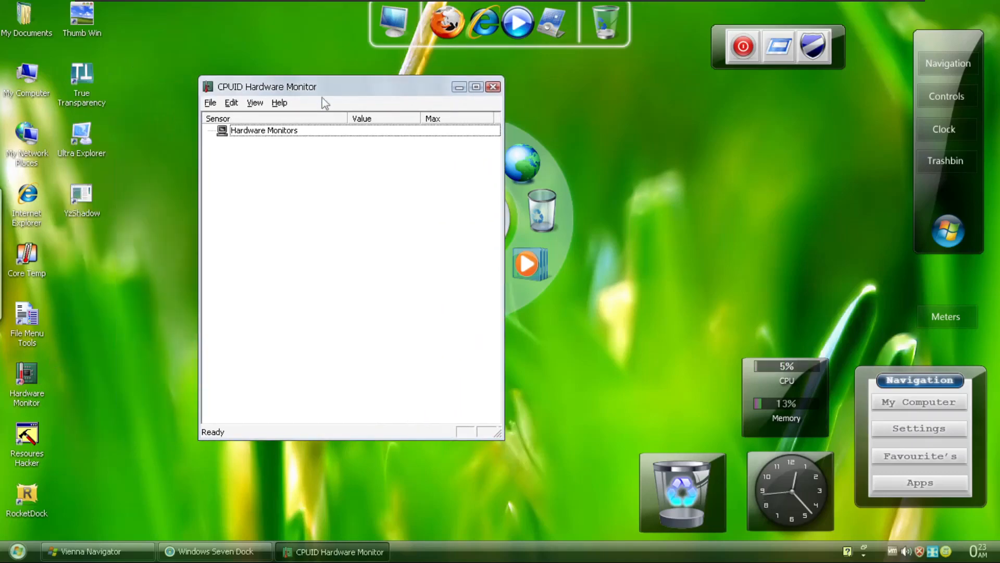
mouse_move(291, 175)
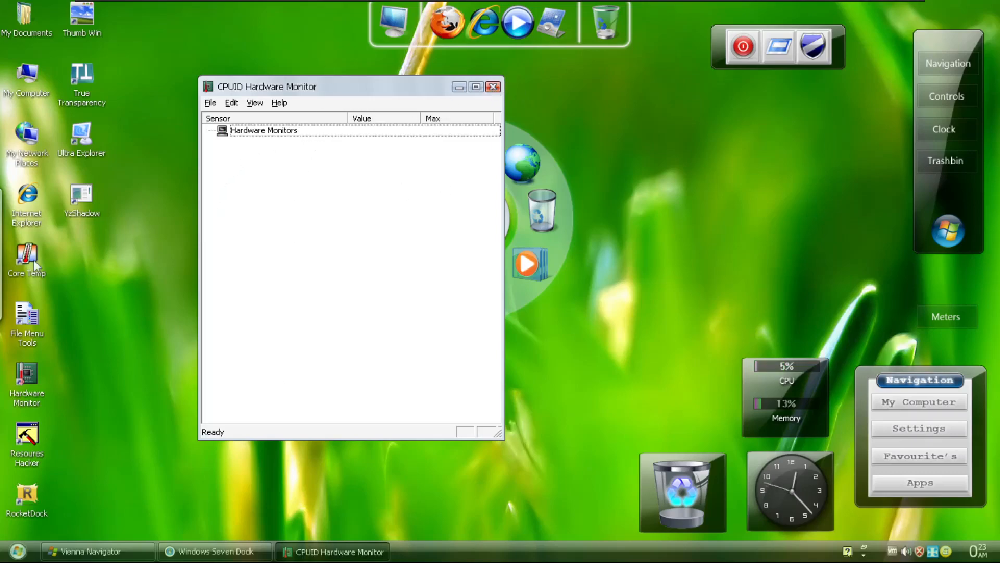
left_click(492, 88)
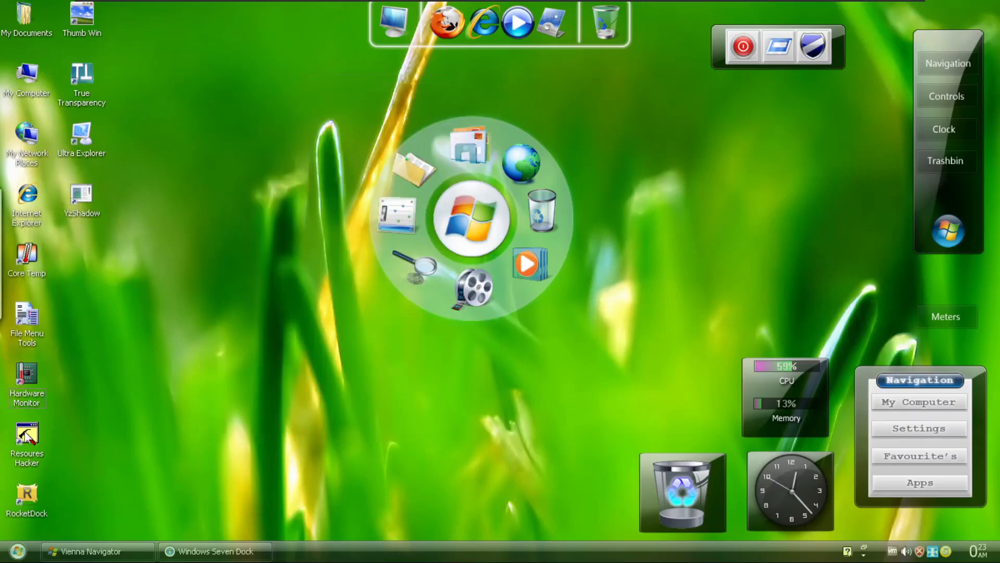
double_click(27, 434)
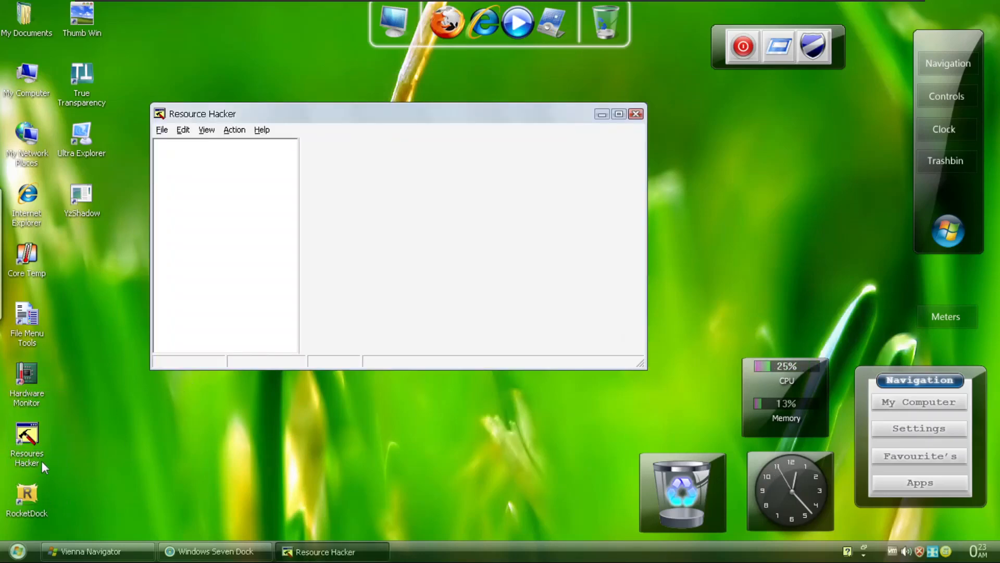
left_click(161, 129)
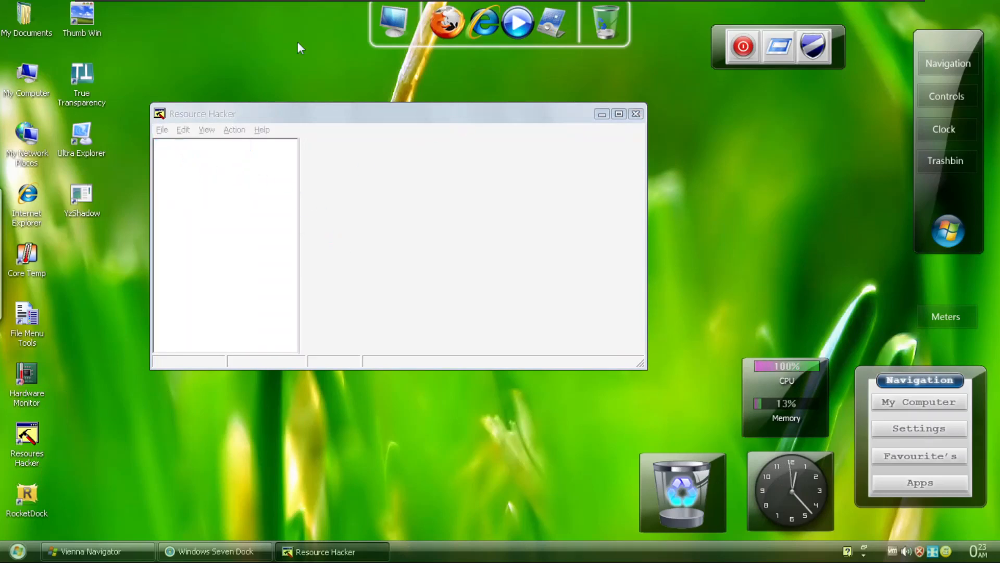
left_click(161, 129)
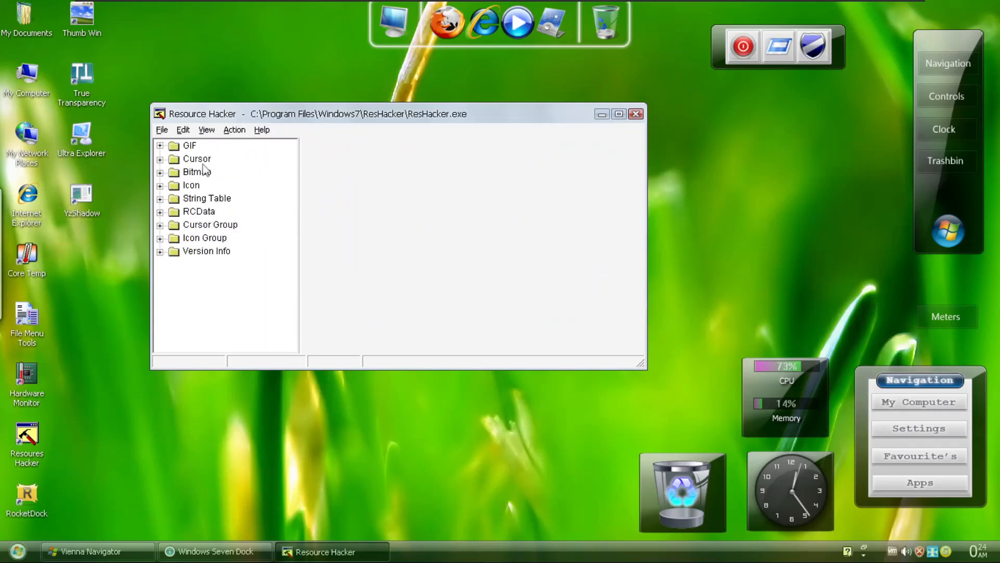
left_click(197, 172)
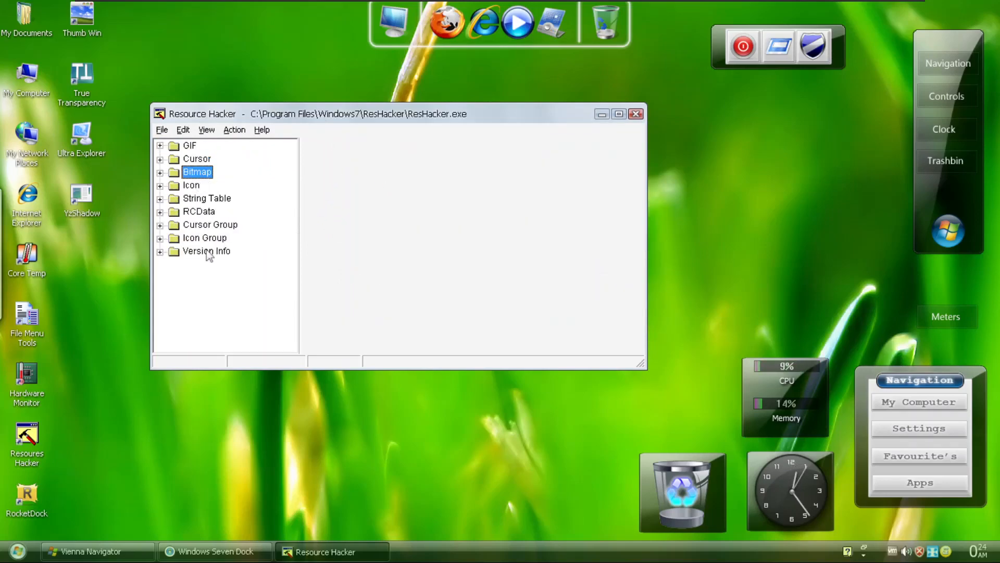
left_click(161, 251)
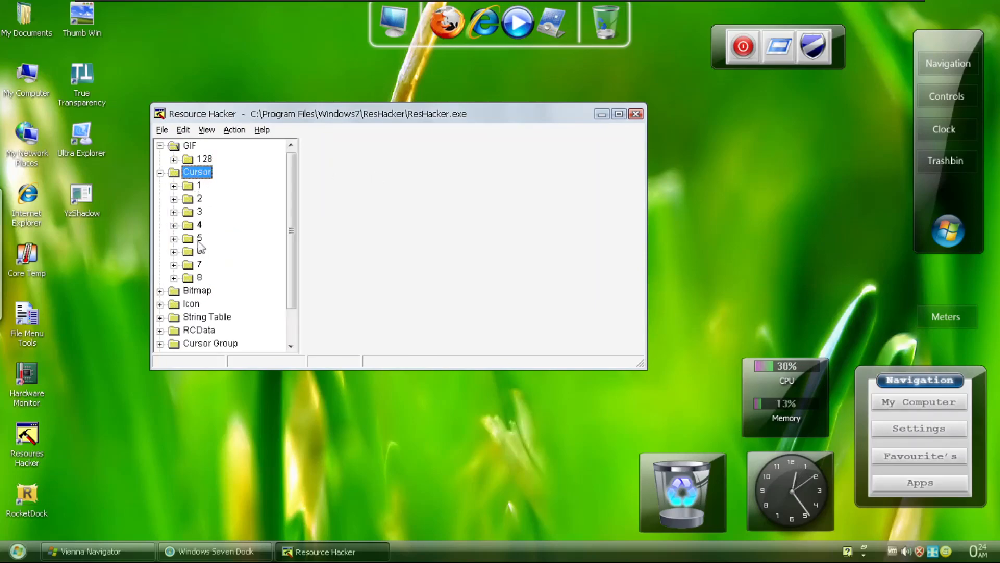
scroll("down", 3)
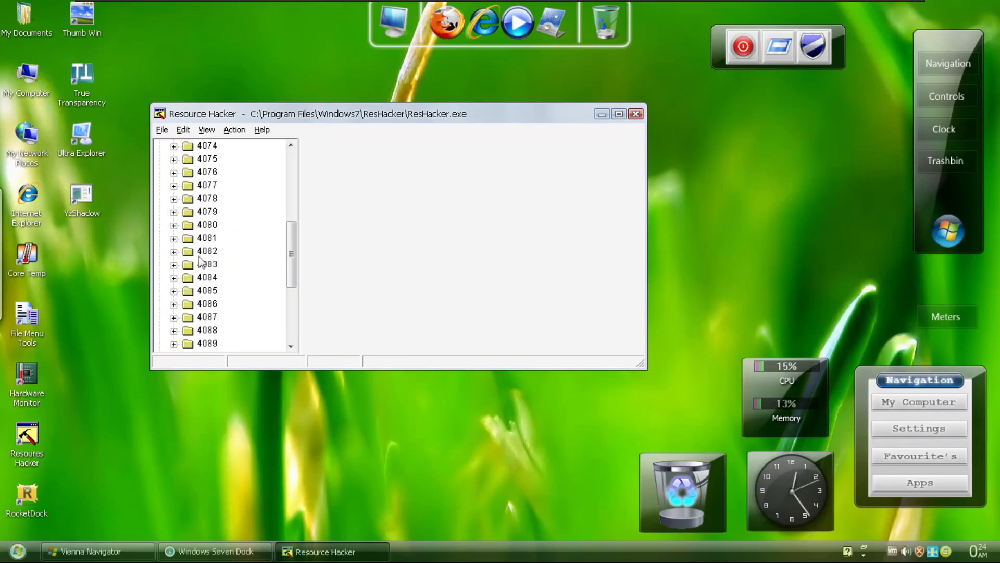
left_click(204, 289)
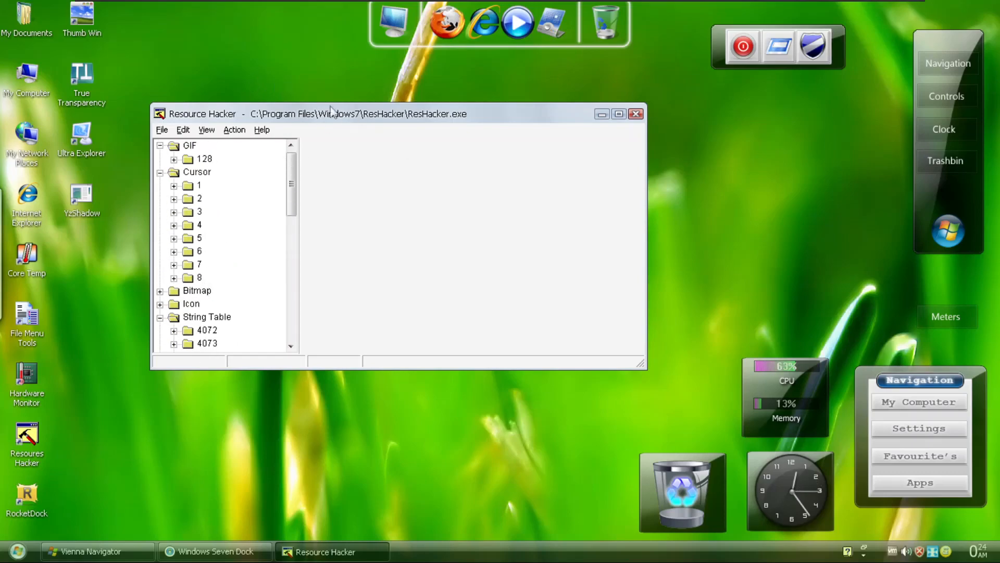
left_click(636, 113)
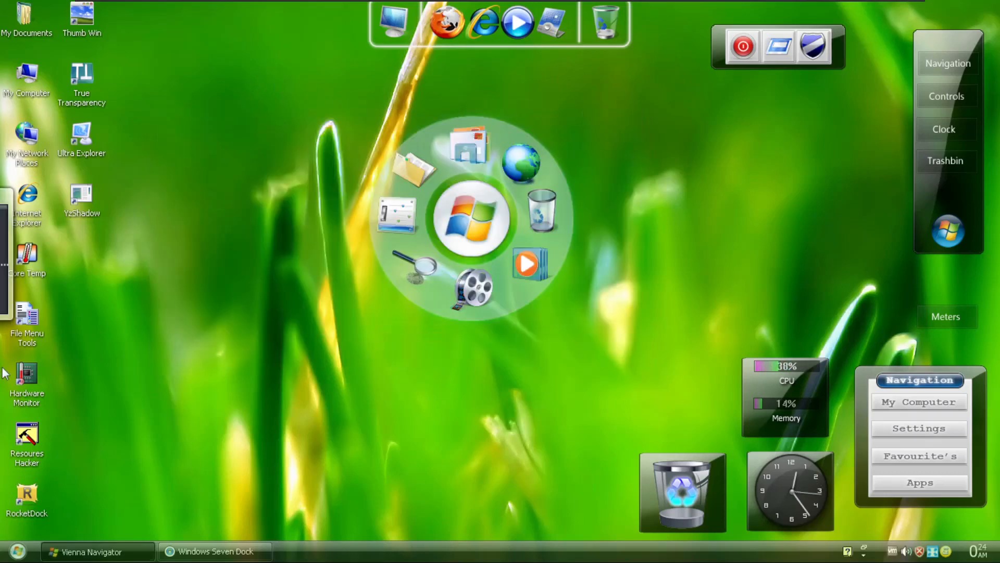
mouse_move(413, 19)
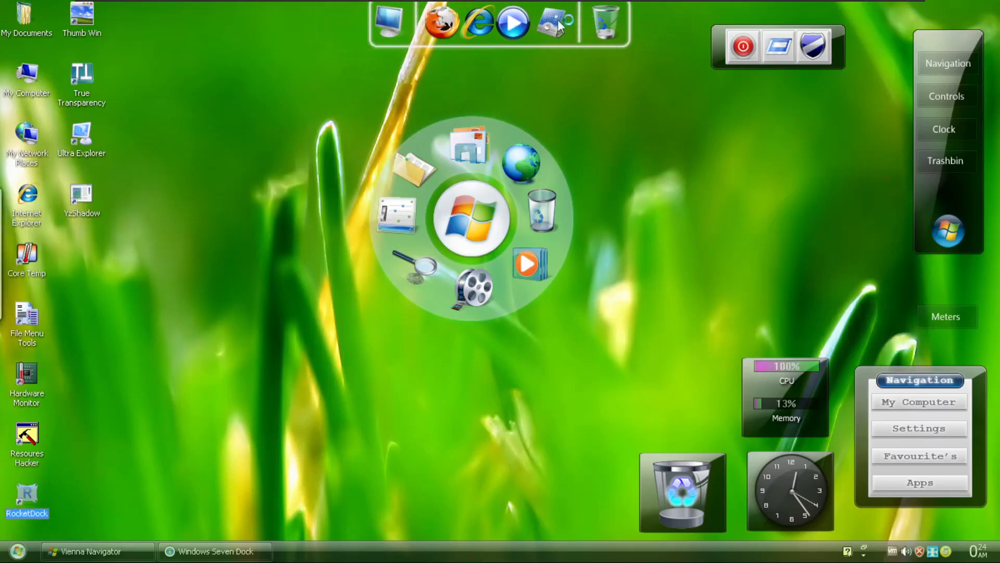
mouse_move(521, 36)
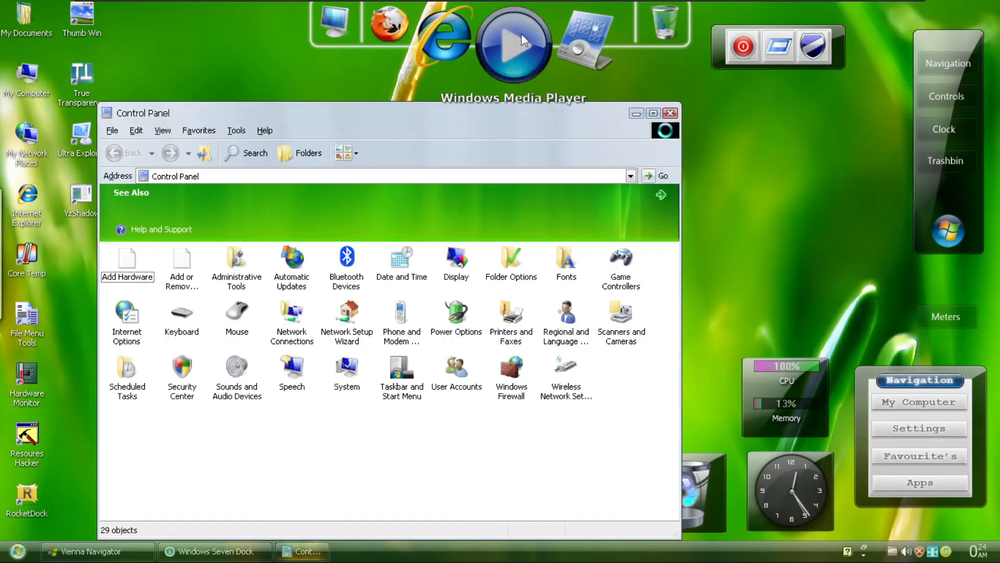
mouse_move(457, 42)
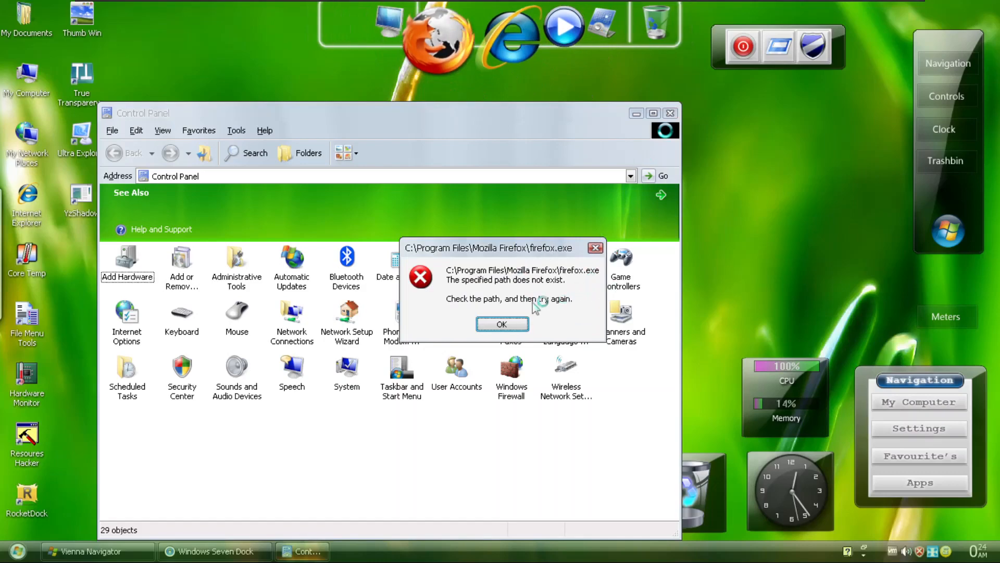
Dismiss the missing-Firefox error, finish Windows Media Player 11 setup with Express Settings, then close the player
left_click(501, 324)
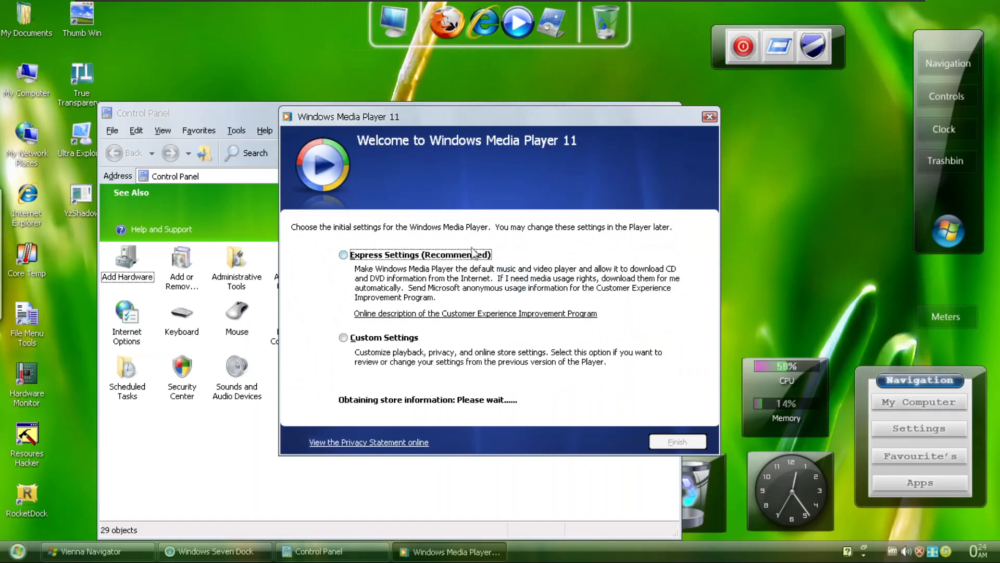
left_click(342, 254)
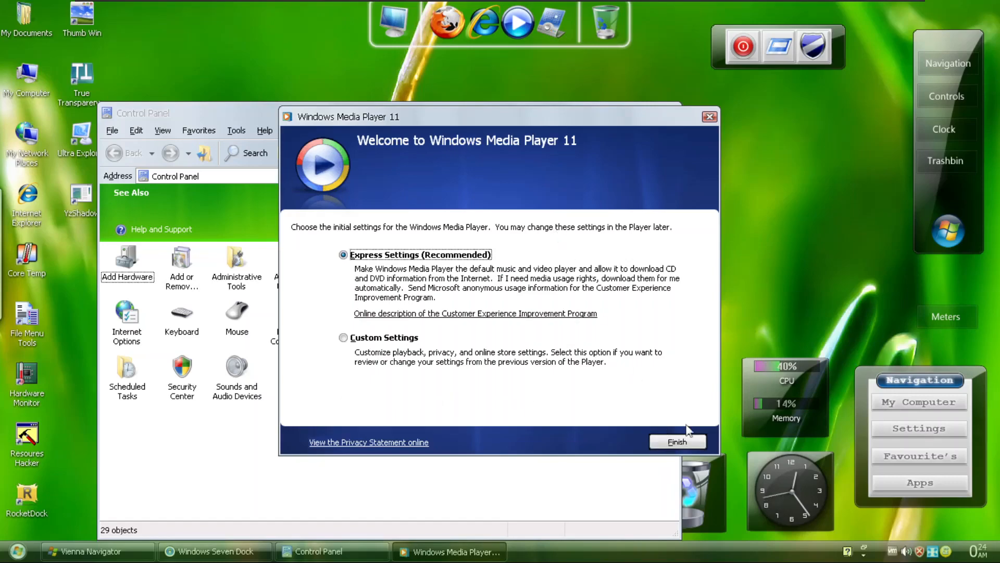
left_click(677, 442)
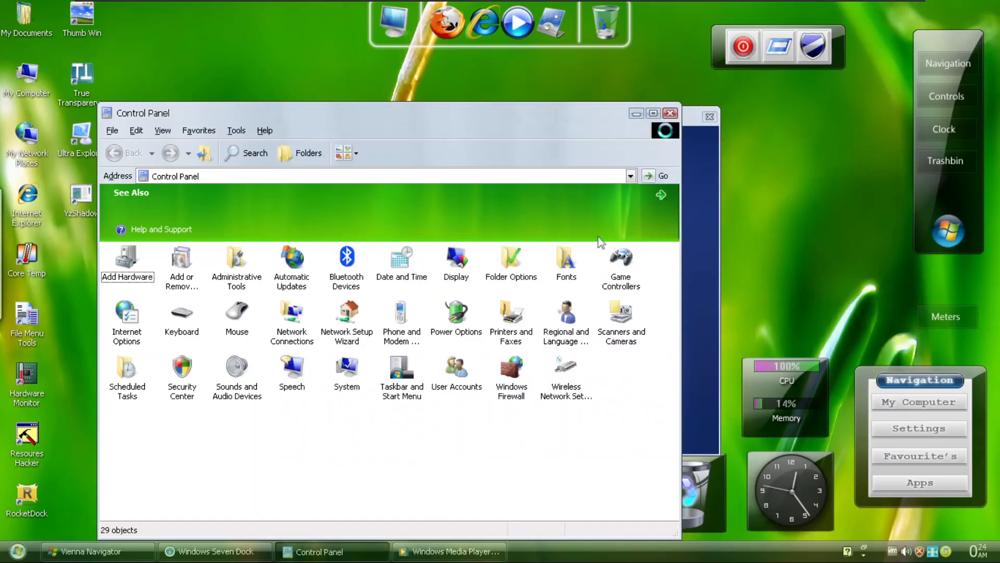
left_click(669, 112)
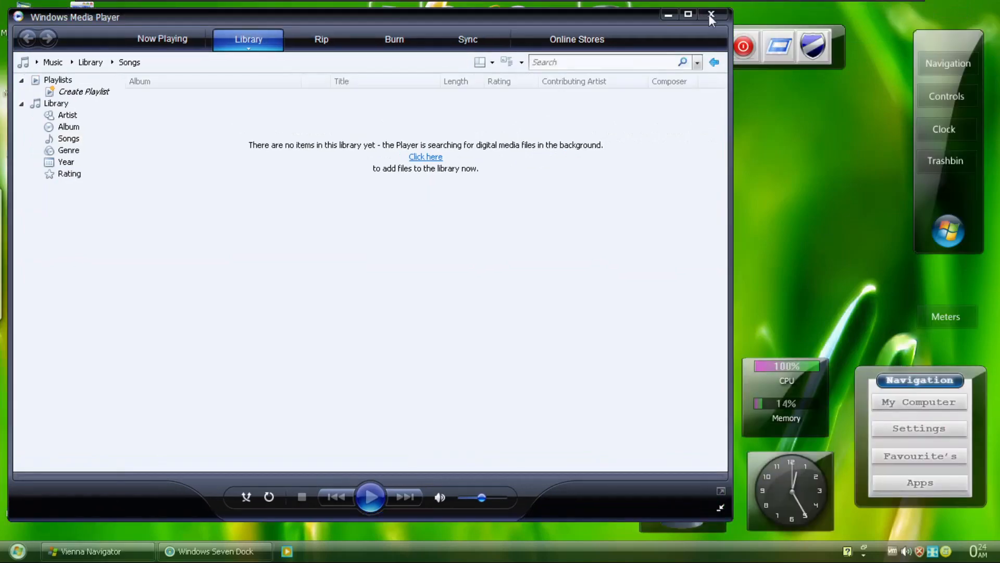
left_click(711, 14)
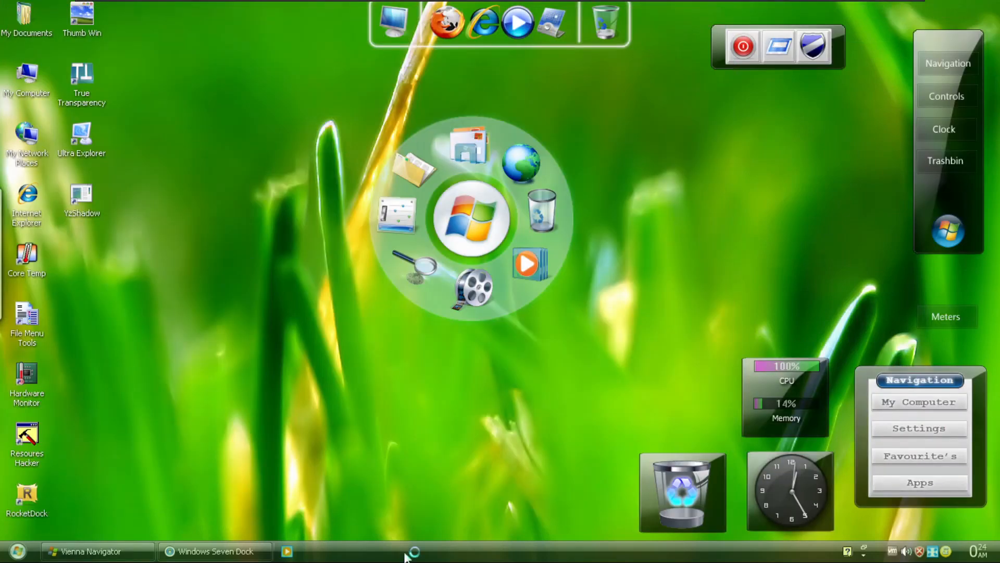
mouse_move(130, 135)
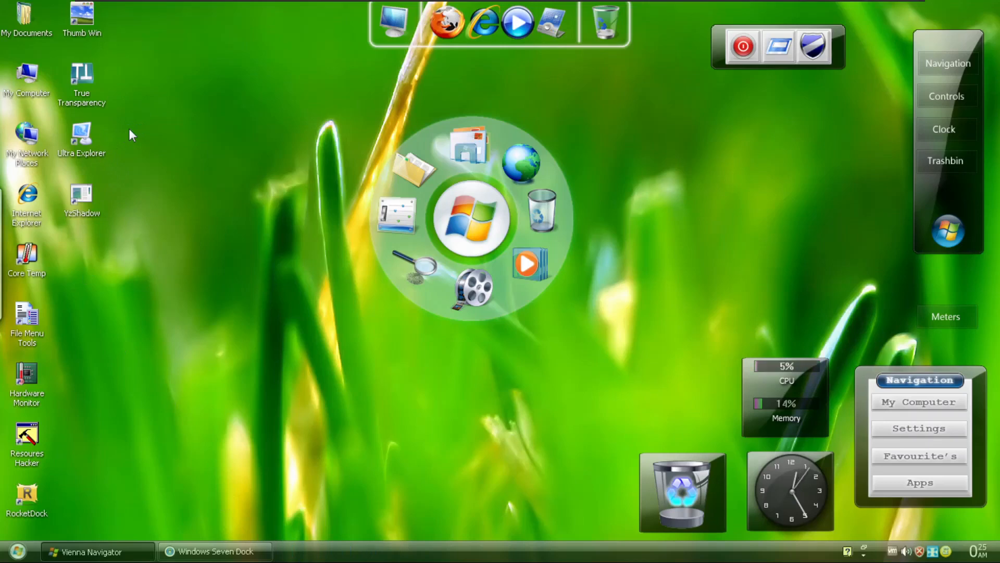
Open My Documents from the Thumb Win shortcut menu, then launch Ultra Explorer
right_click(82, 13)
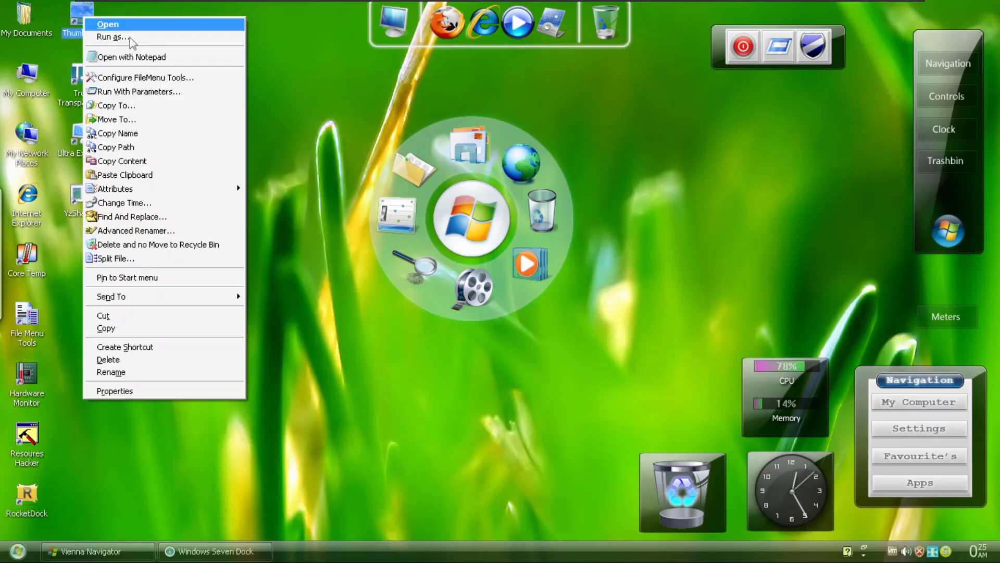
left_click(224, 107)
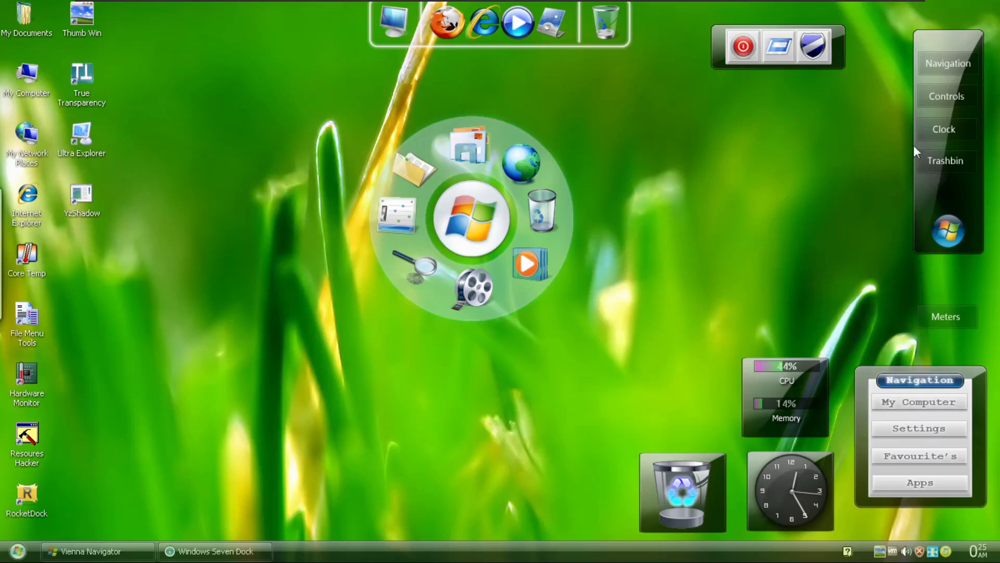
mouse_move(823, 417)
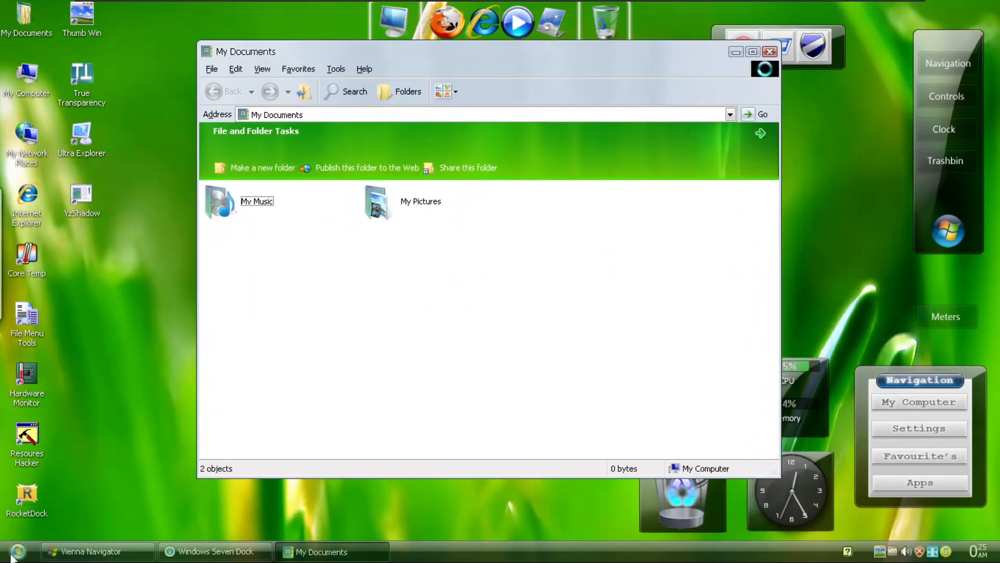
left_click(18, 550)
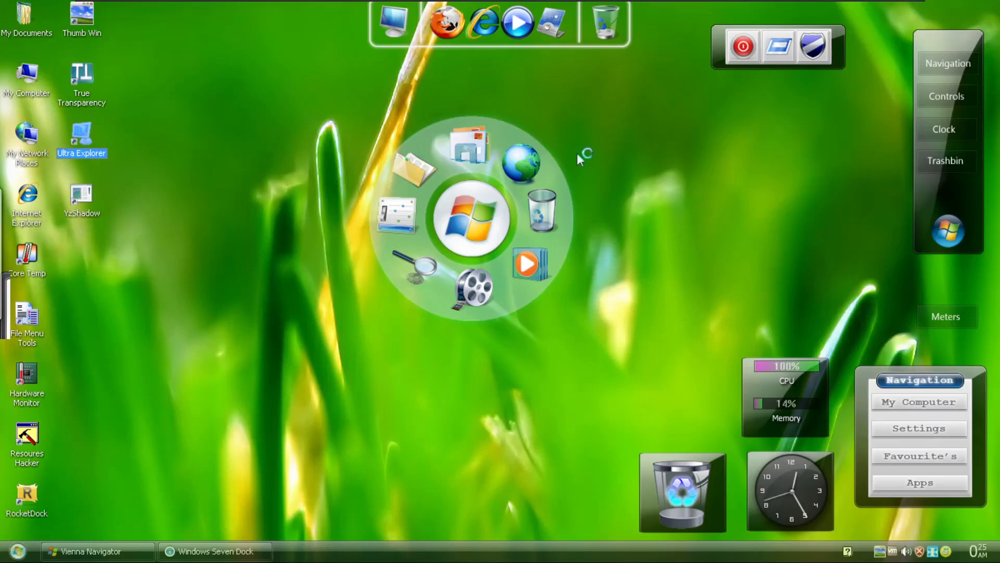
Open About Windows from the Start menu, then close it and the My Documents window
left_click(19, 551)
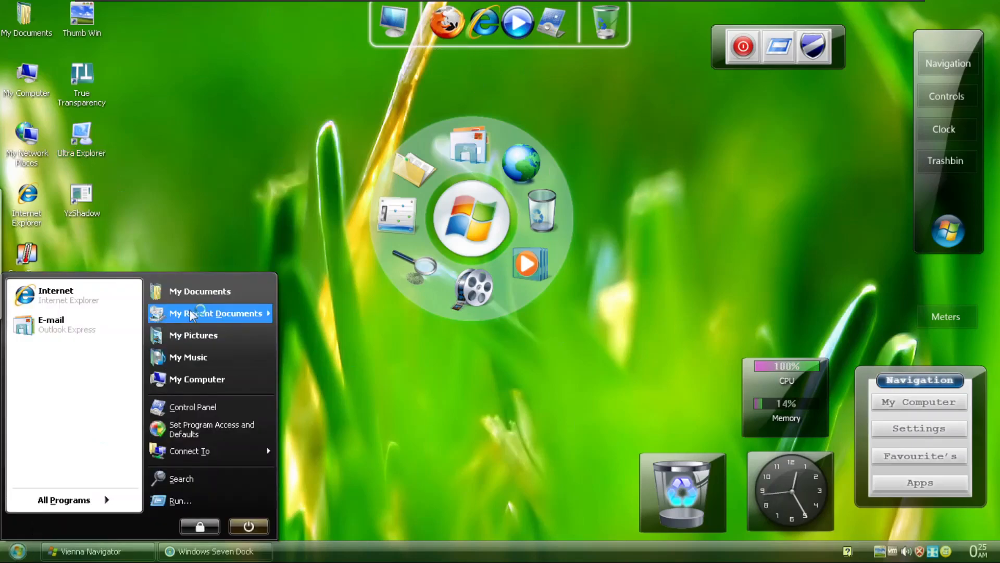
left_click(200, 292)
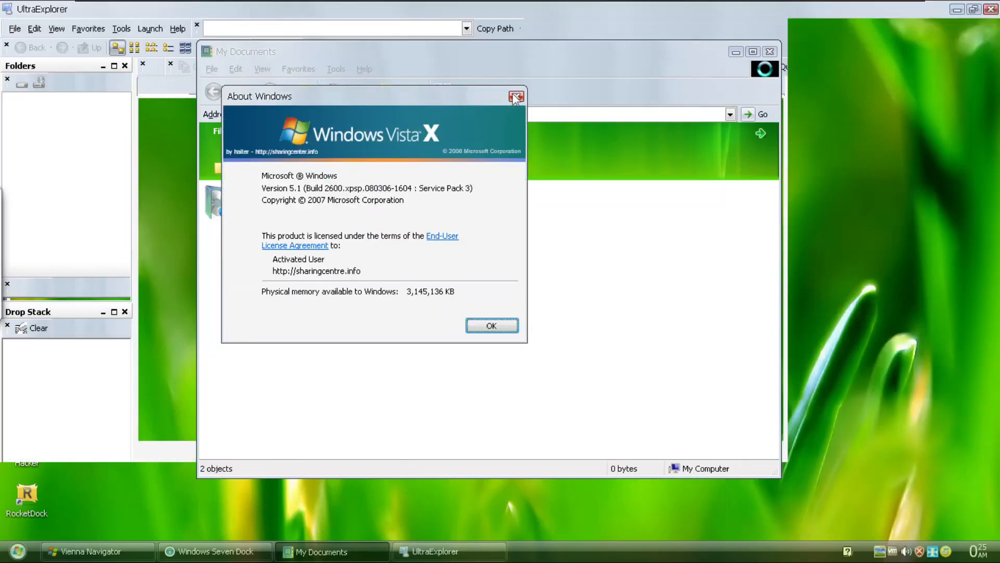
left_click(514, 97)
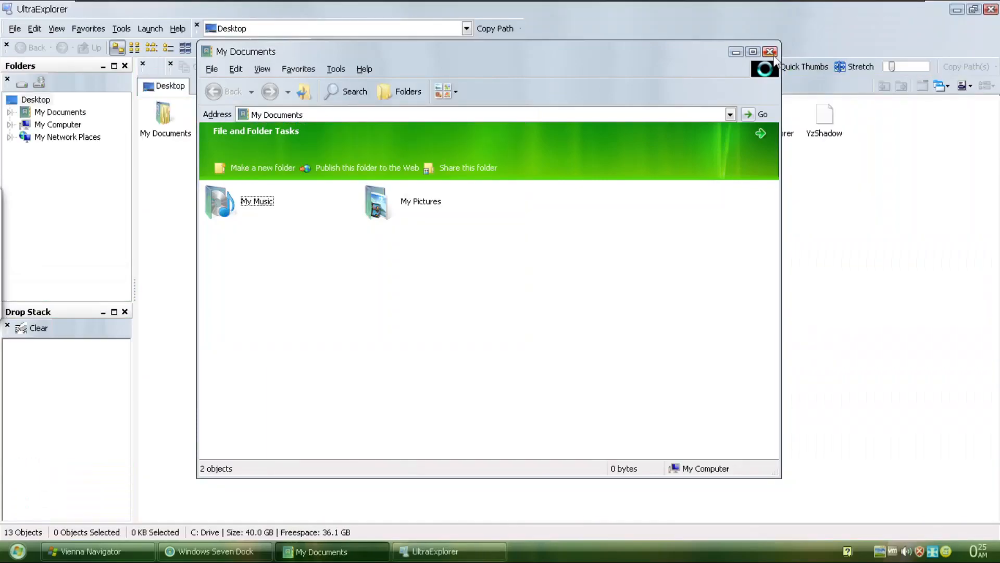
left_click(769, 52)
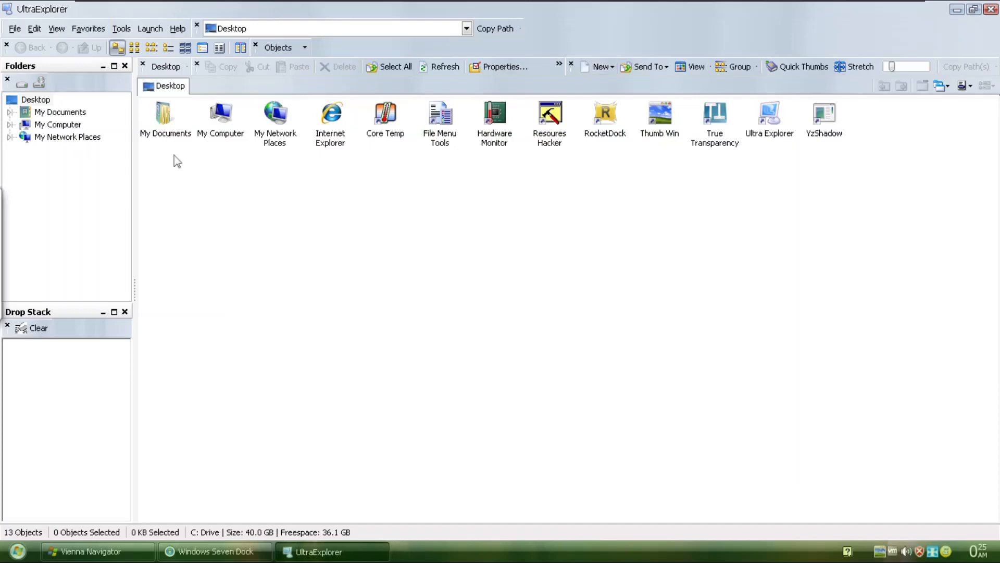
mouse_move(179, 142)
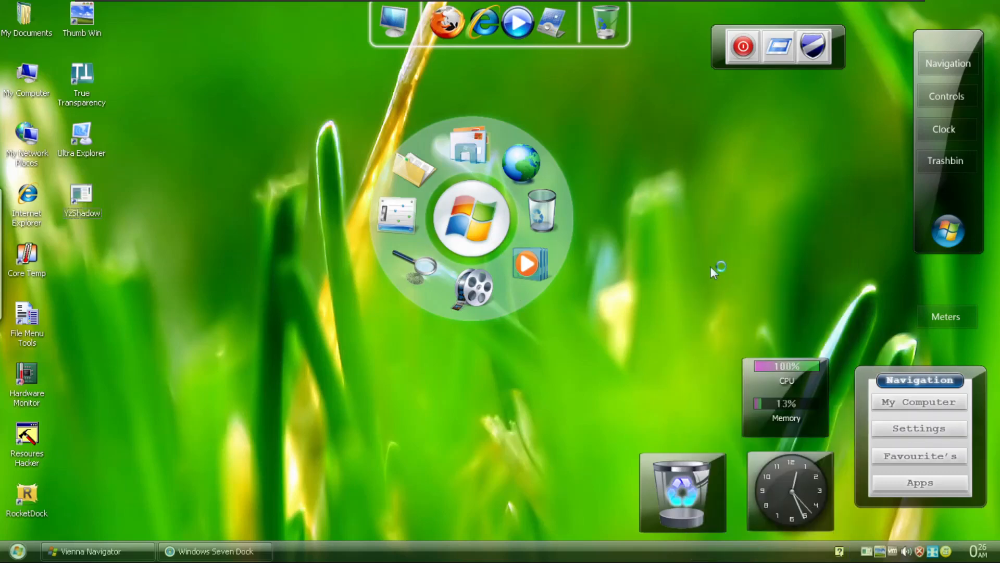
Open Display Properties from the desktop menu and dismiss the missing Security folder error
right_click(714, 267)
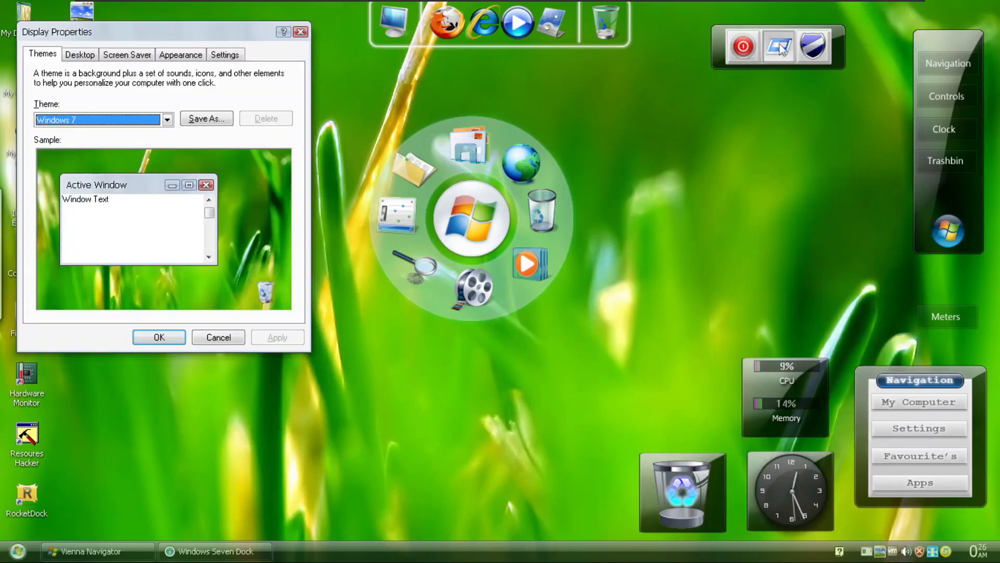
mouse_move(816, 52)
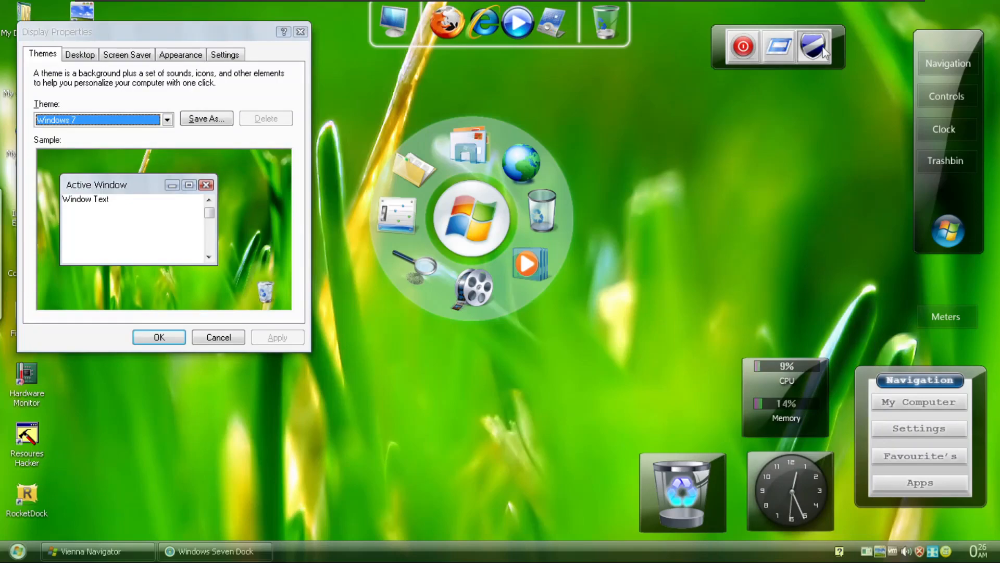
mouse_move(636, 256)
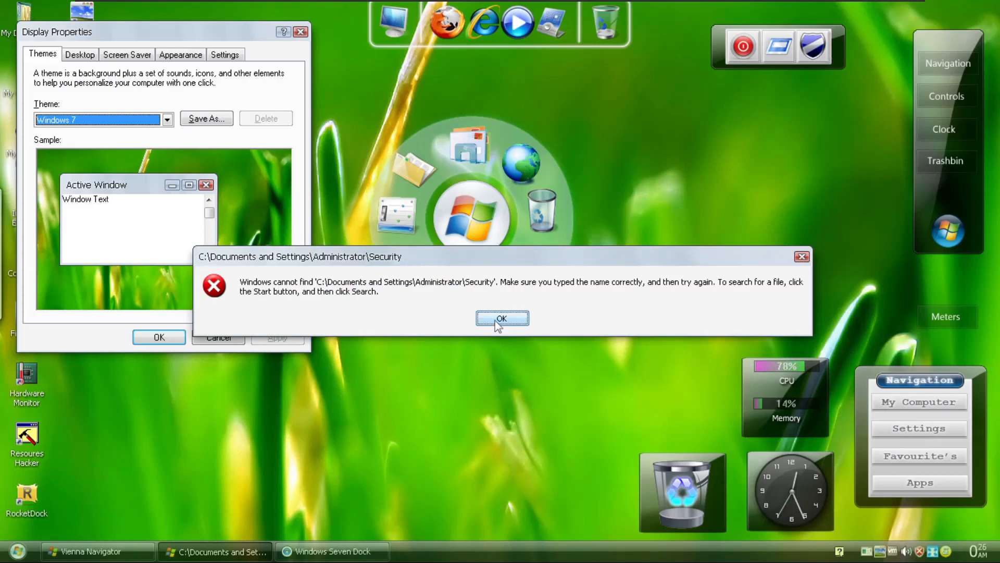
left_click(501, 318)
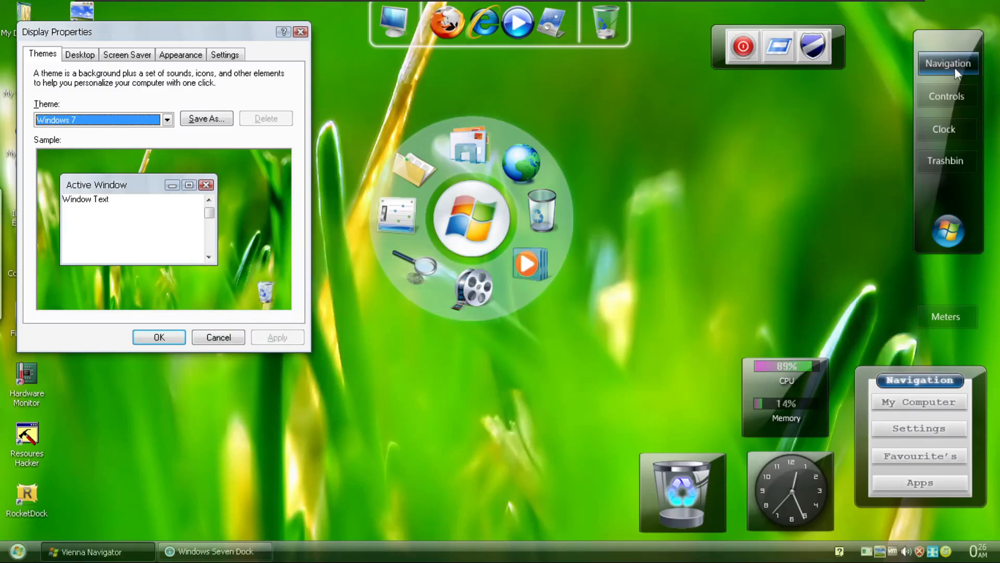
mouse_move(960, 164)
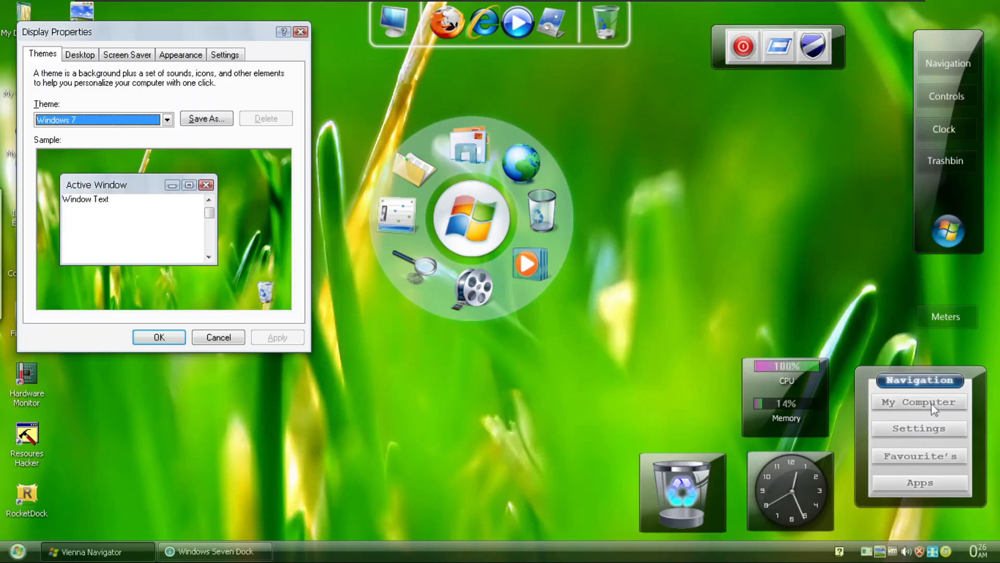
mouse_move(881, 355)
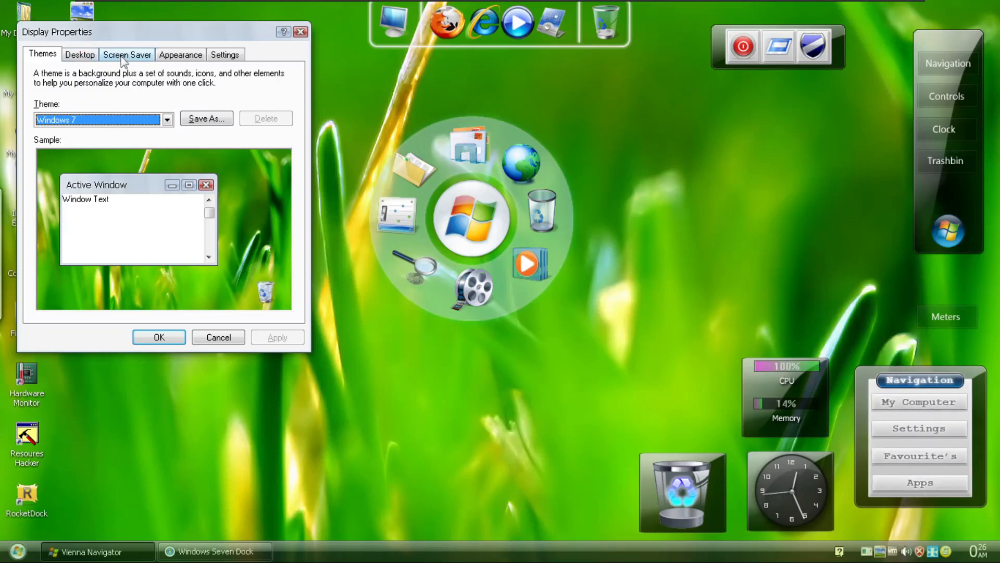
On the Screen Saver page, preview the Windows Linux, Windows MediaCenter and Windows Vista screensavers
left_click(128, 54)
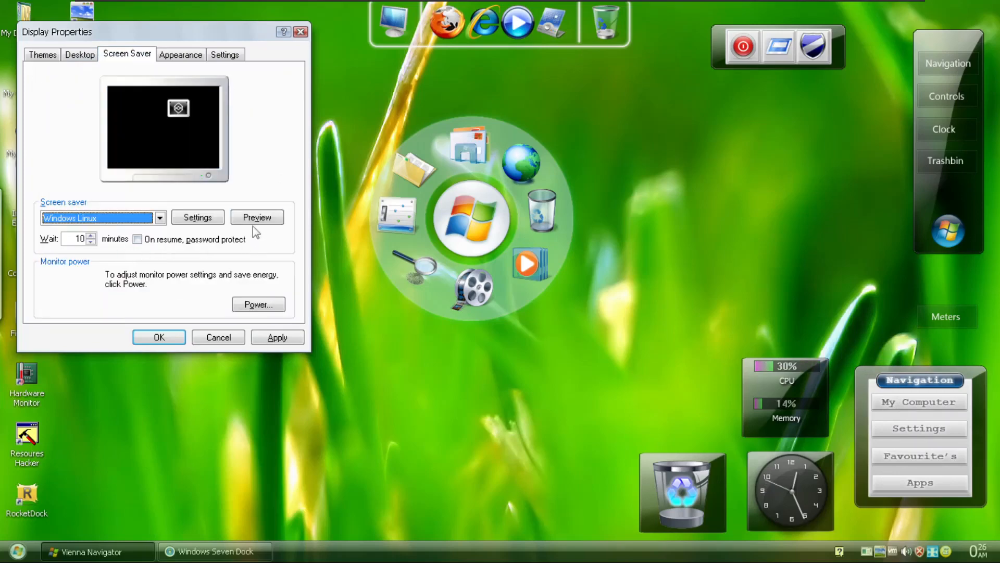
left_click(256, 216)
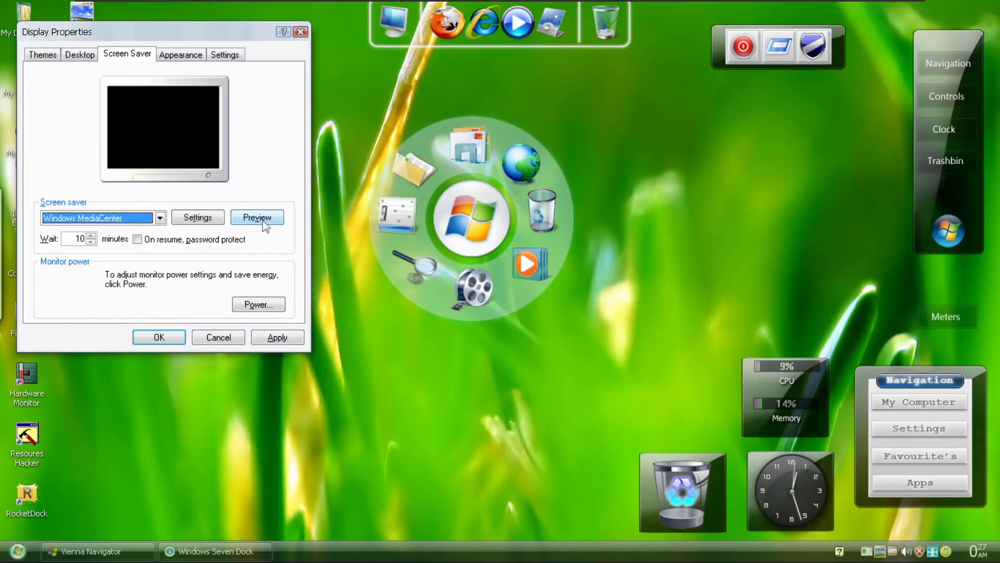
left_click(256, 217)
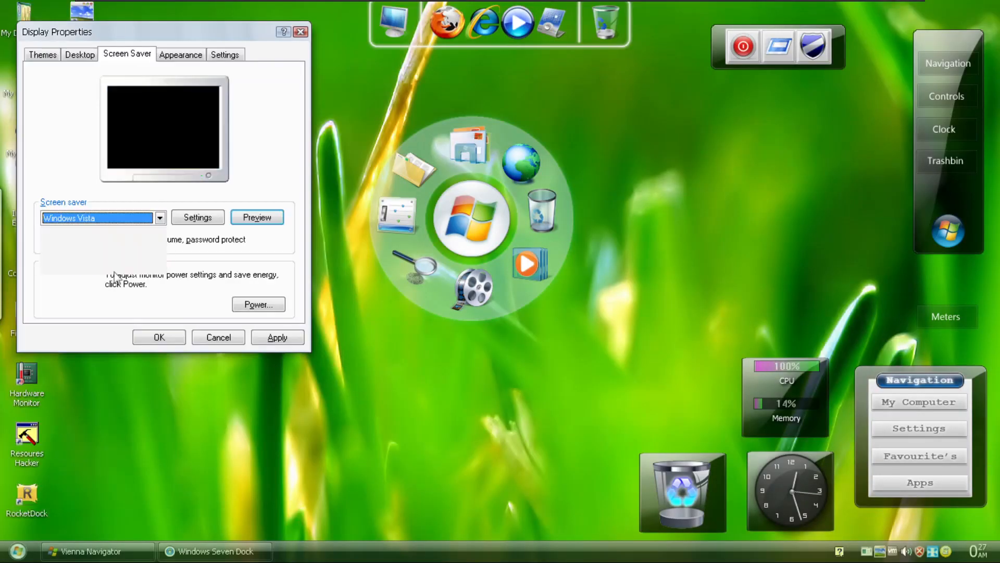
left_click(103, 217)
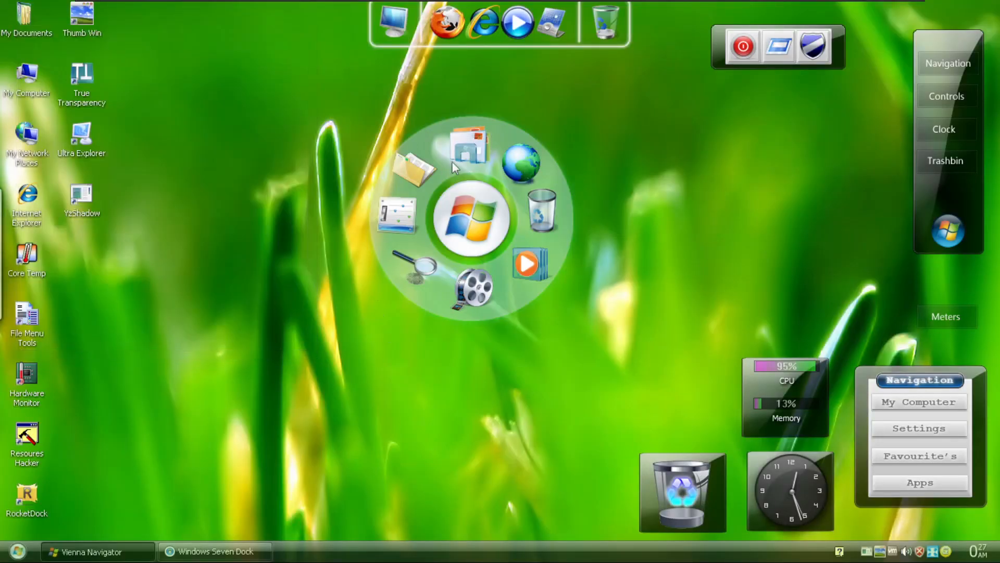
mouse_move(656, 369)
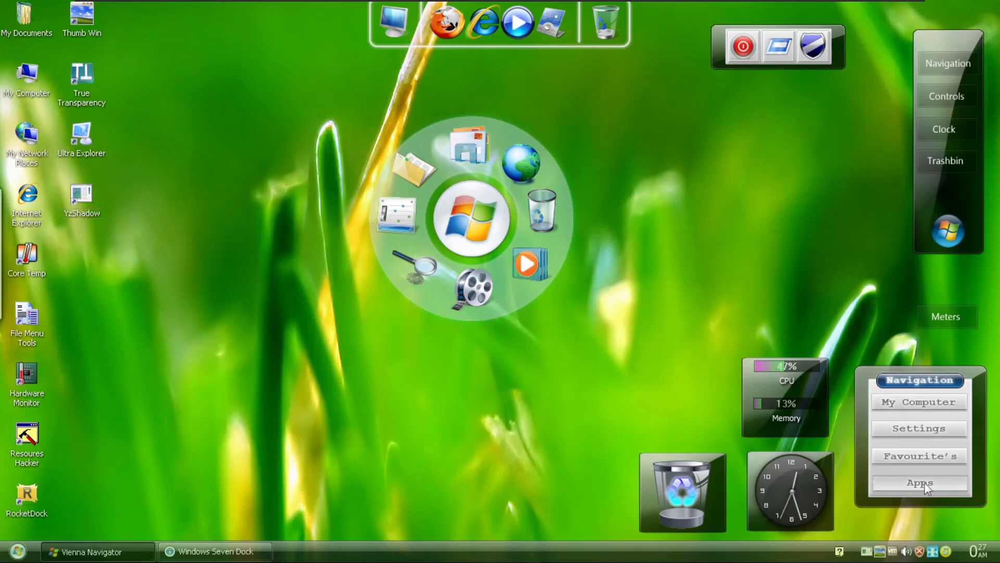
left_click(920, 482)
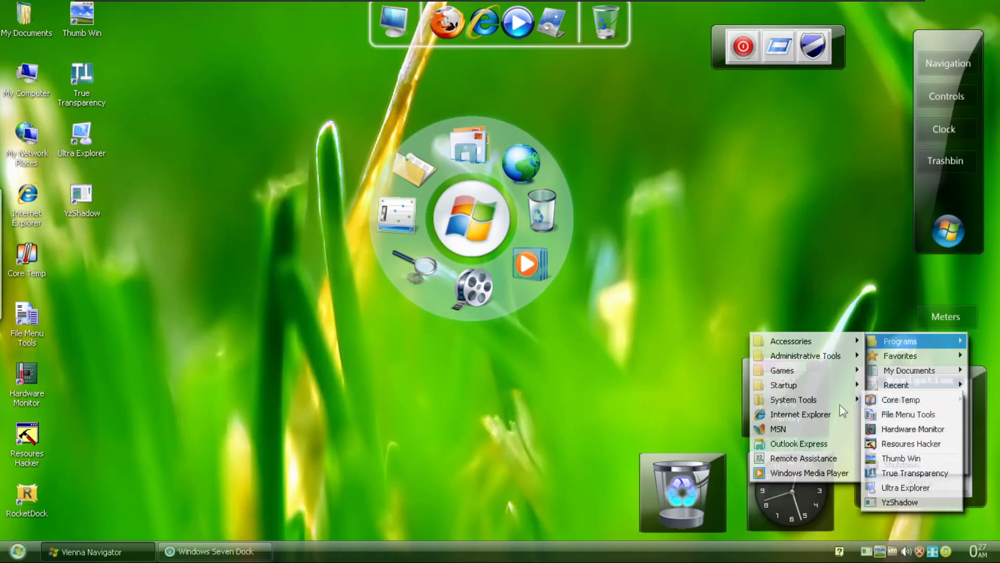
mouse_move(781, 371)
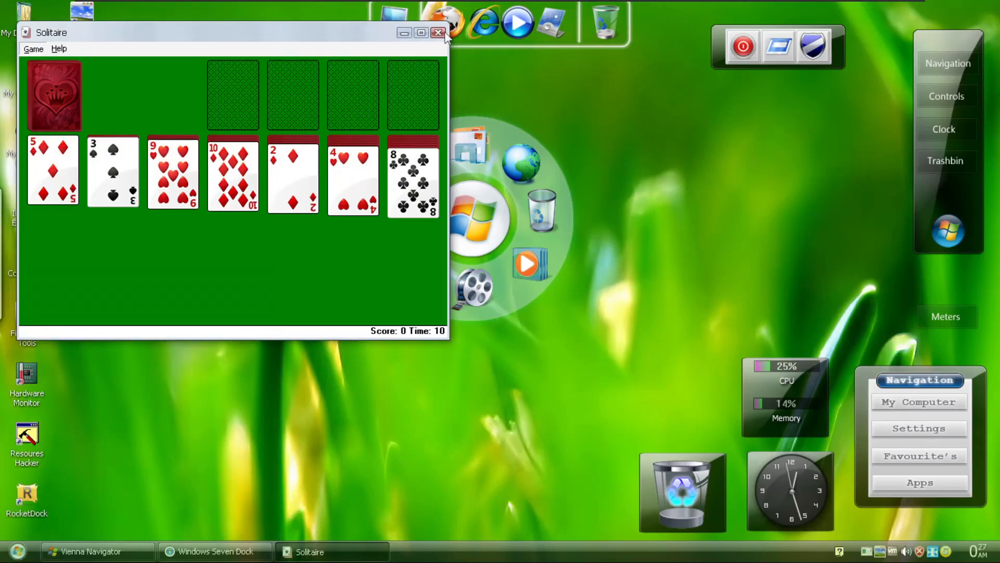
left_click(436, 32)
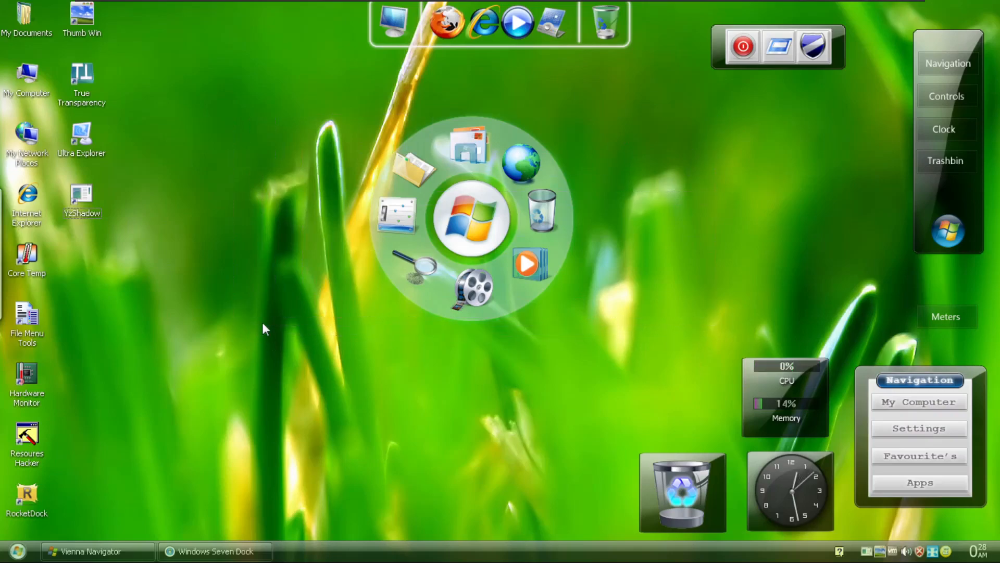
Open System Properties via My Computer in the Start menu
left_click(20, 550)
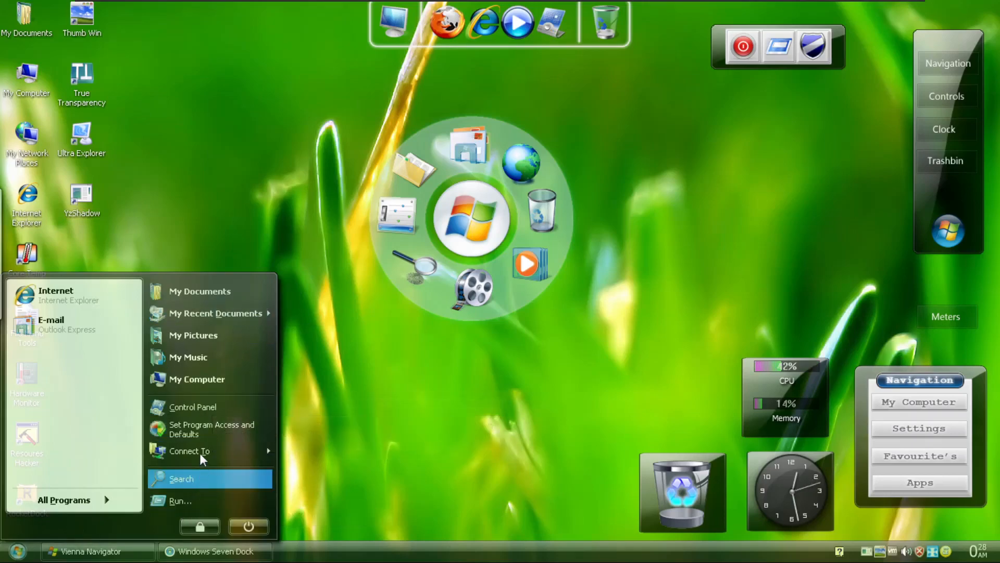
mouse_move(221, 406)
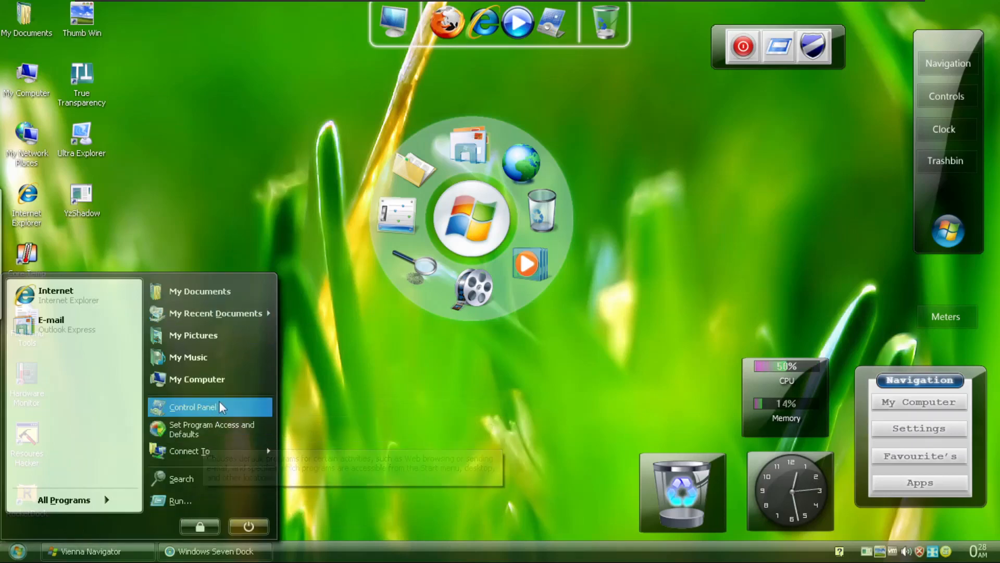
mouse_move(444, 417)
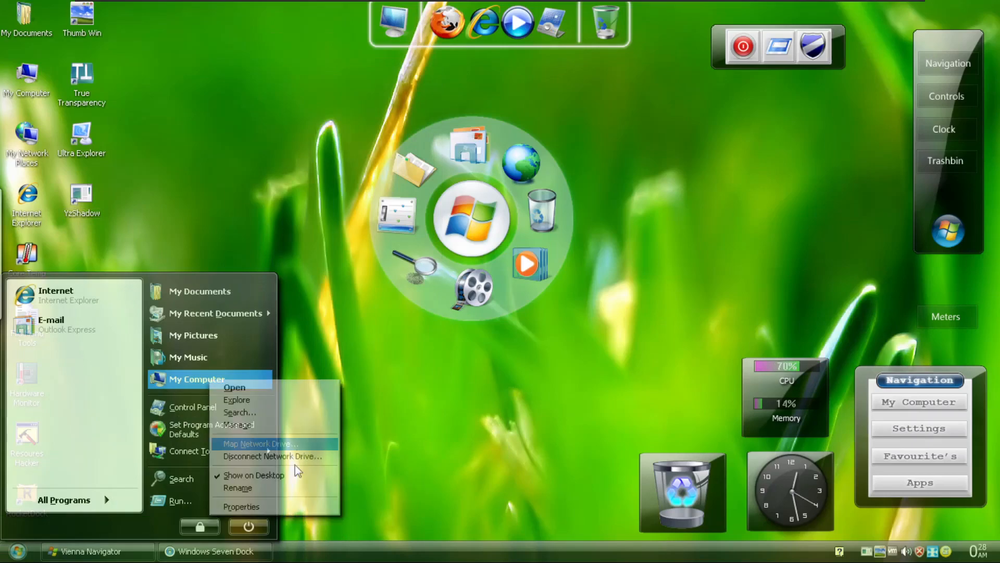
left_click(242, 506)
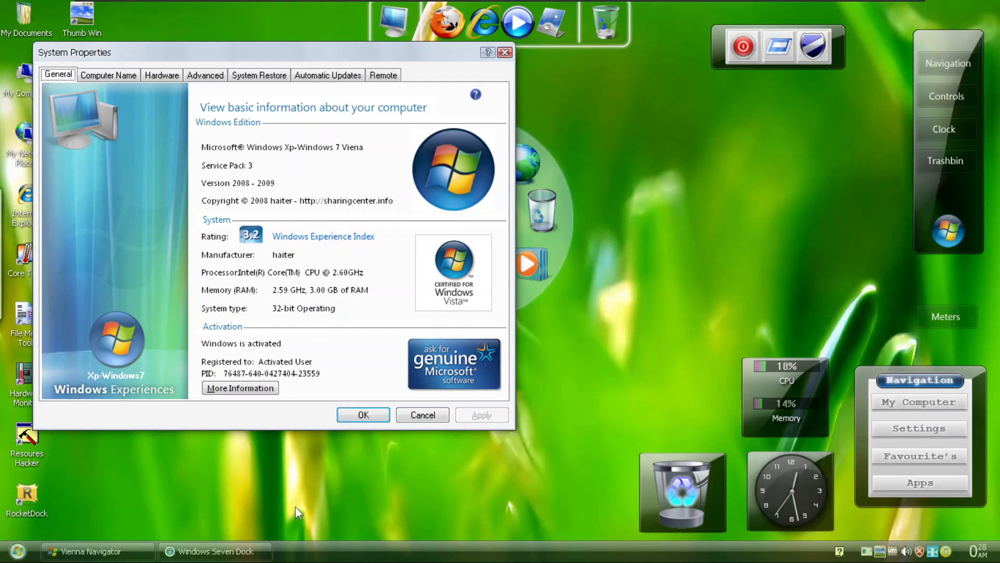
Review the Computer Name, Hardware, System Restore, Automatic Updates, Remote and General pages, then close with OK
left_click(109, 75)
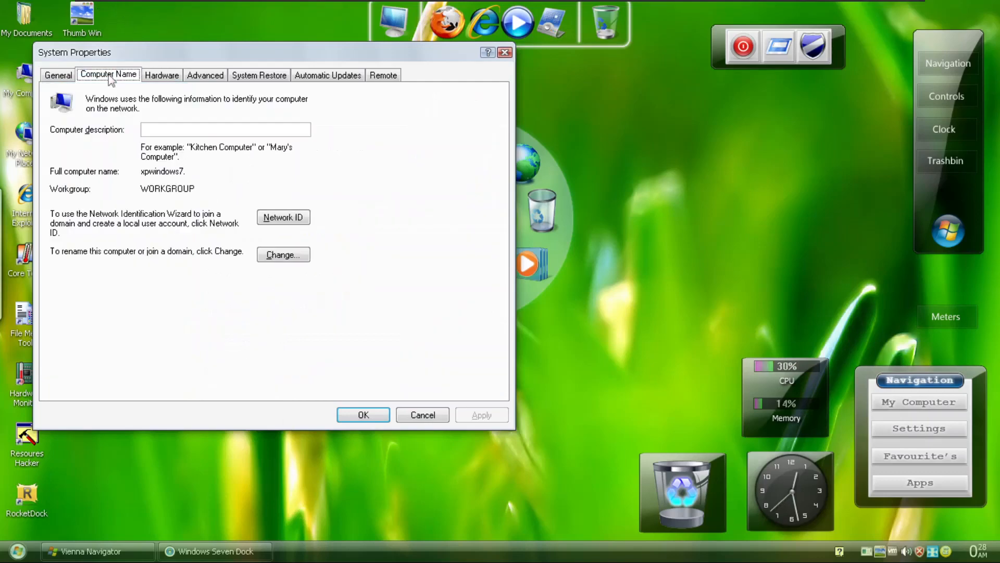
left_click(161, 75)
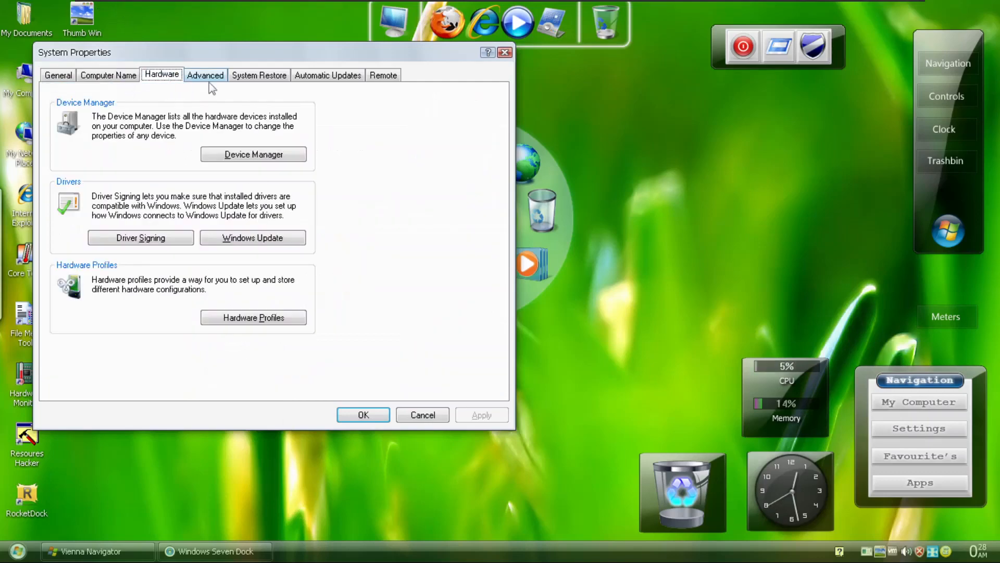
left_click(258, 75)
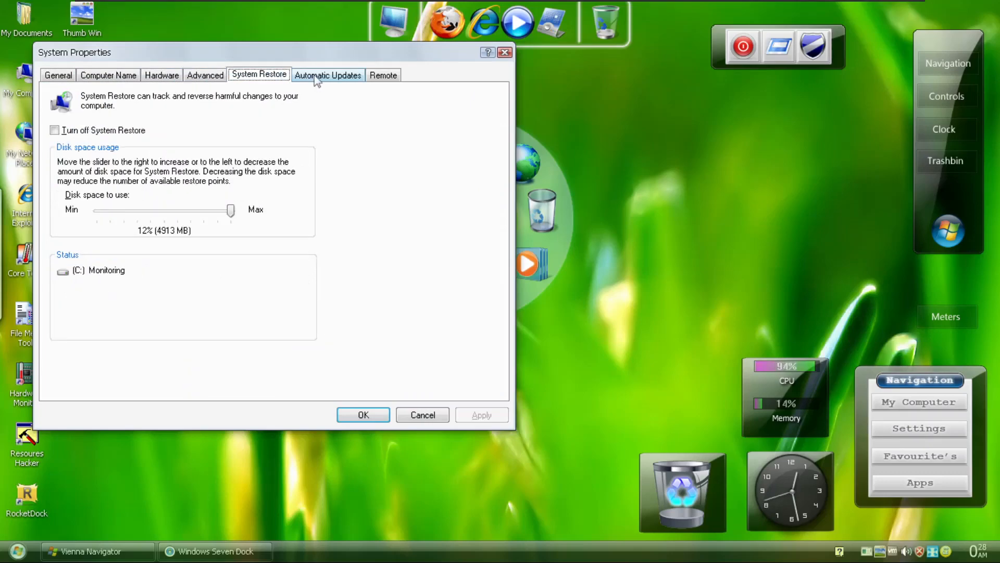
left_click(328, 75)
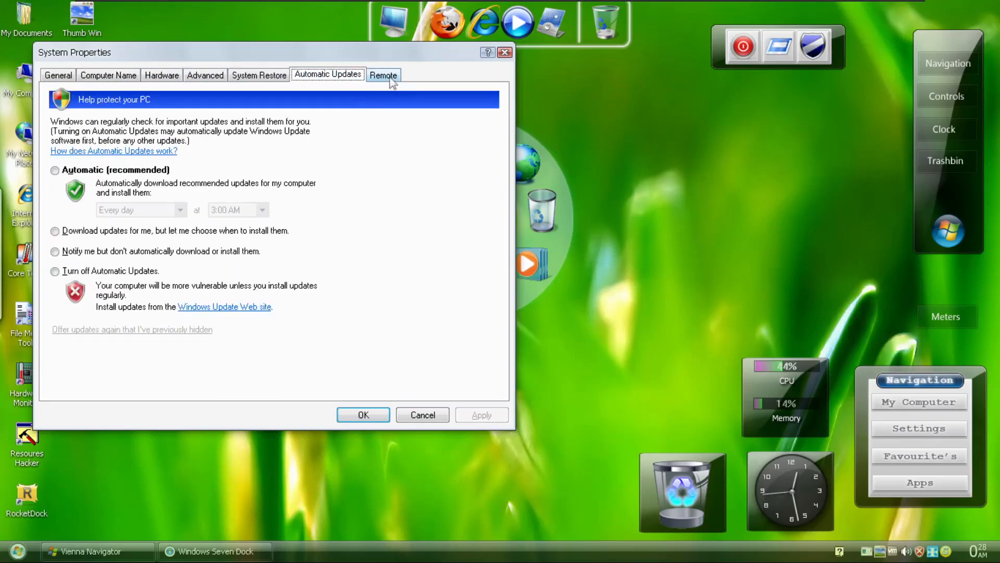
left_click(384, 75)
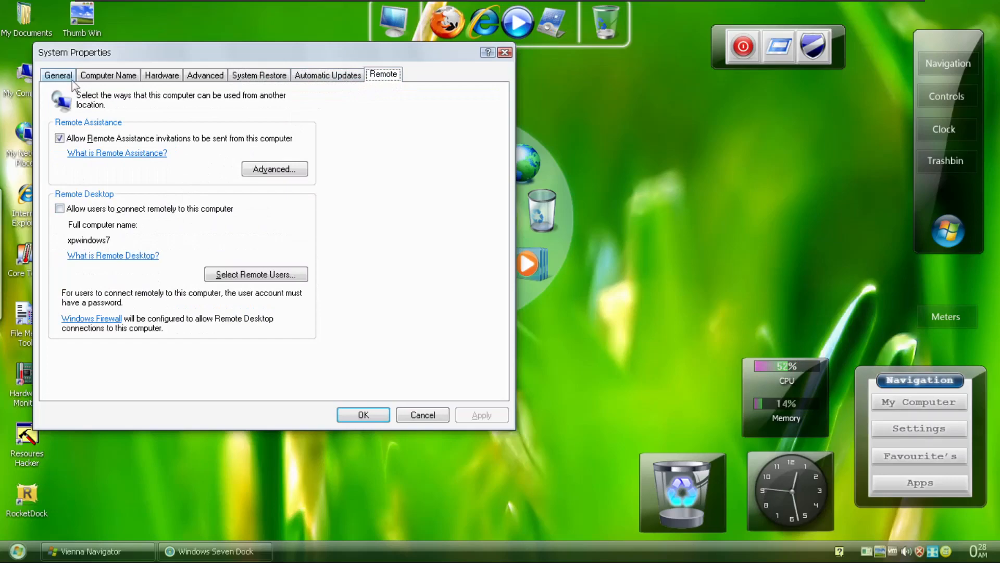
left_click(57, 75)
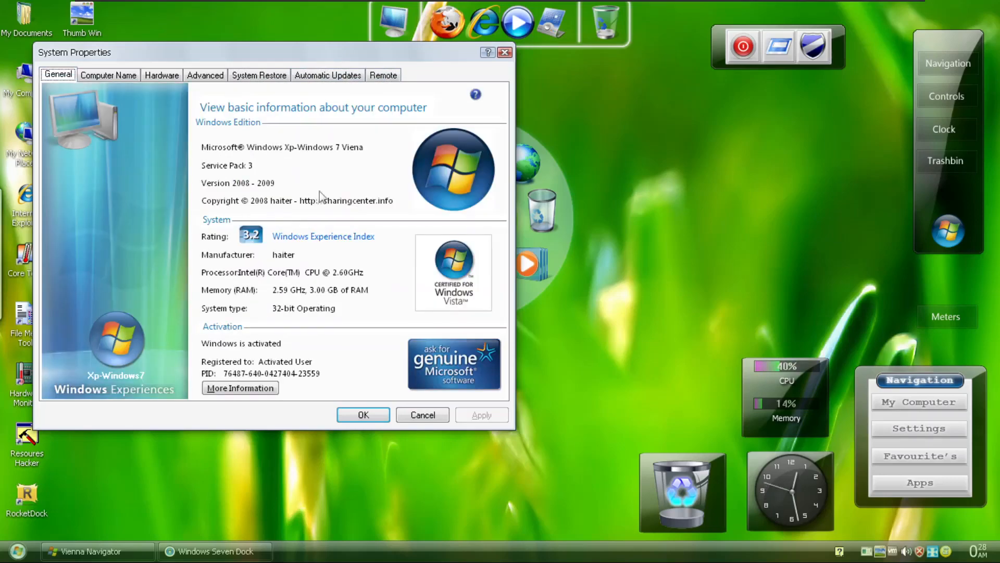
left_click(108, 75)
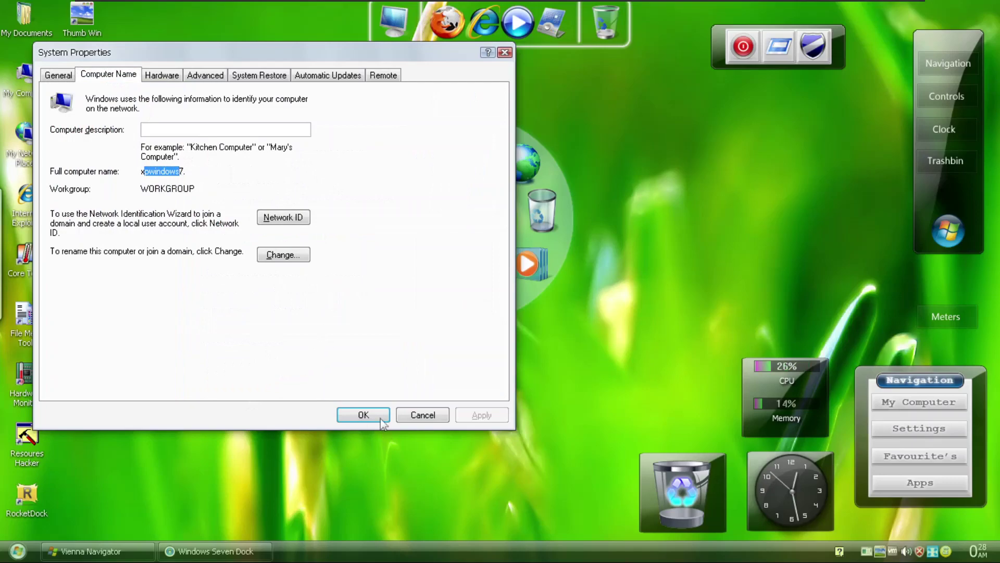
left_click(362, 414)
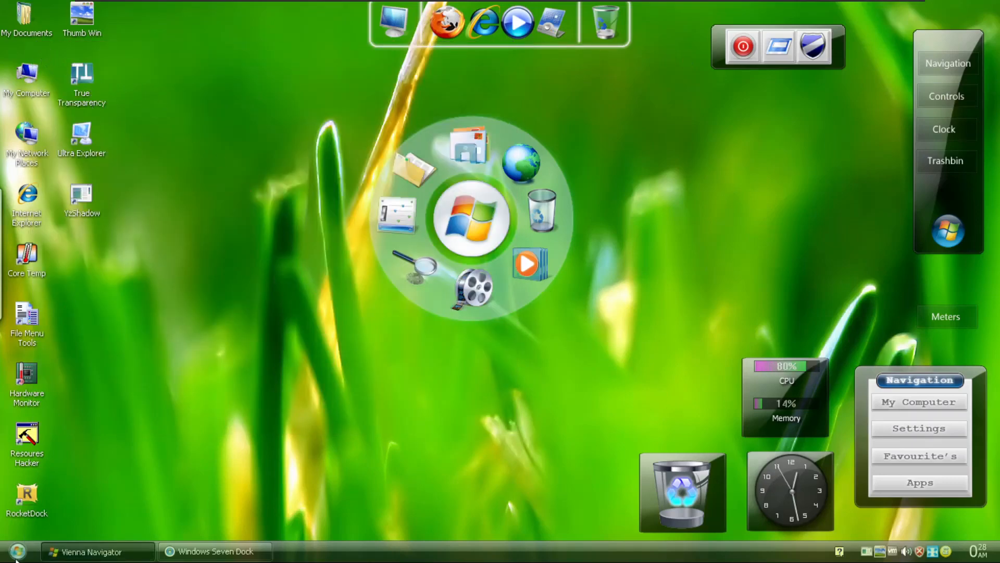
Open and close the Start menu, then bring up Display Properties on the Themes page
left_click(20, 548)
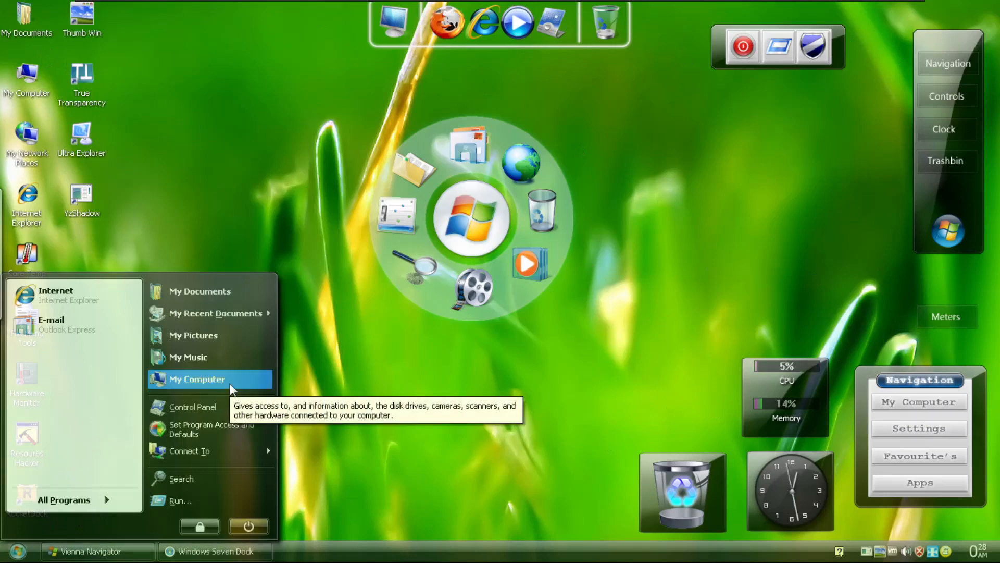
left_click(561, 371)
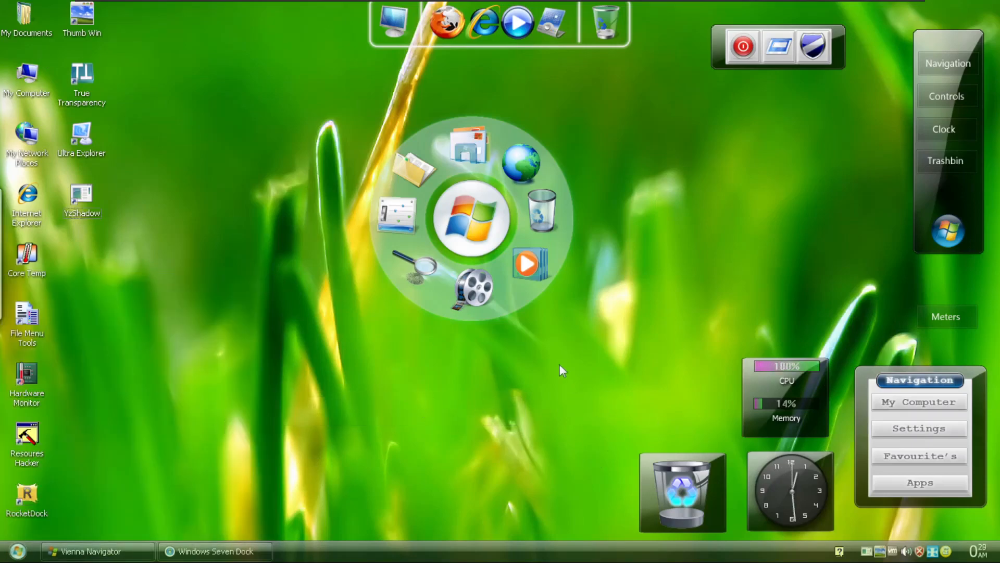
mouse_move(417, 402)
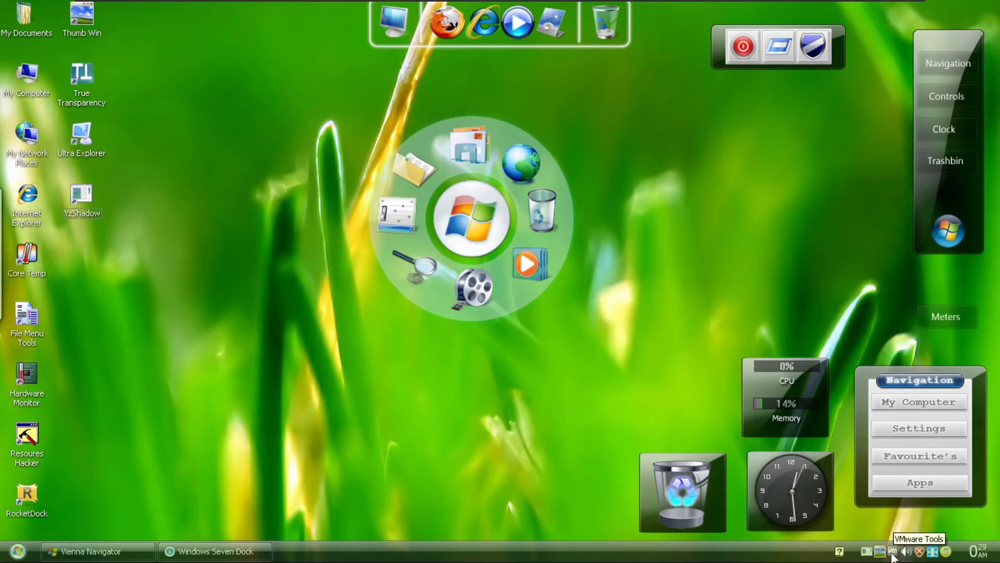
mouse_move(879, 552)
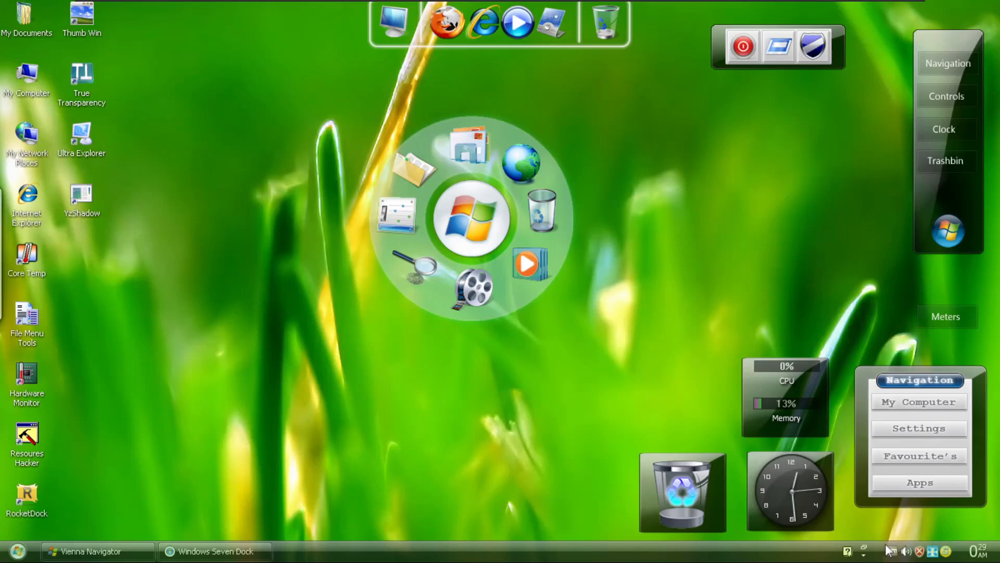
mouse_move(76, 398)
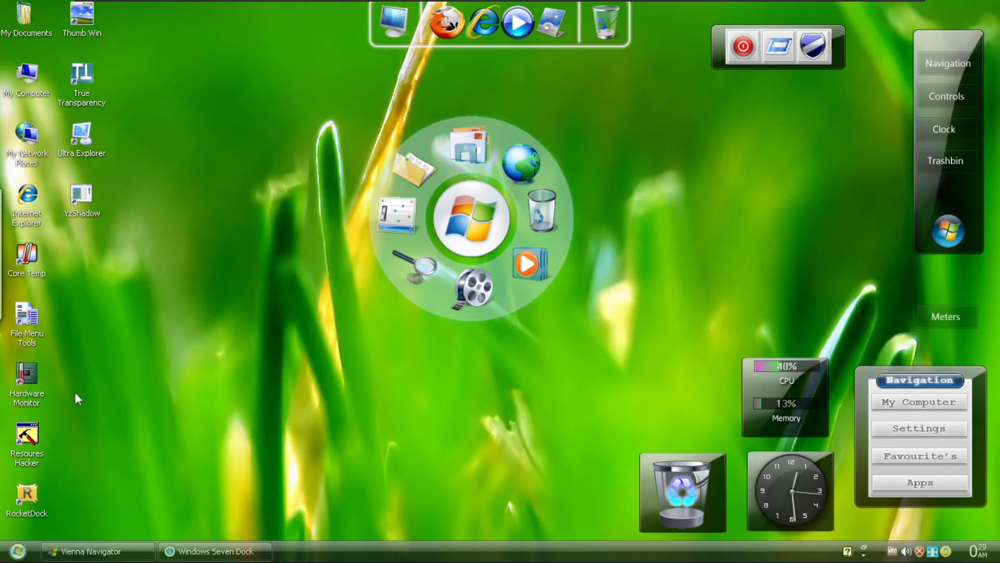
left_click(19, 549)
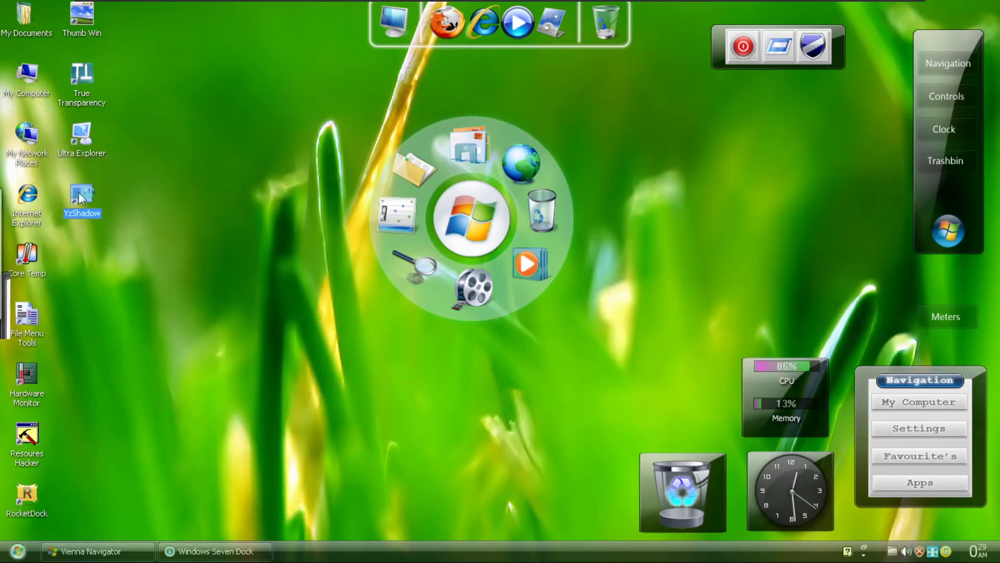
mouse_move(206, 277)
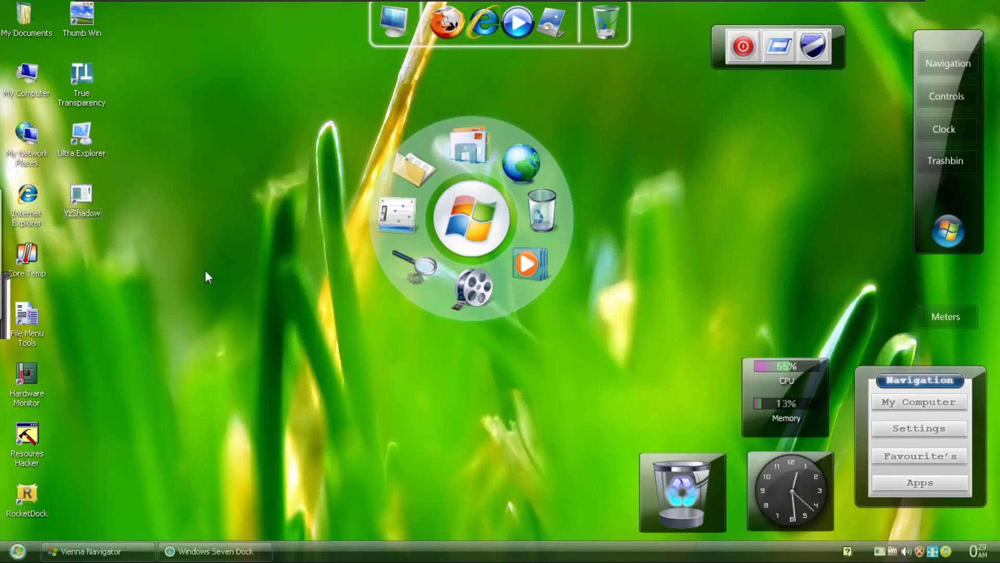
left_click(20, 551)
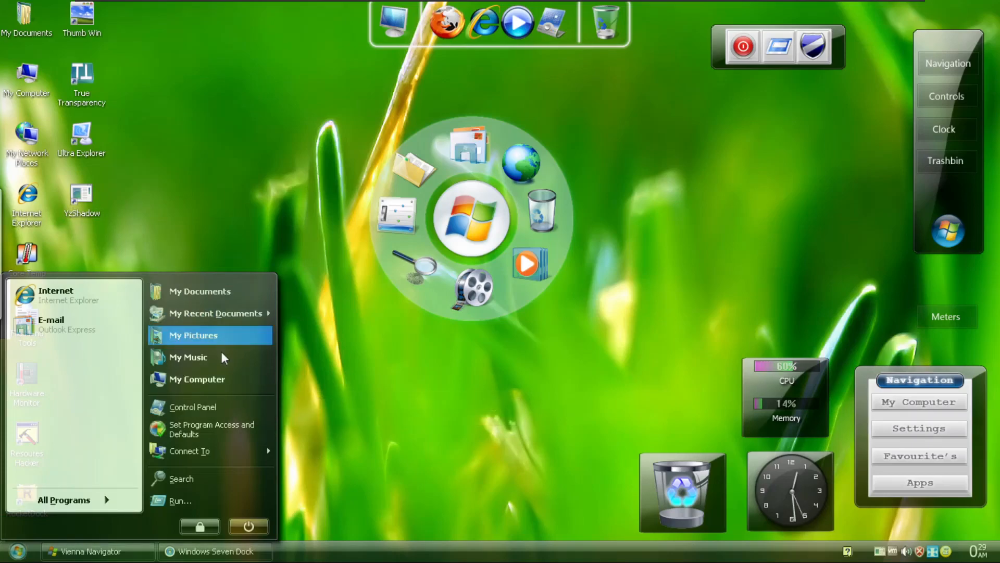
left_click(196, 379)
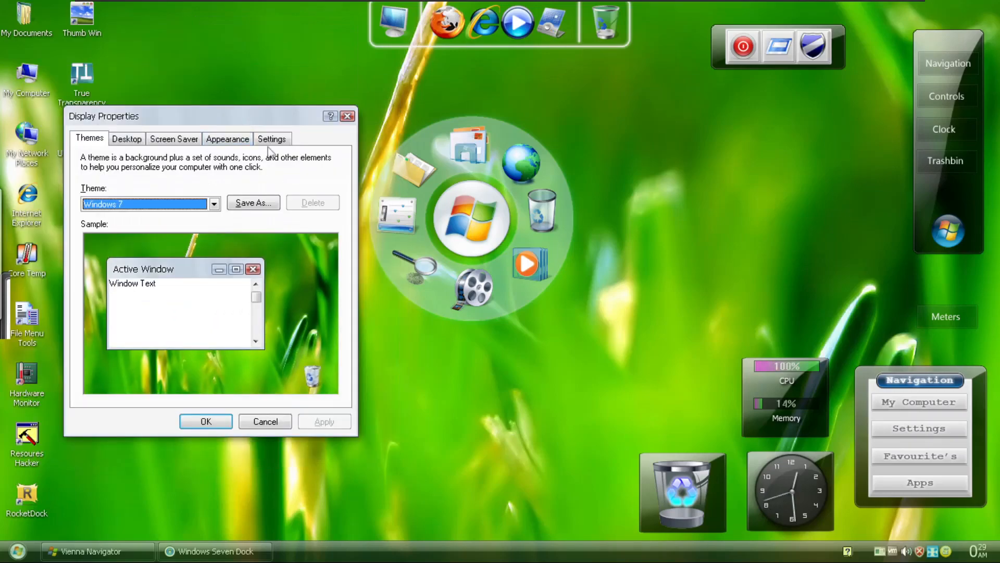
On the Appearance page choose Windows XP style with the Default (blue) scheme and apply it
left_click(272, 139)
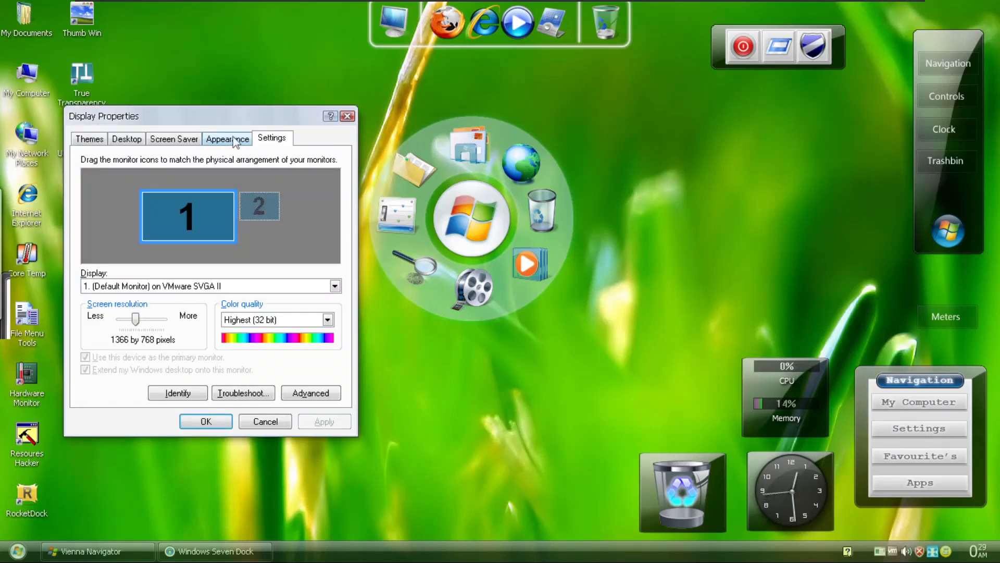
left_click(227, 137)
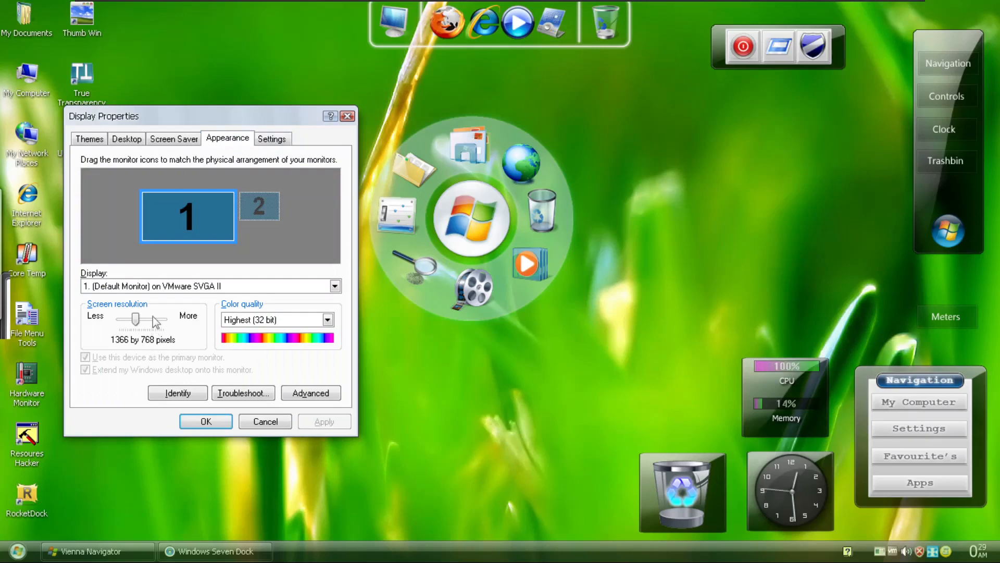
left_click(227, 138)
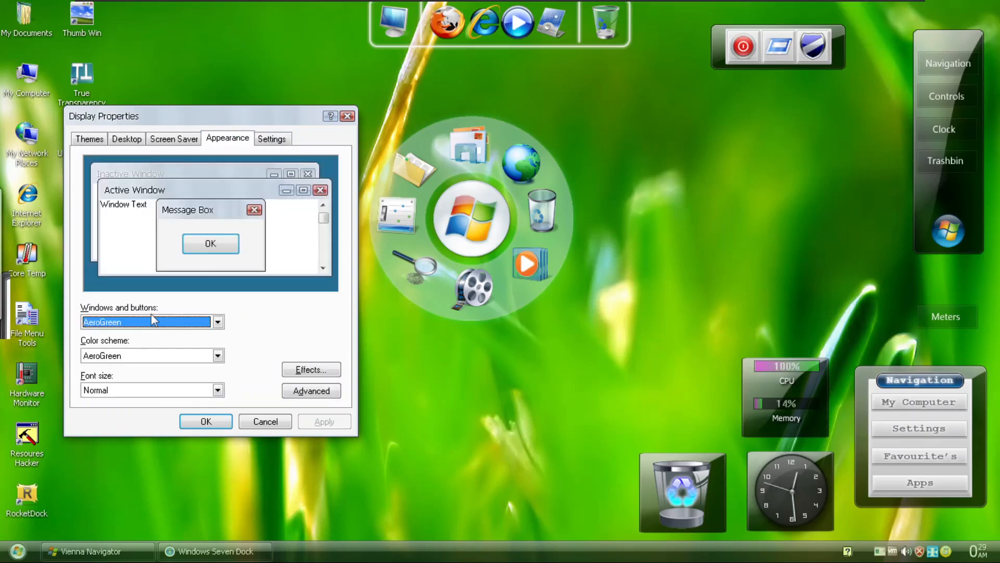
left_click(217, 321)
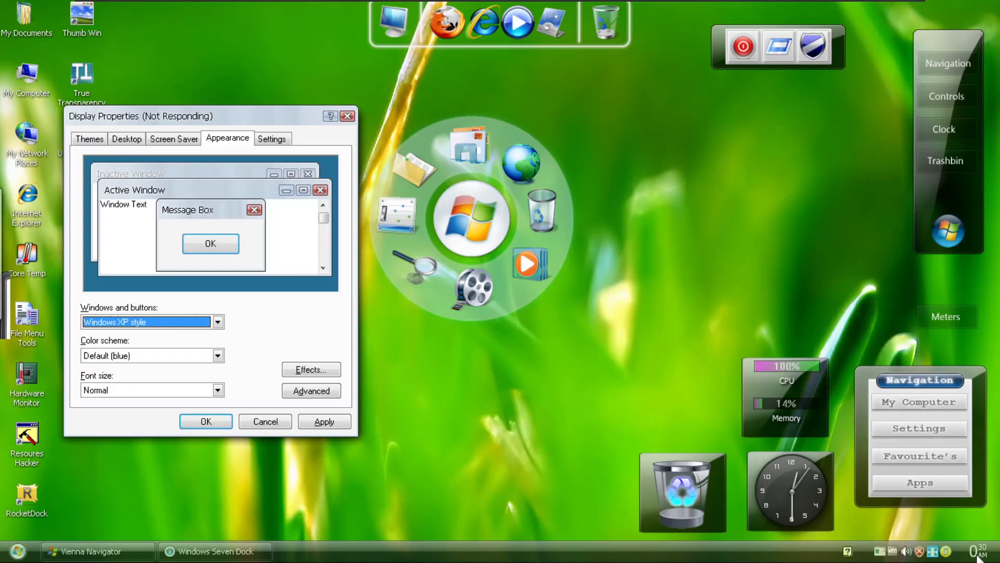
left_click(975, 550)
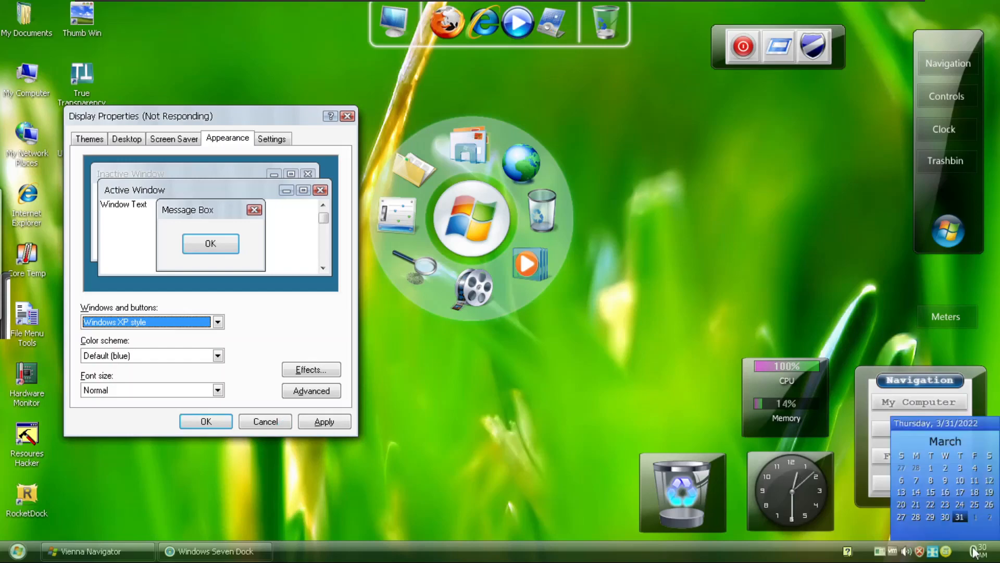
mouse_move(956, 539)
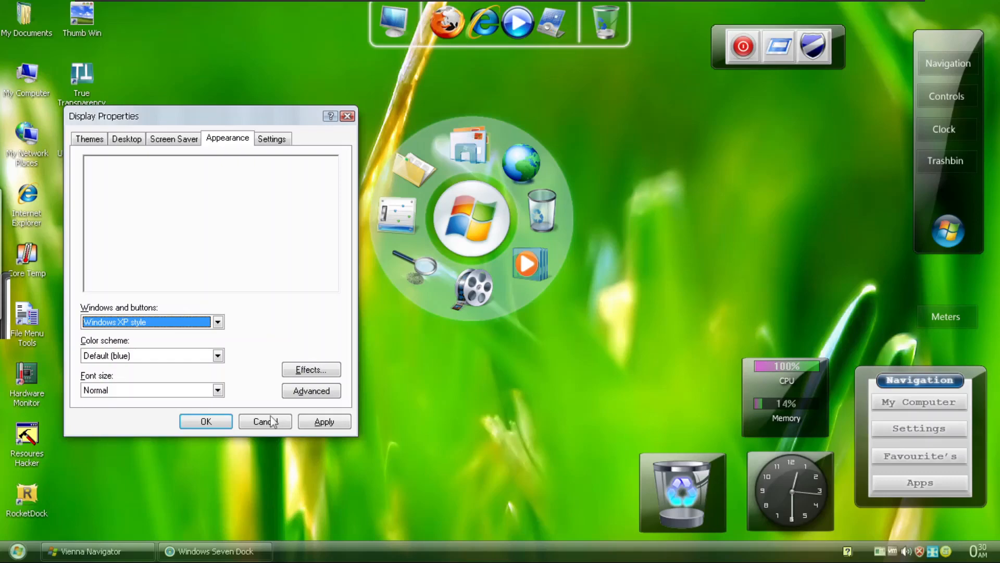
mouse_move(275, 431)
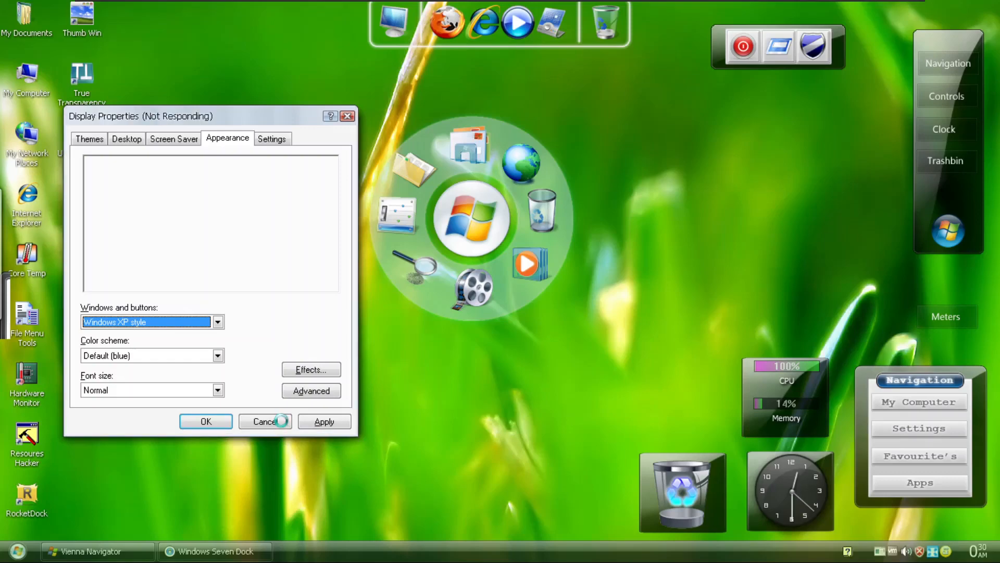
left_click(17, 550)
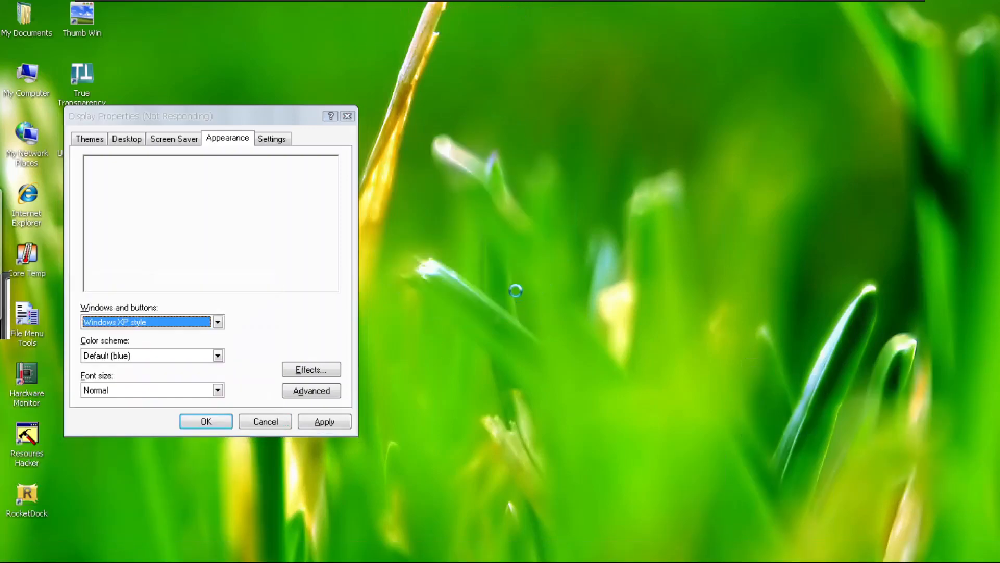
mouse_move(487, 177)
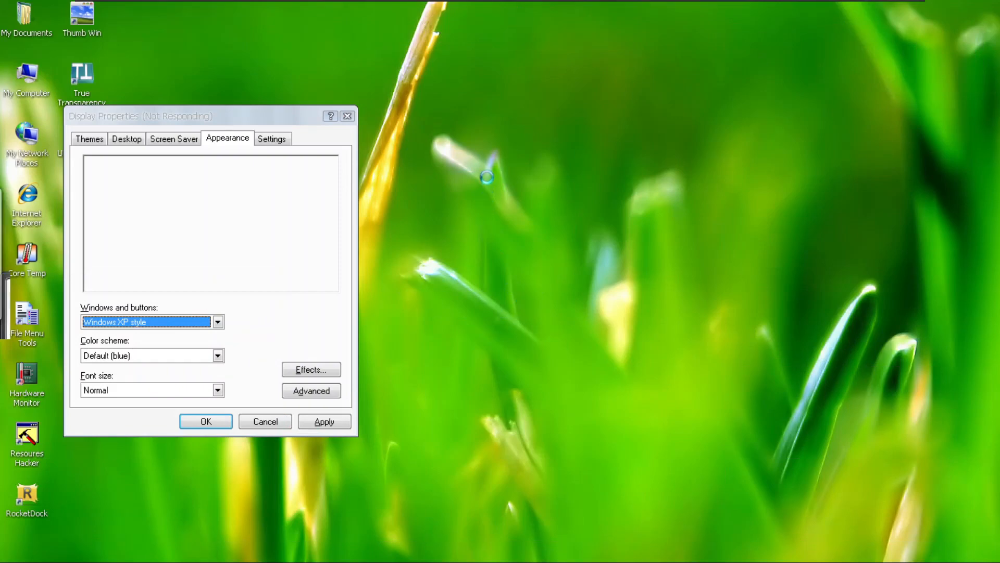